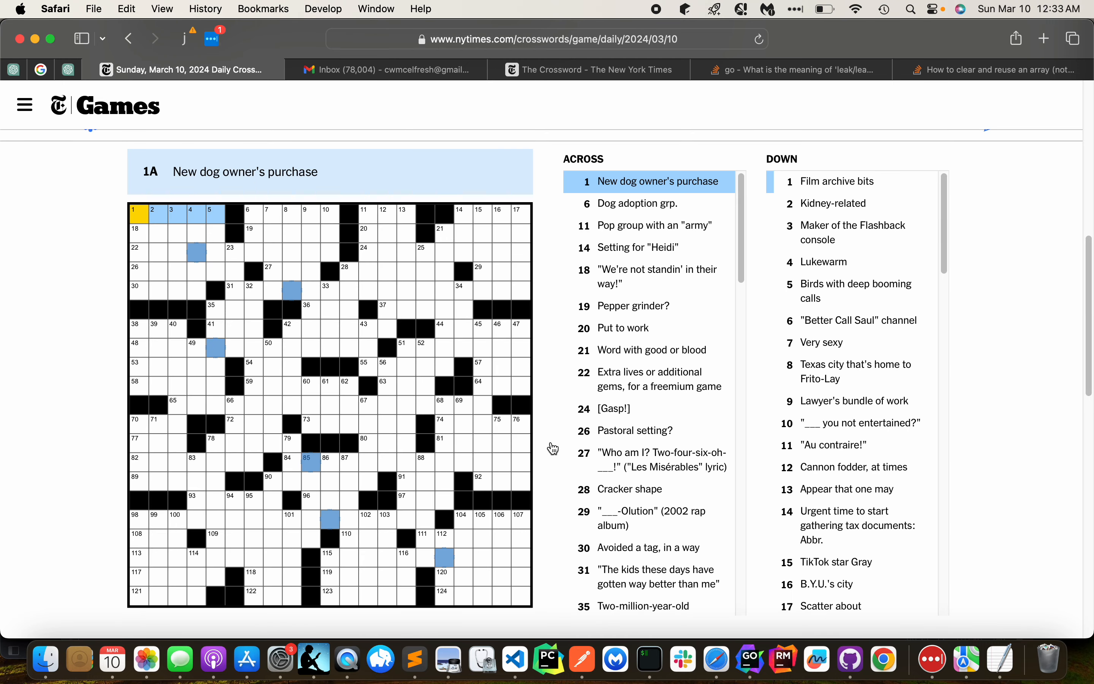
mouse_move(94, 294)
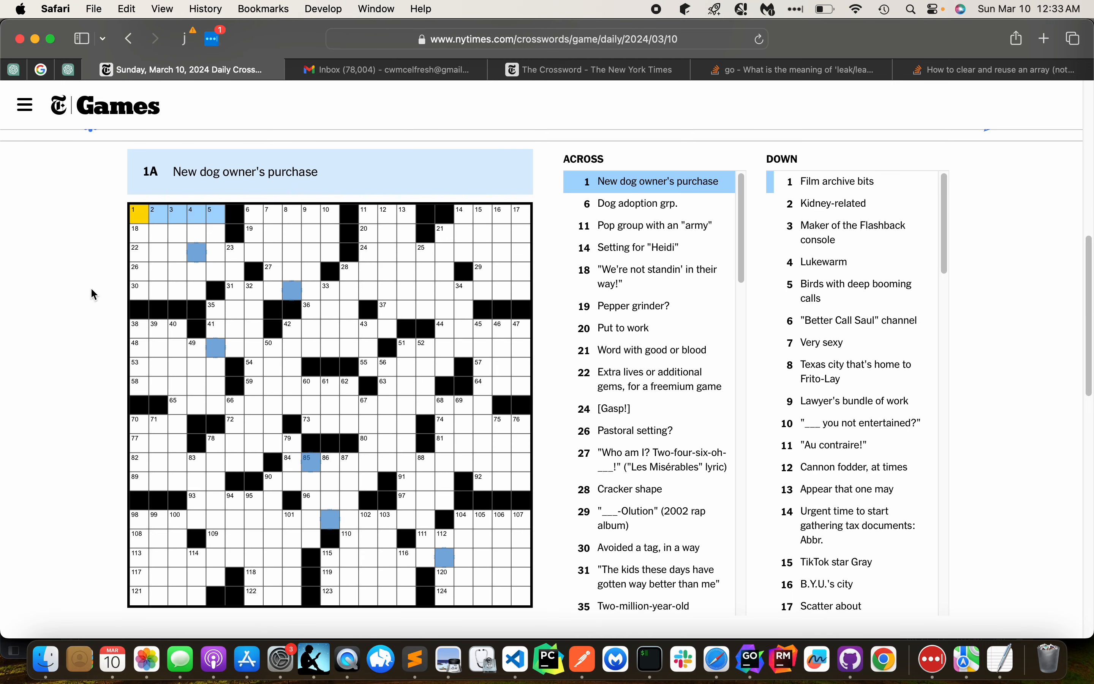
Enter IDTAG at 1-Across, then ASPCA, ALPS and USE across the top row
left_click(248, 212)
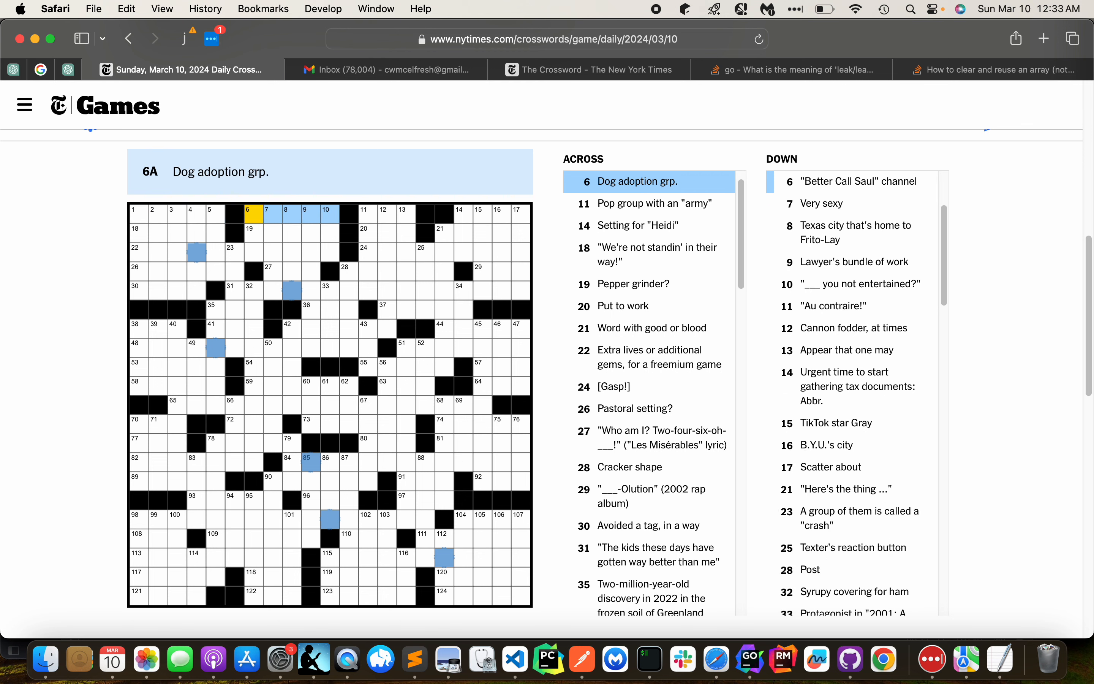
type("IDTAG")
type("ASPCA")
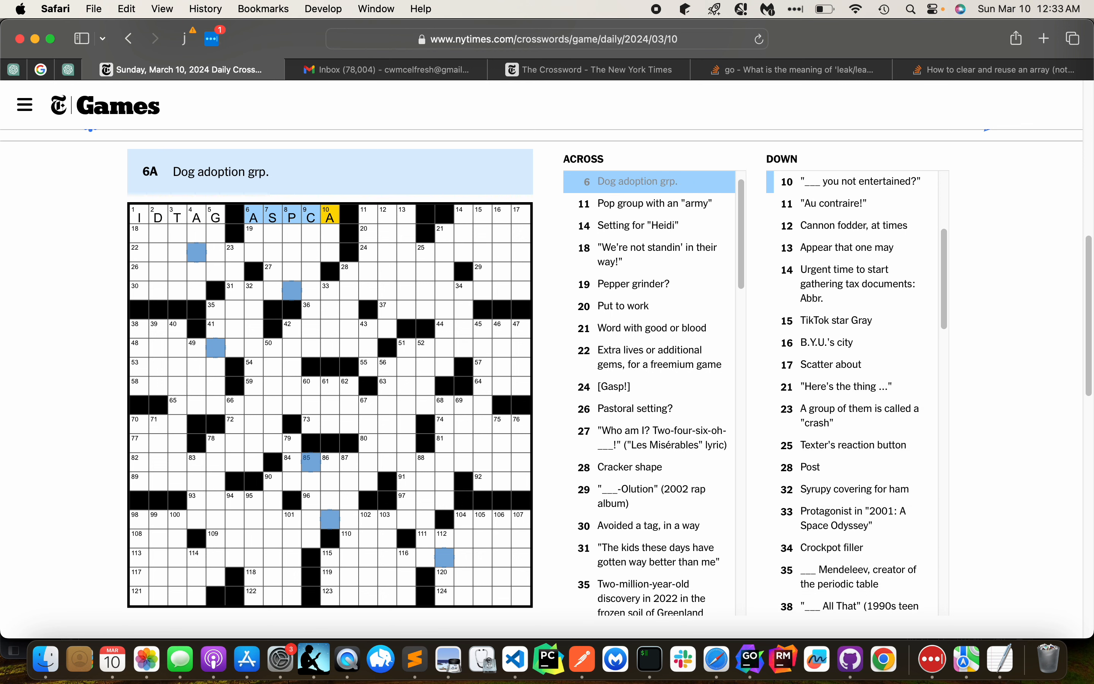
left_click(365, 212)
type("USE")
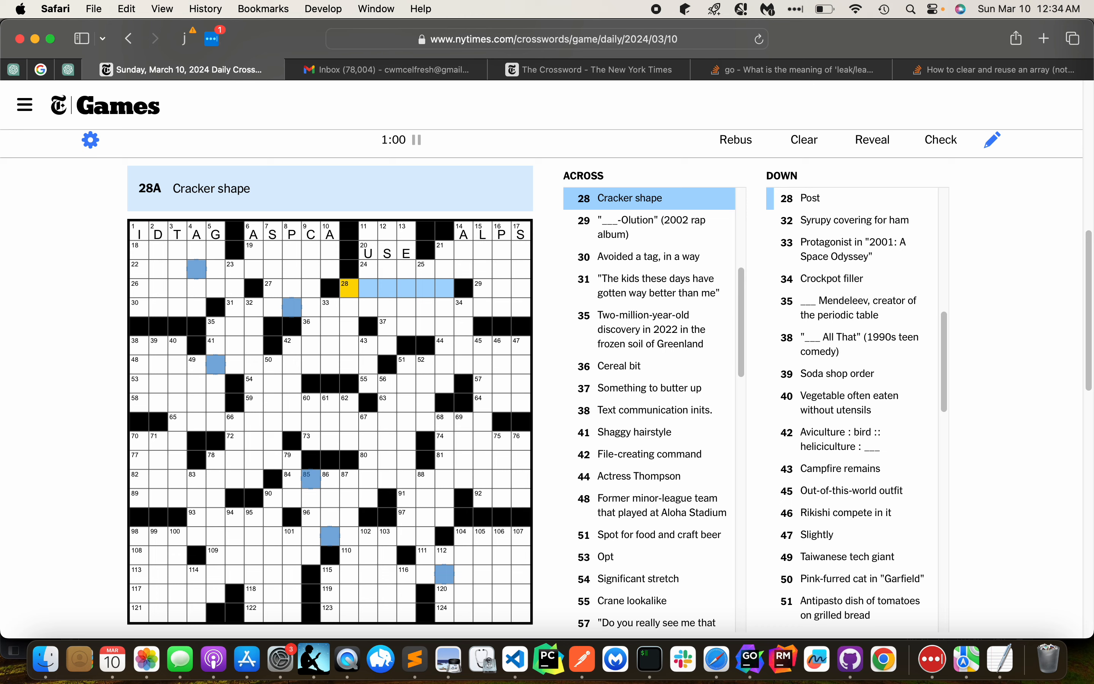
Enter SQUARE, OAT, SLICE, SMS, MOP and SAVEAS in the upper-middle rows
type("SQUARE")
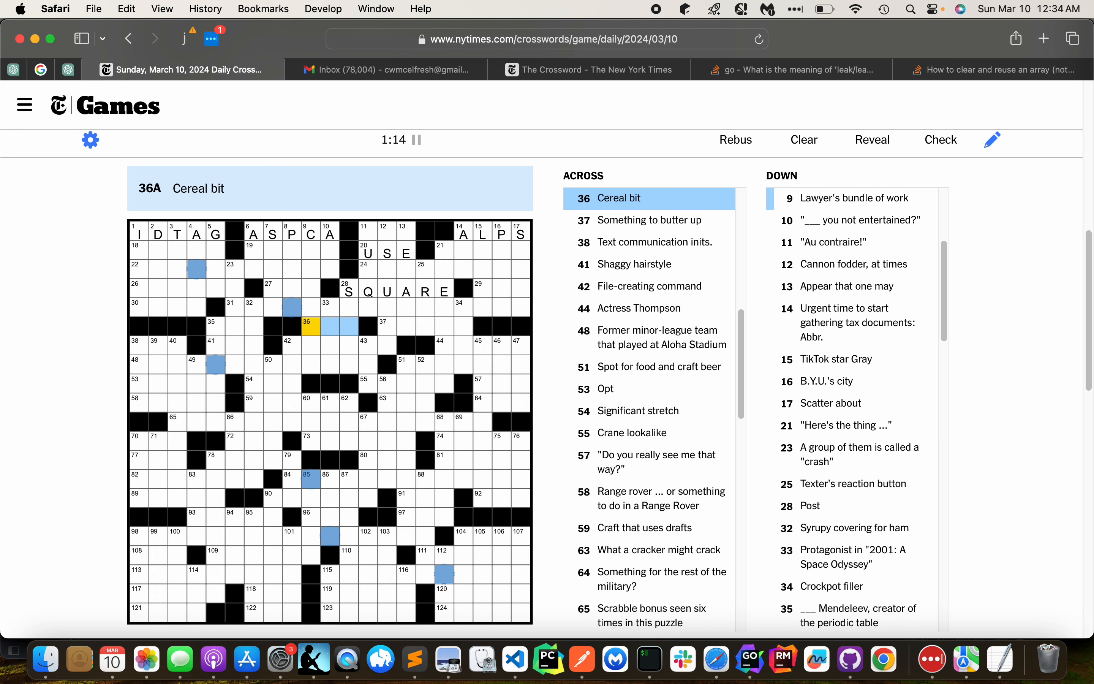
type("OAT")
left_click(424, 325)
type("SLICE")
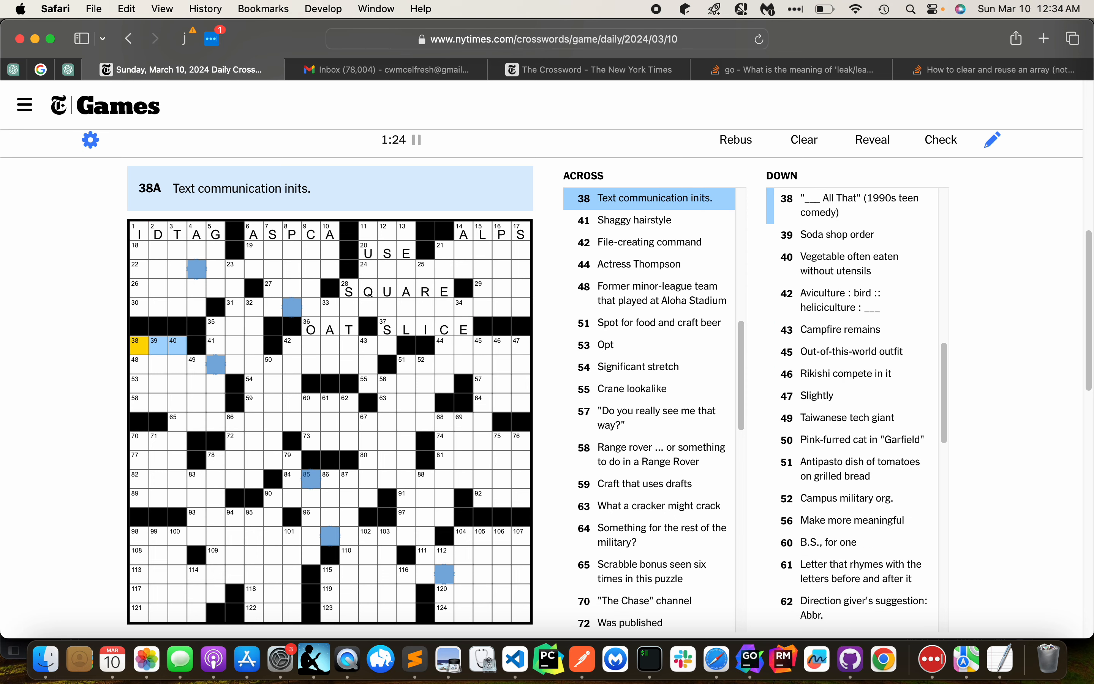
type("SMS")
left_click(339, 344)
type("SAVEAS")
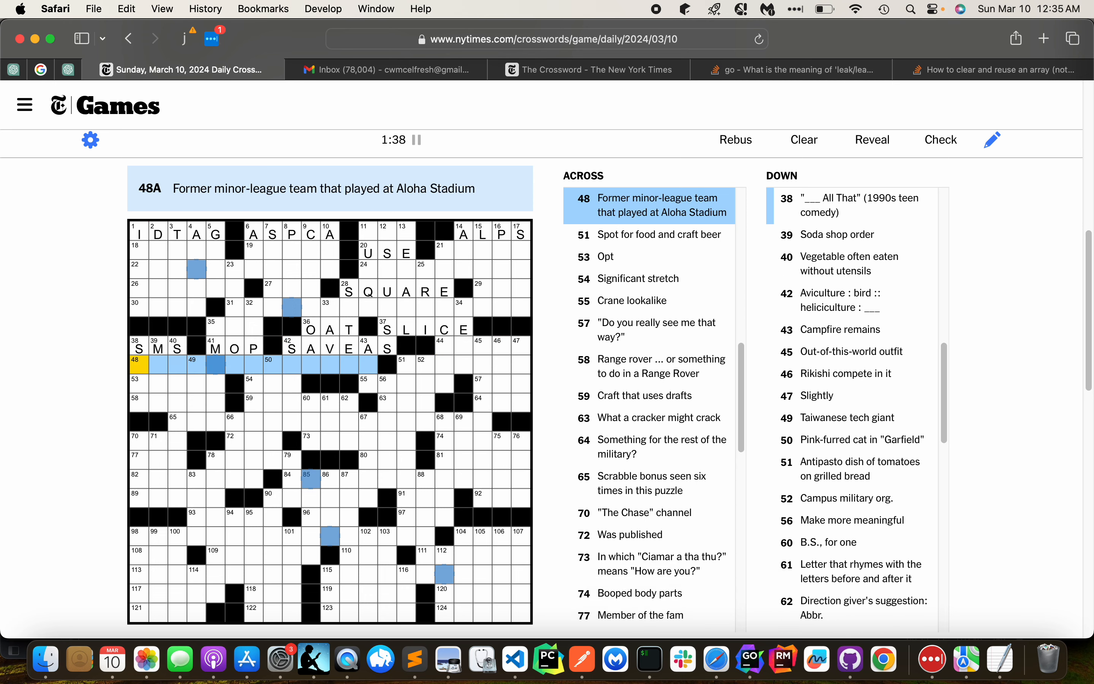
Enter ERA at 53/54-Across and EGRET at 55-Across
left_click(399, 363)
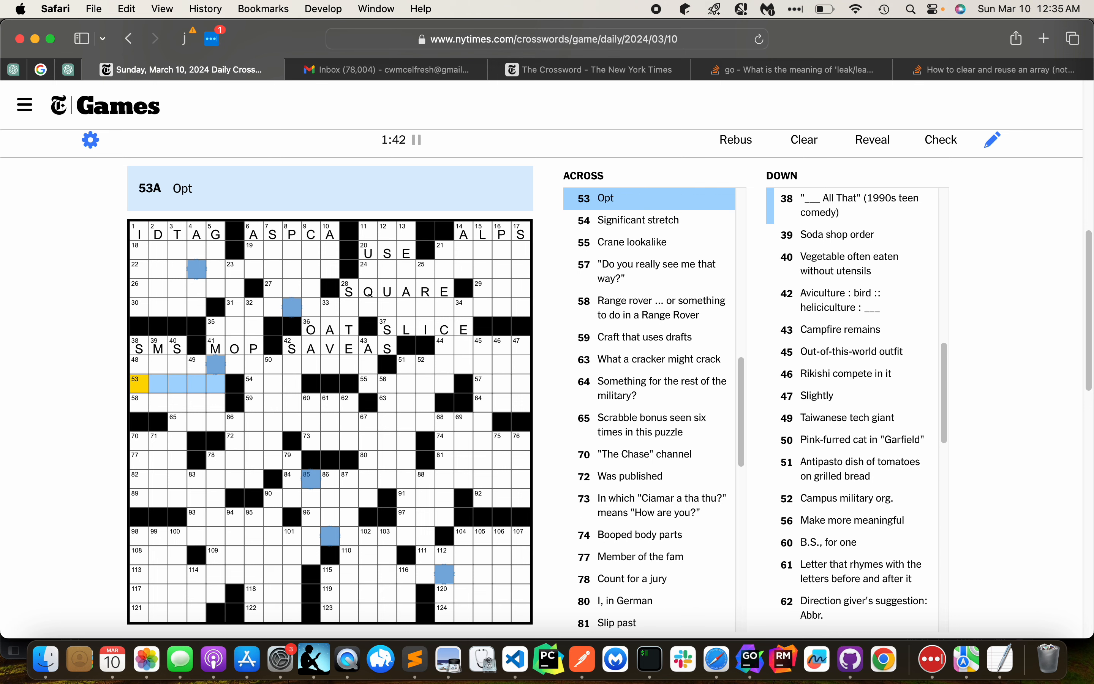
left_click(253, 383)
type("ERA")
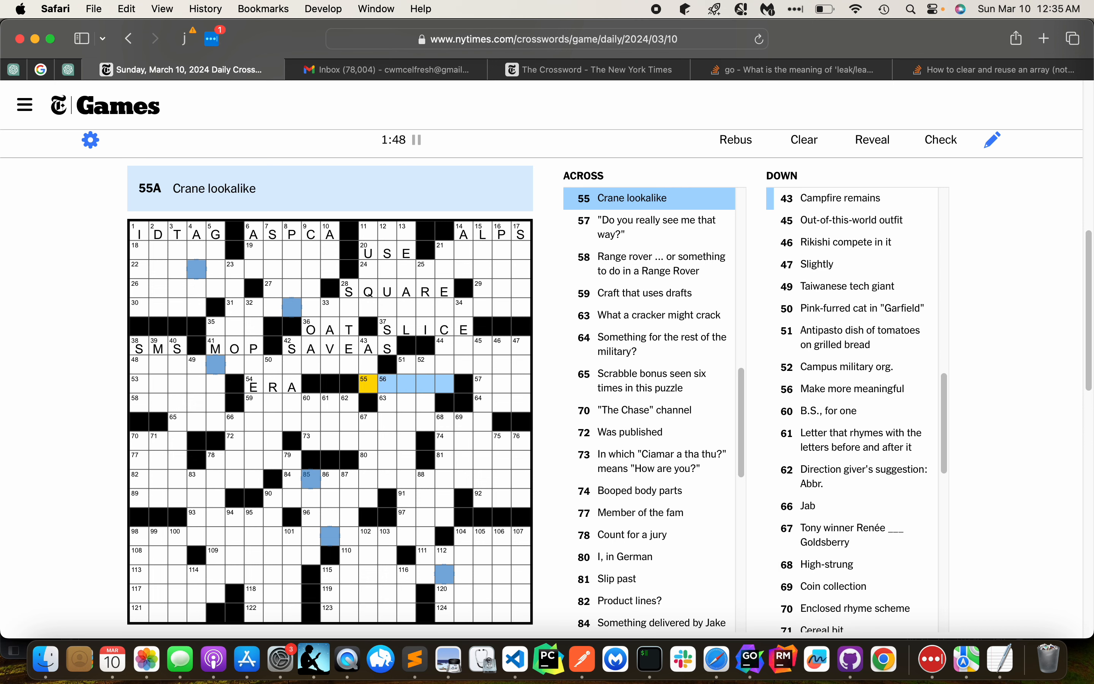
type("EGRET")
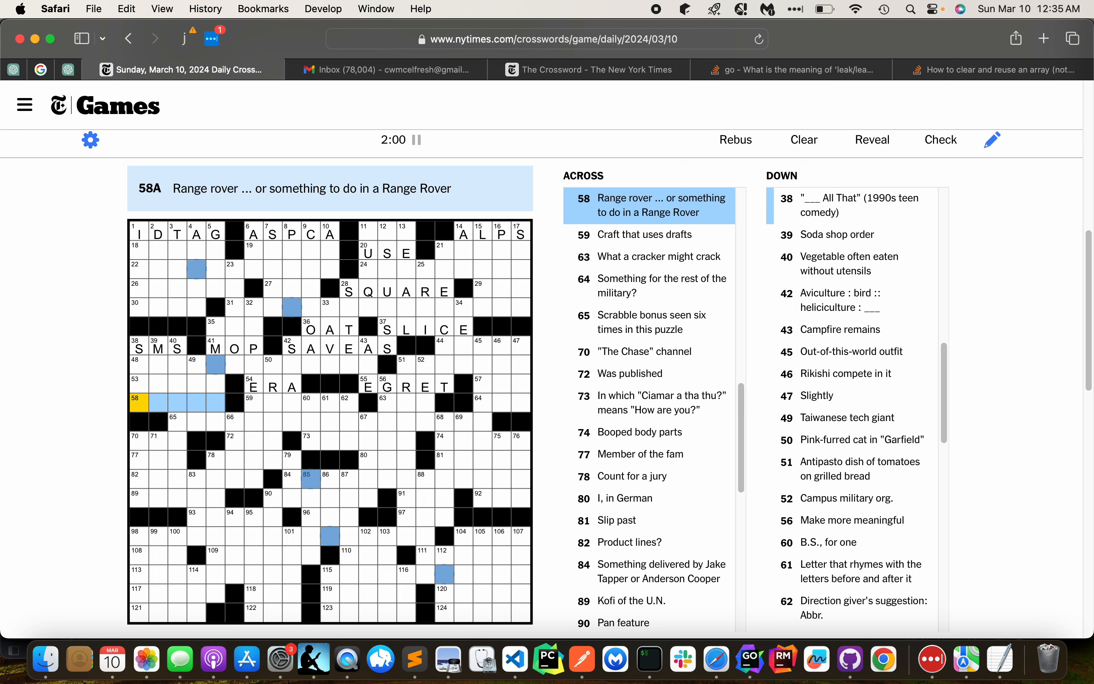
Move through 59-, 63- and 65-Across and enter RAN at 72-Across
left_click(254, 398)
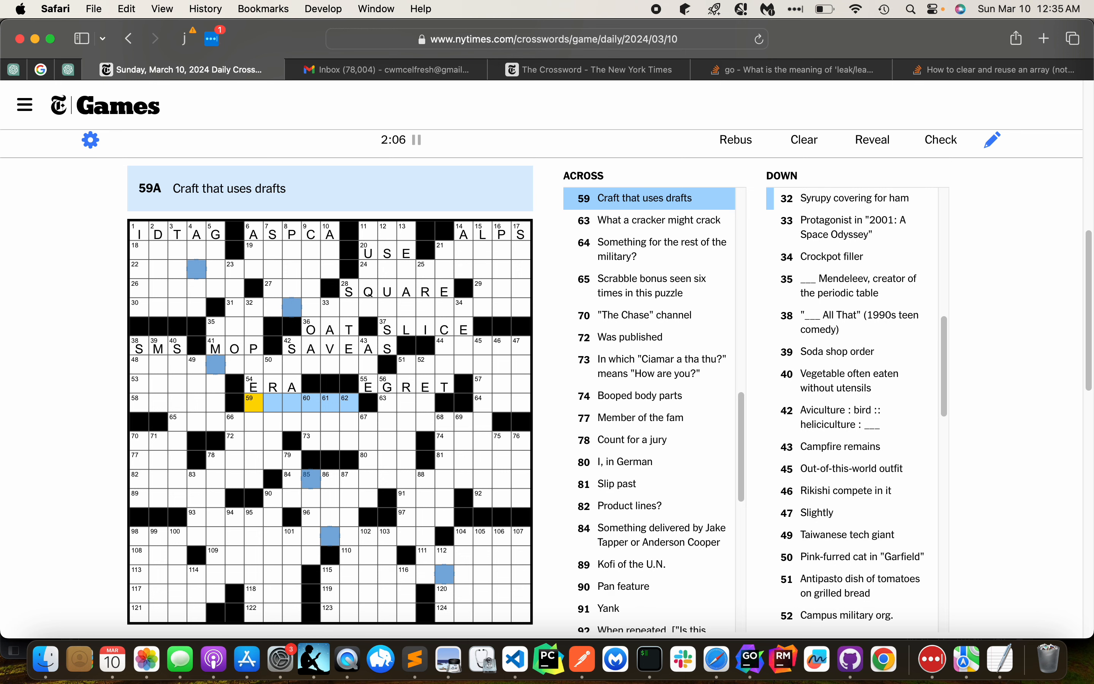
left_click(381, 402)
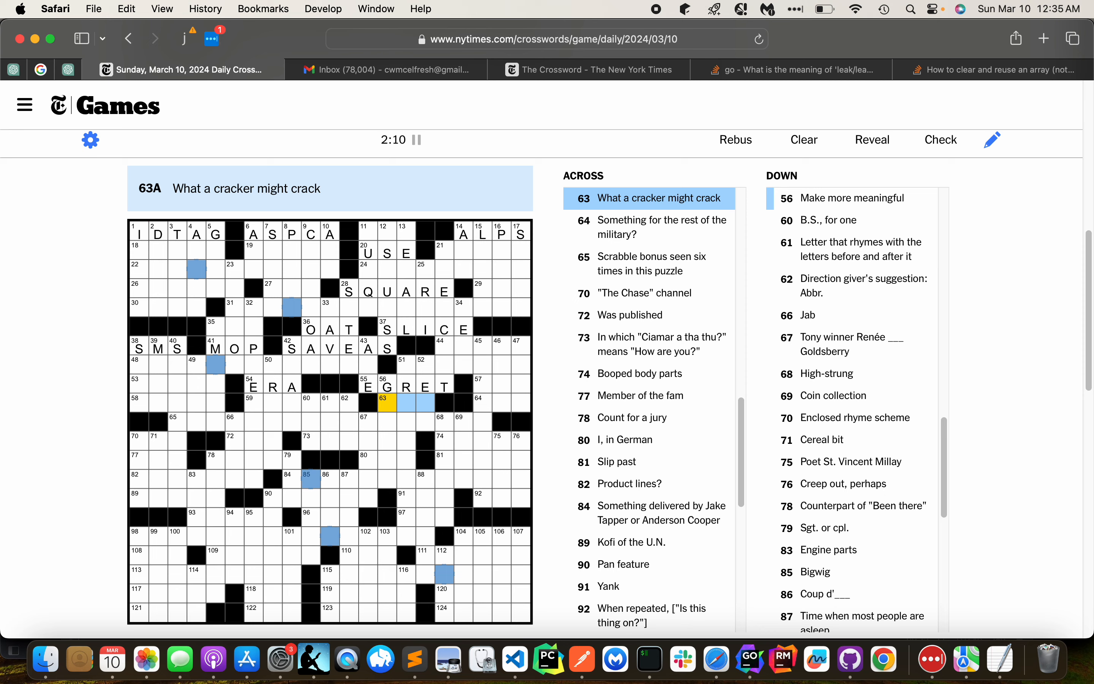
left_click(479, 404)
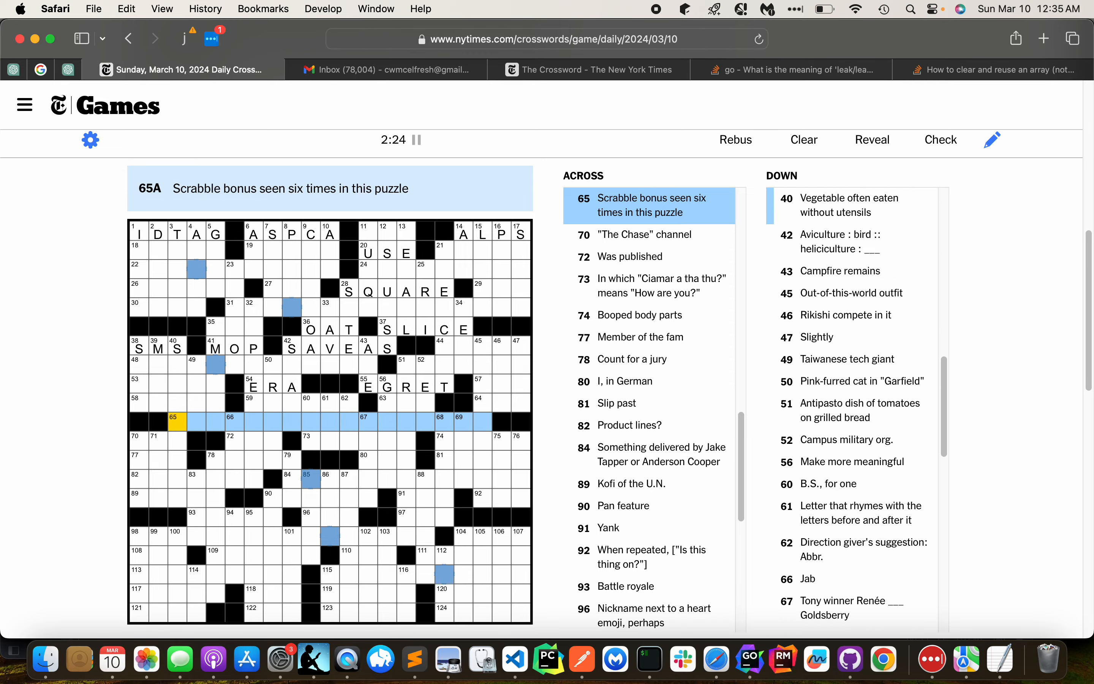
left_click(150, 442)
type("SIB")
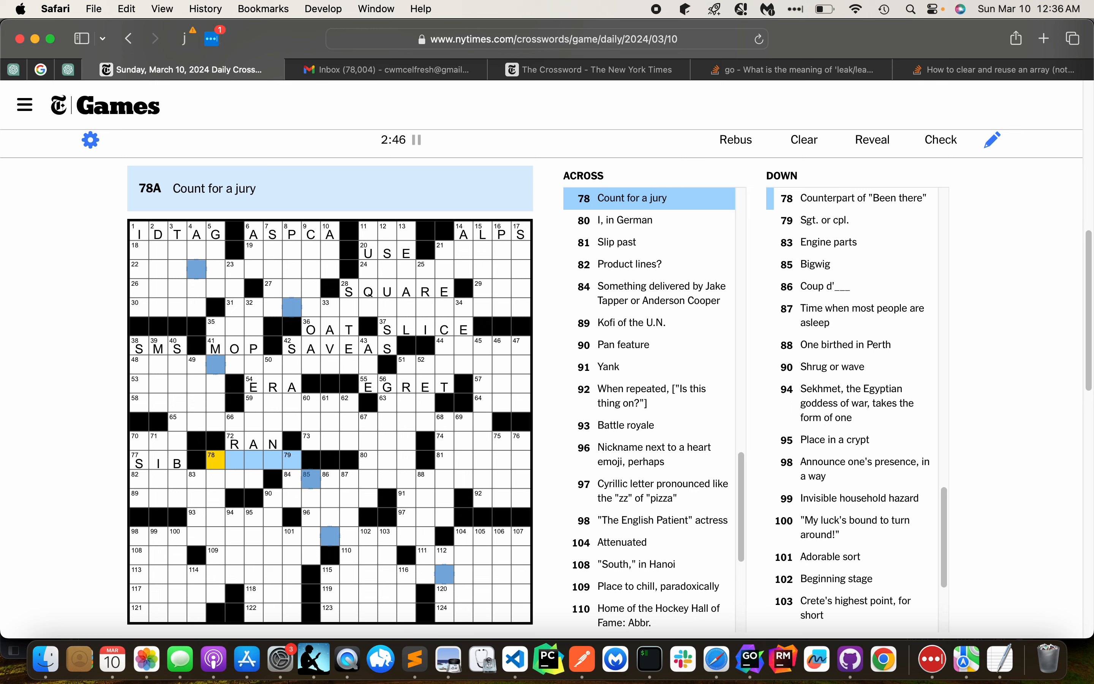
Enter SIB, EIN and ELUDE at 77-, 80- and 81-Across
left_click(359, 460)
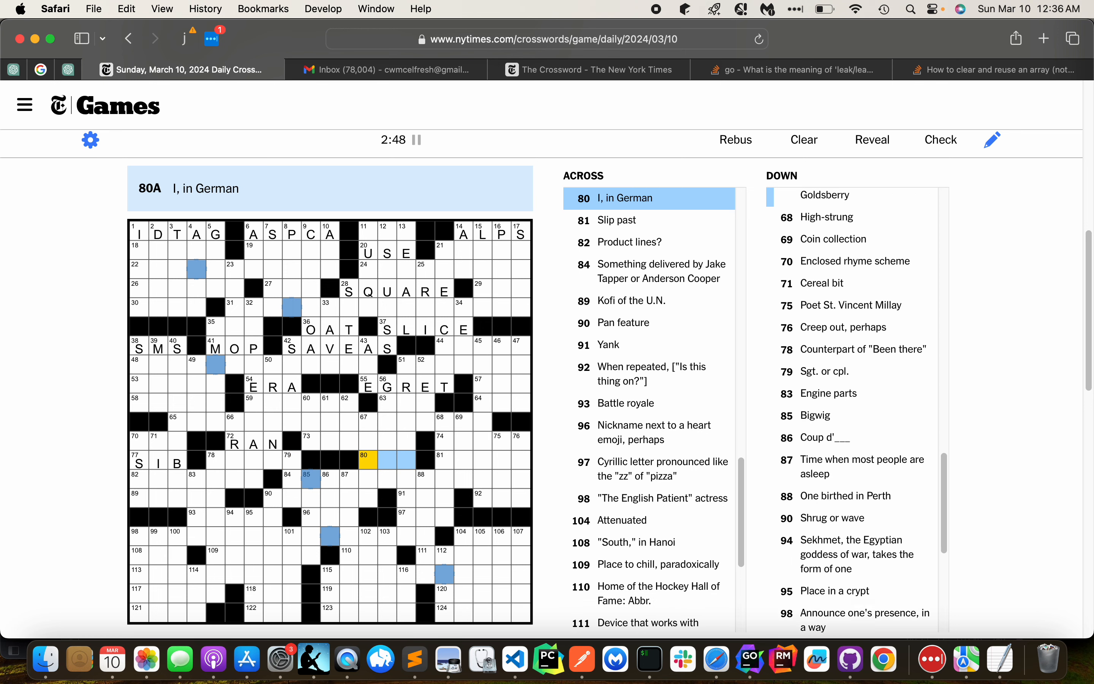
left_click(461, 459)
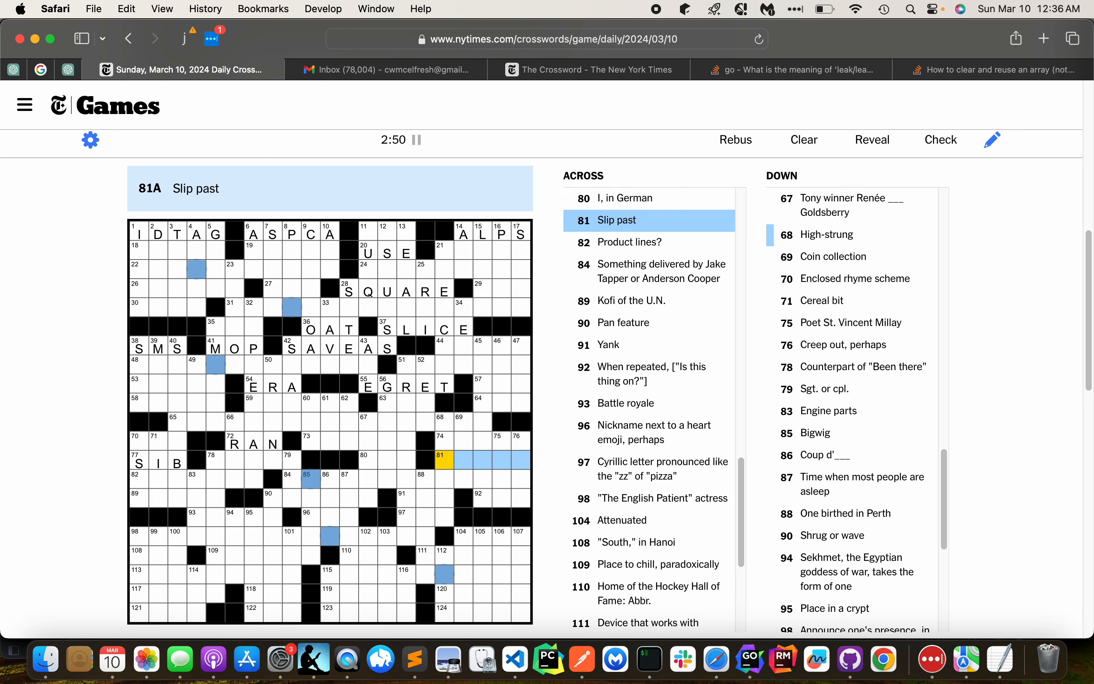
scroll("down", 3)
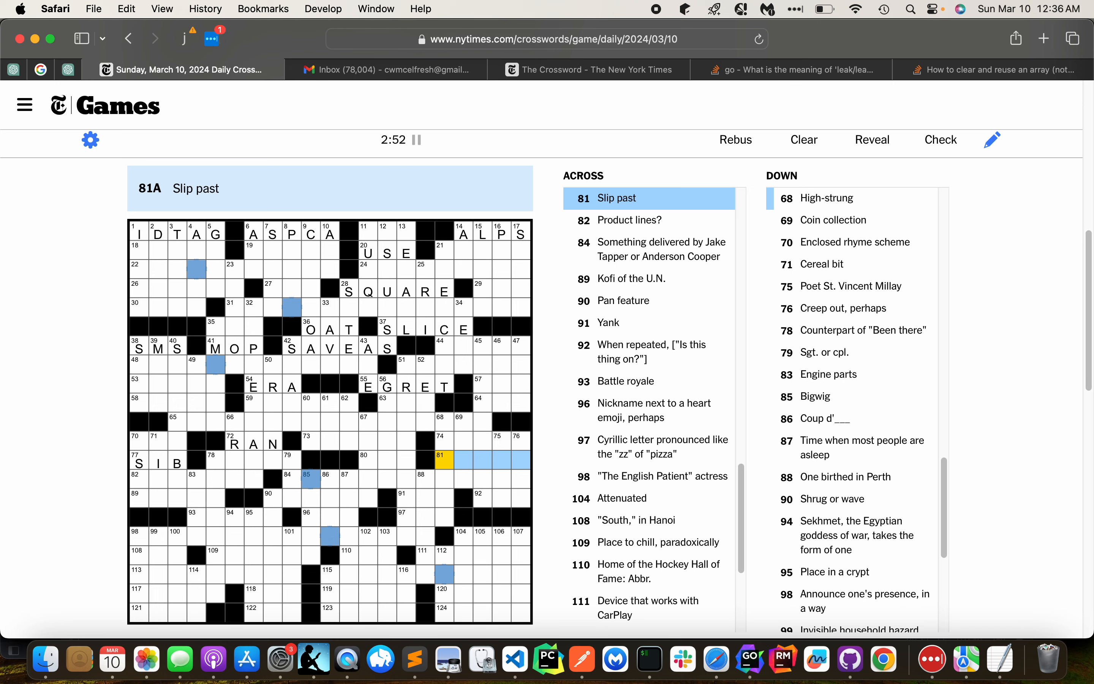
type("EIN")
type("ELUDE")
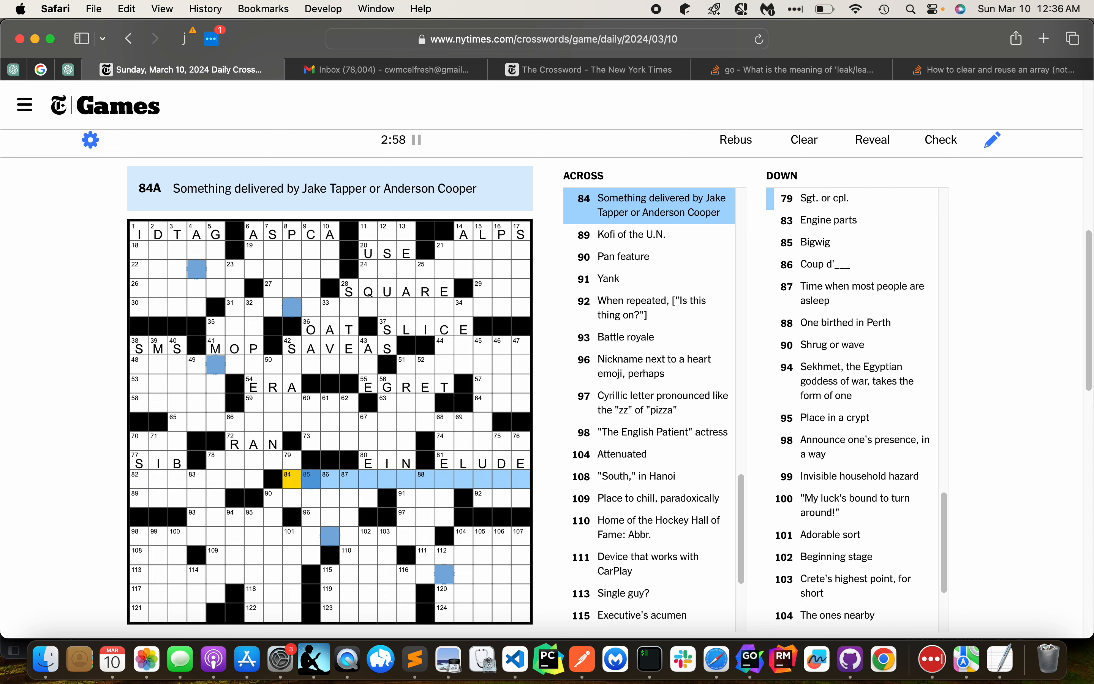
Enter ANNAN, HANDLE, TUG, TAP, MELEE and MRI in the lower rows
left_click(137, 500)
type("ANNAN")
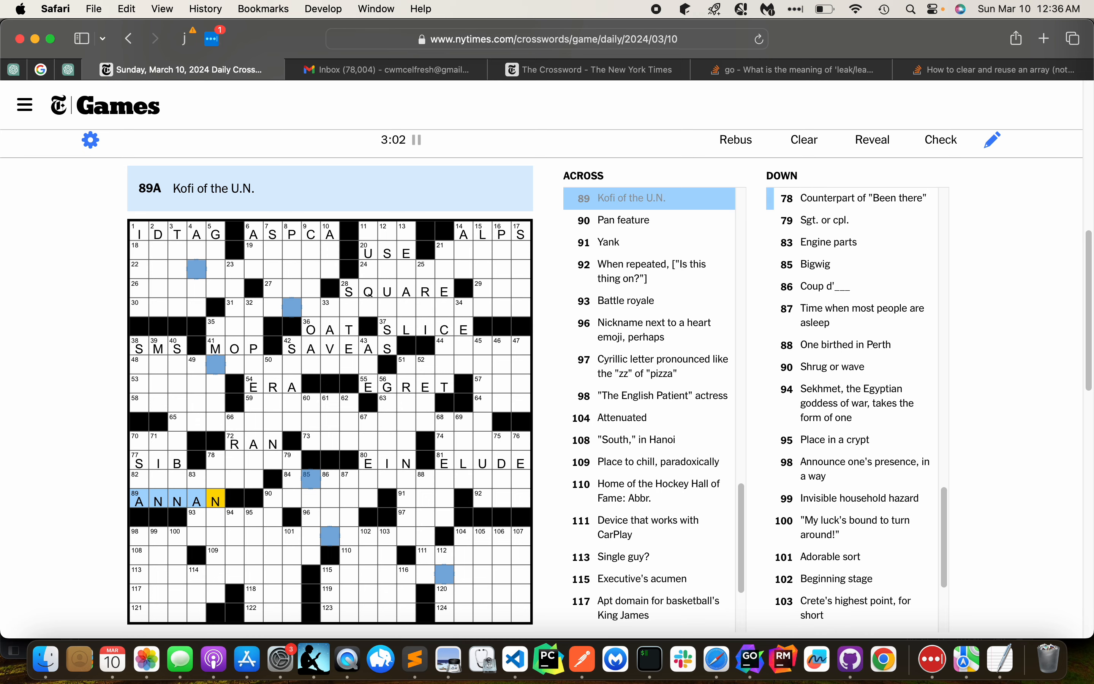
left_click(271, 498)
type("HANDLE")
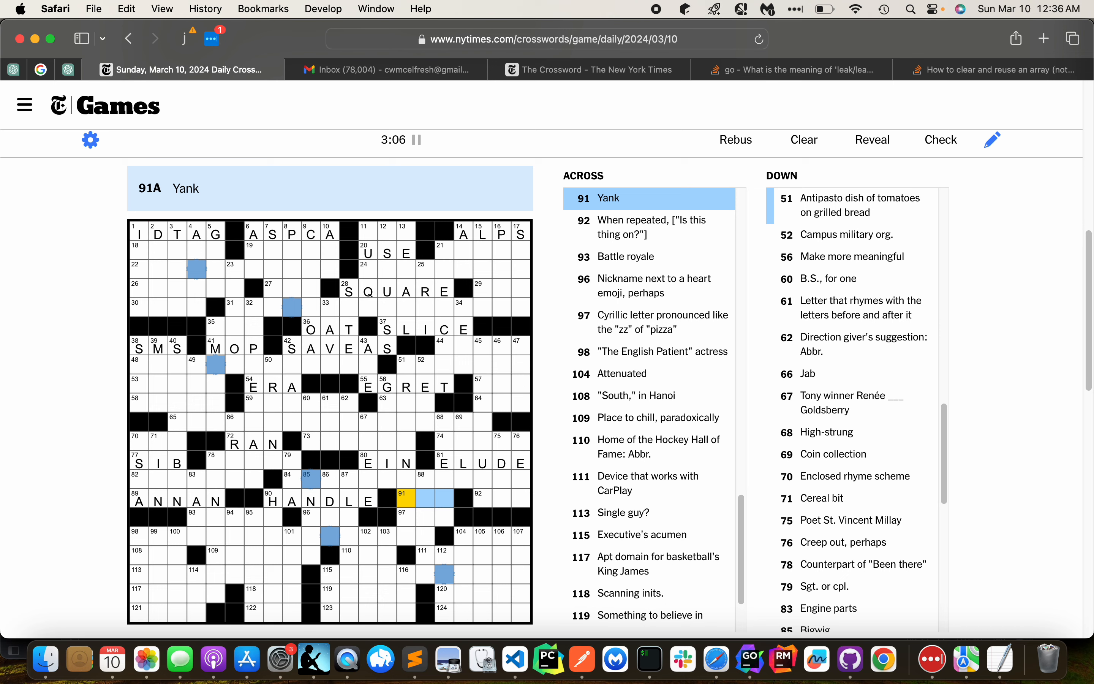
type("TUG")
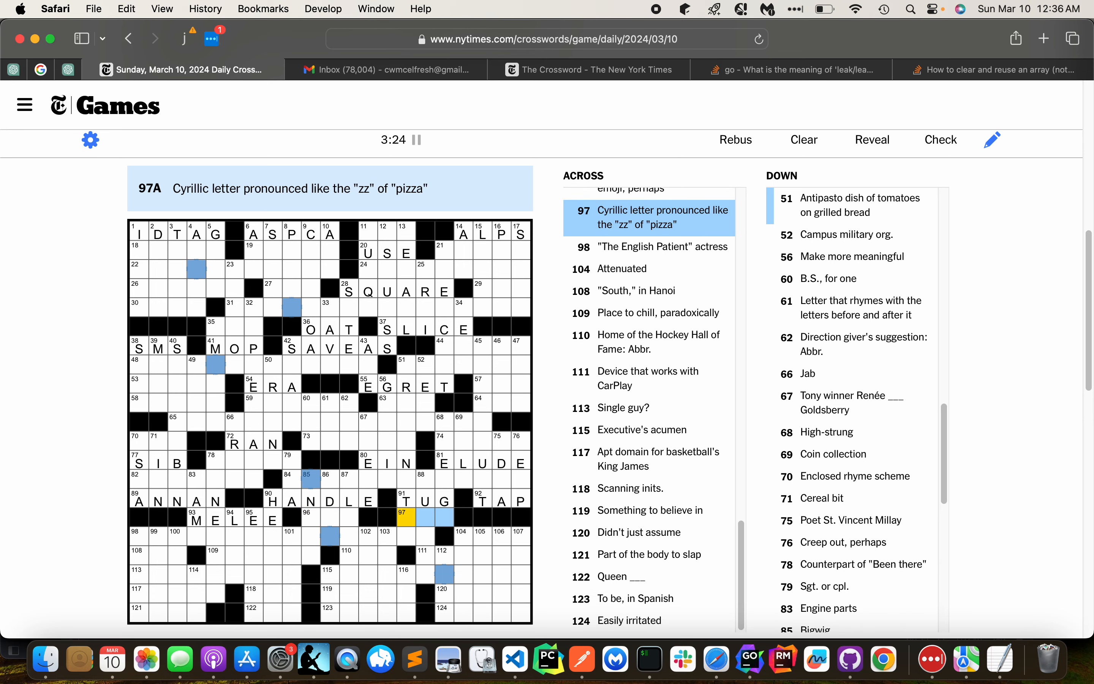
left_click(138, 535)
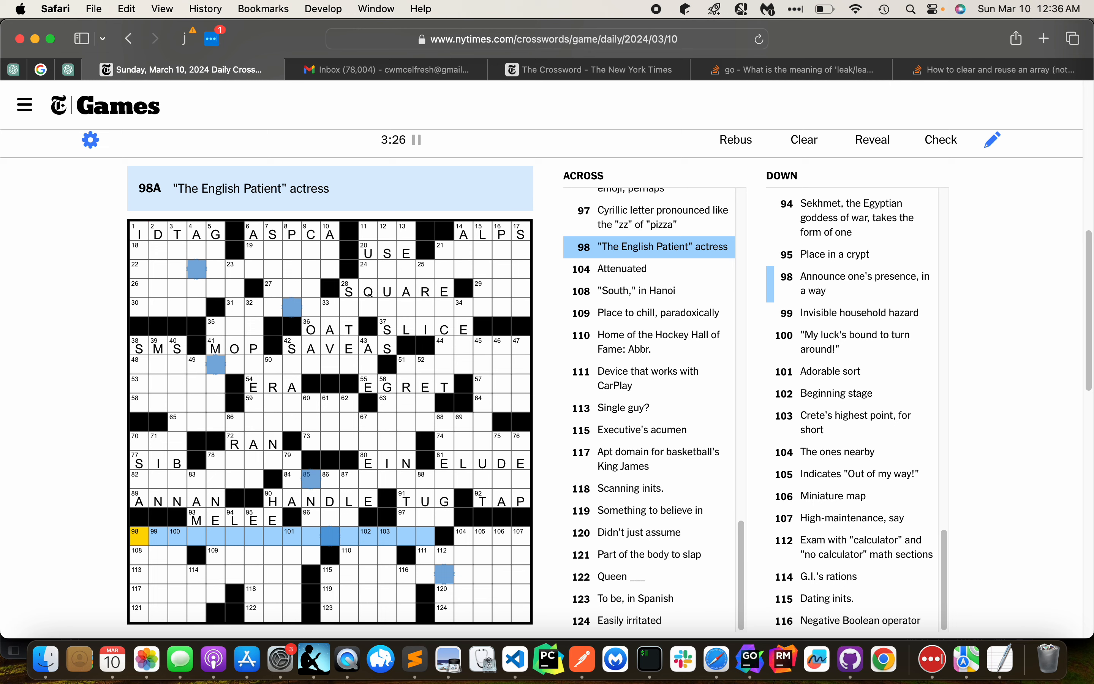
left_click(462, 535)
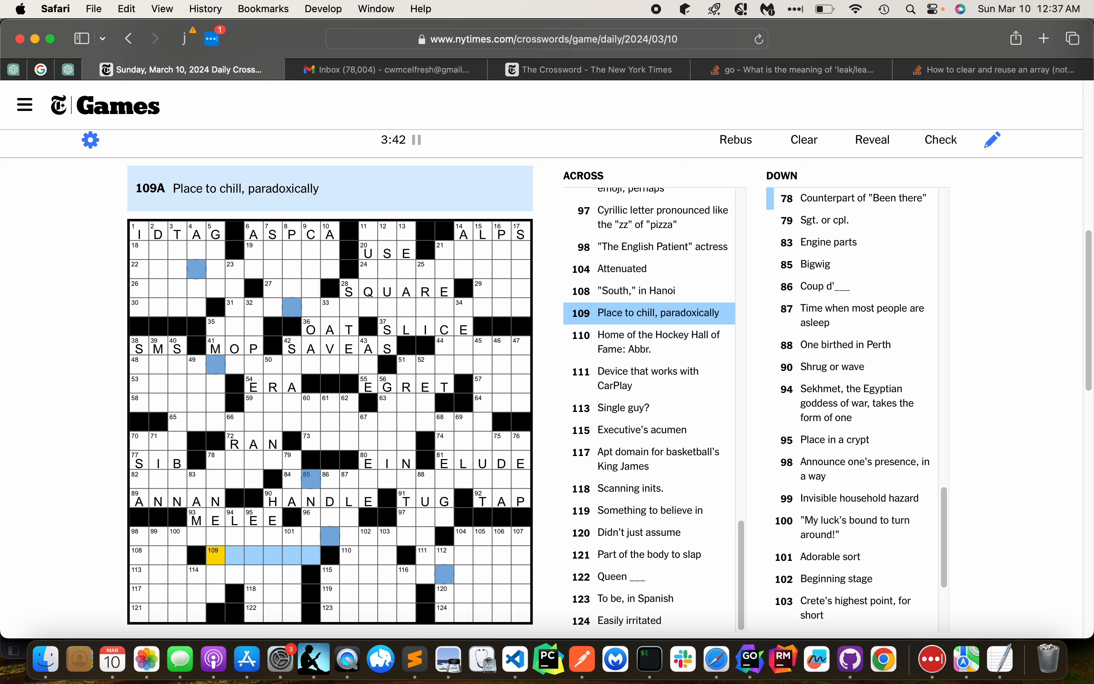
left_click(347, 554)
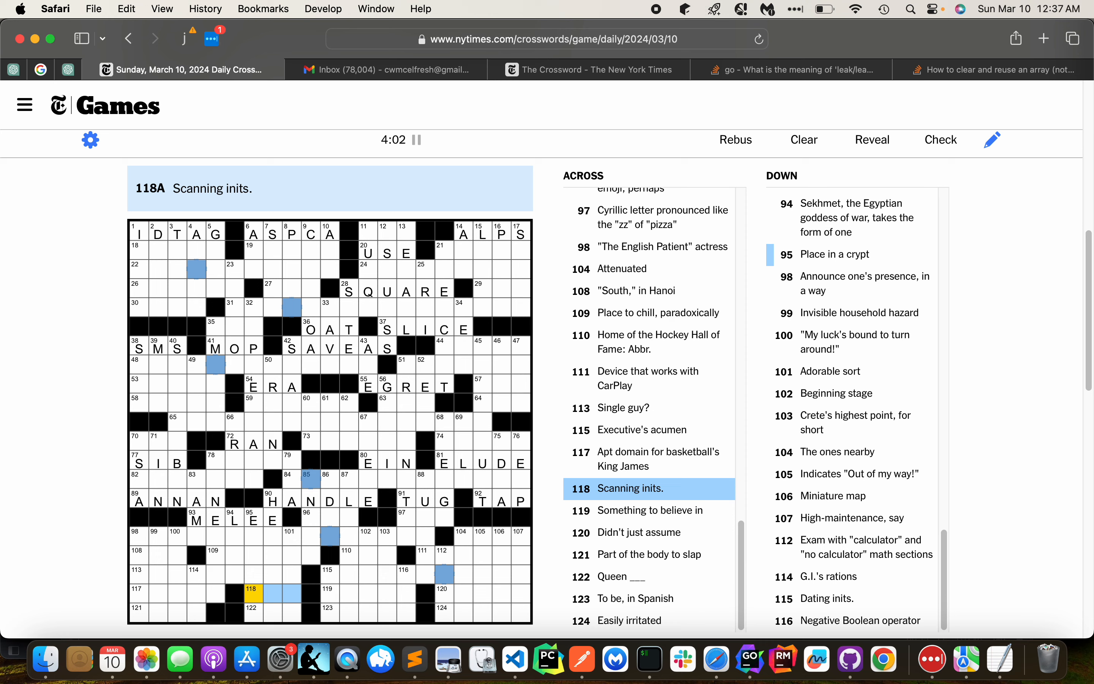
Enter KNEE and BEE along the bottom row, then RENAL at 2-Down
left_click(135, 588)
type("MRI")
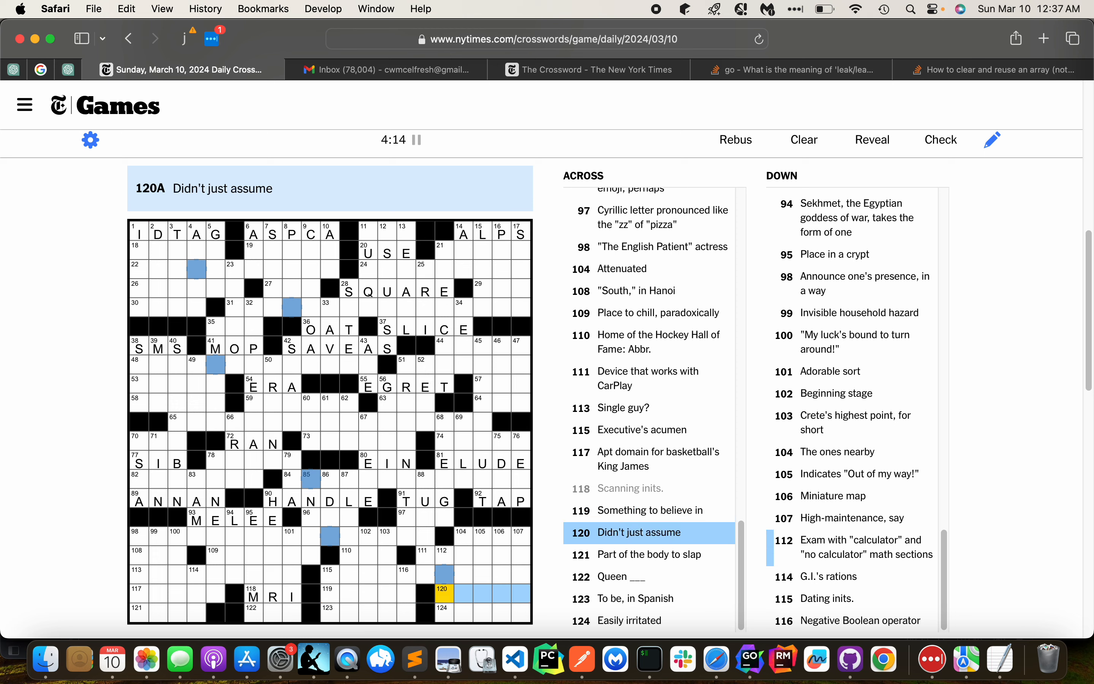
type("KNEW")
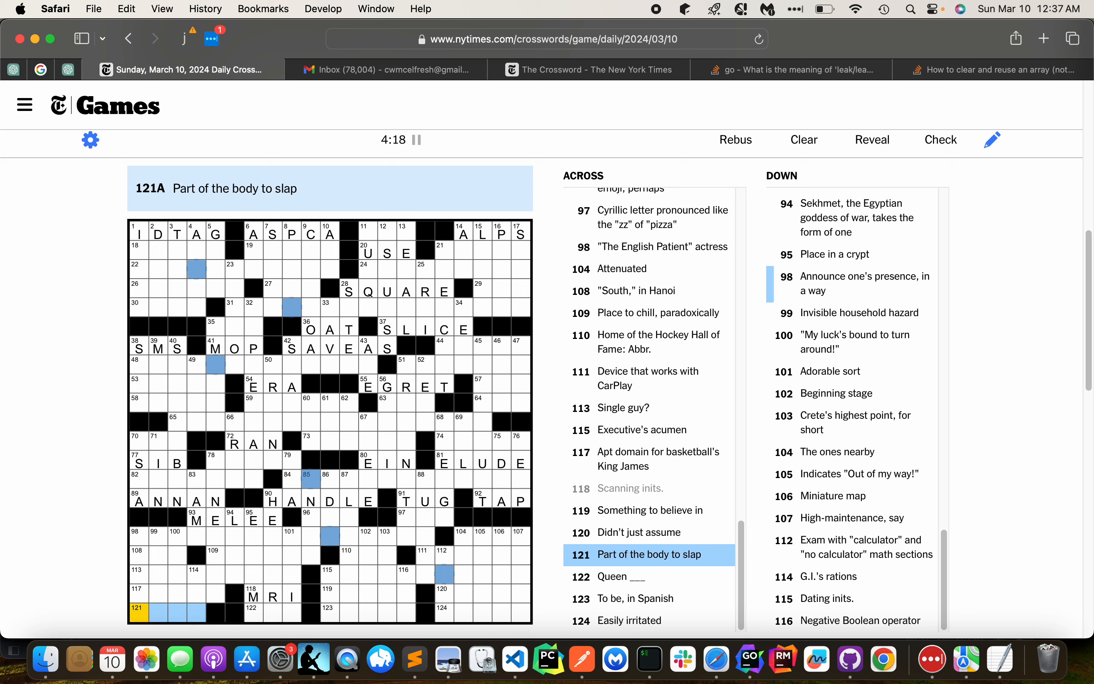
type("KNEE")
left_click(272, 612)
type("BEE")
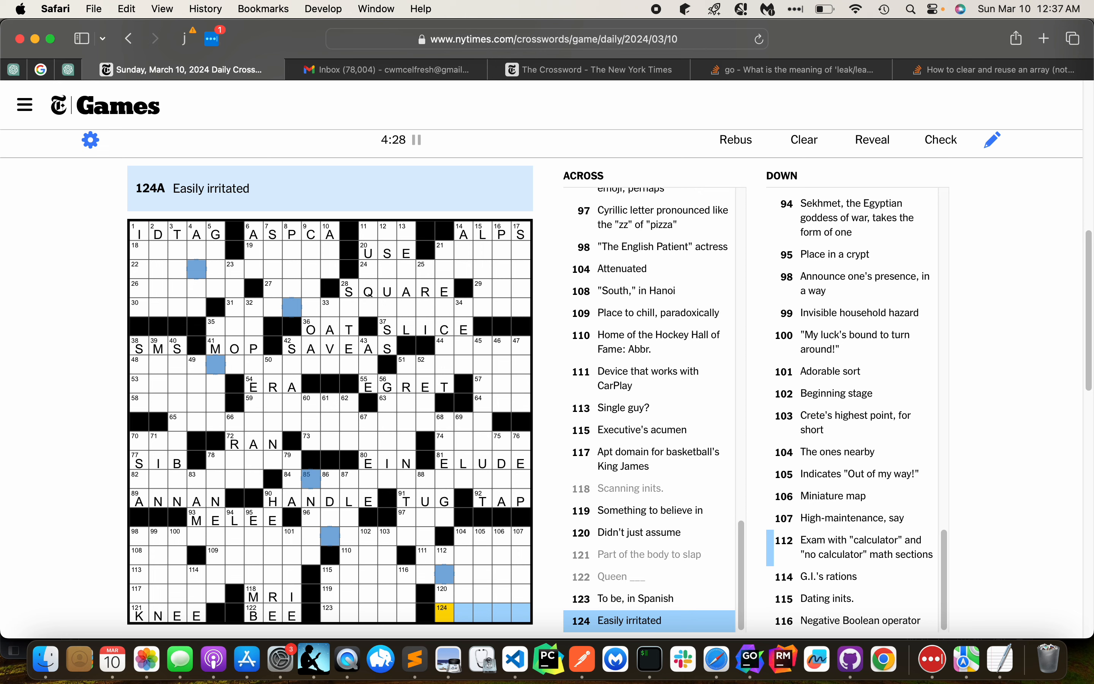
left_click(138, 231)
type("RENAL")
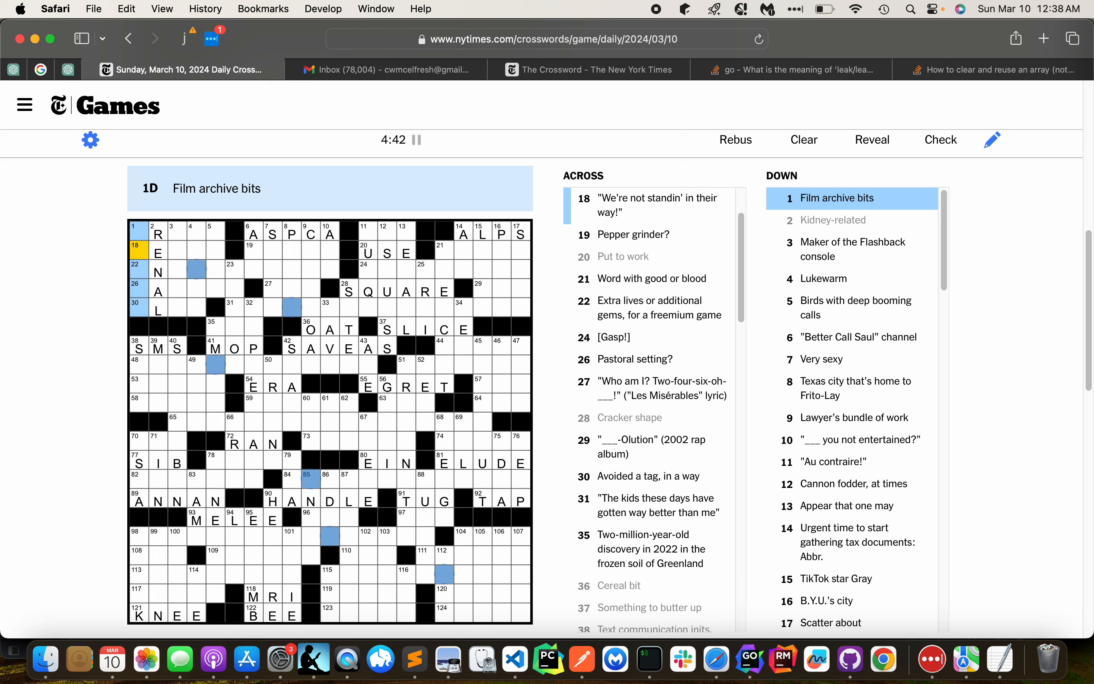
Replace IDTAG with CRATE and fill LETEM, NAP, ARIS, LID and INAPURCHASE in the top-left corner
left_click(158, 252)
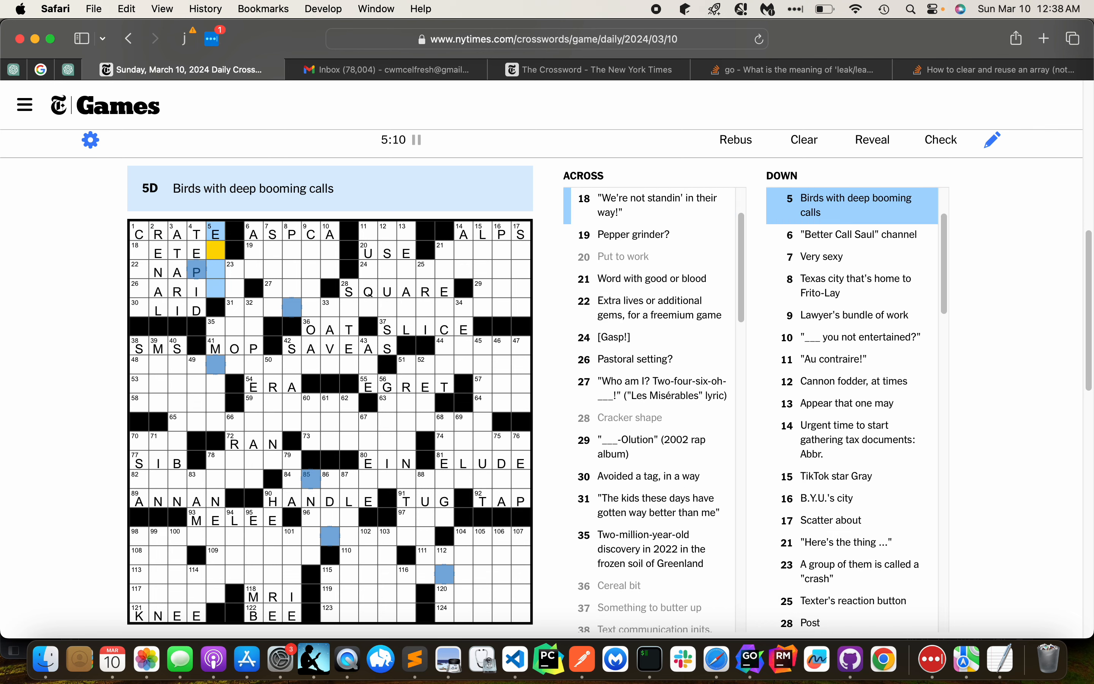
left_click(146, 252)
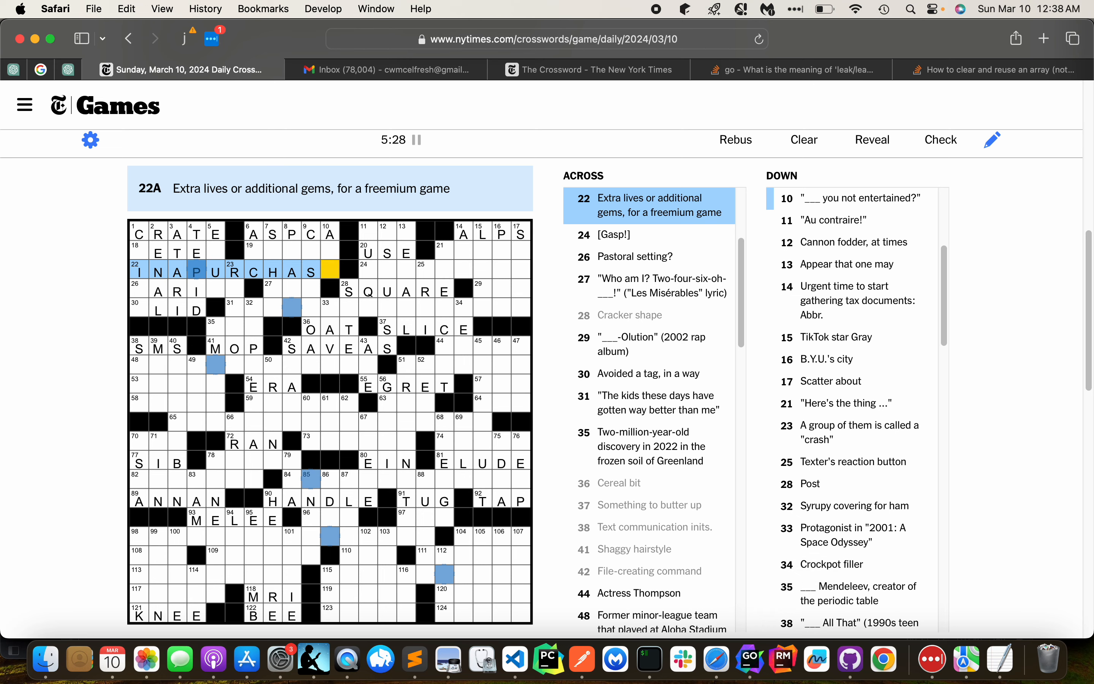
type("E")
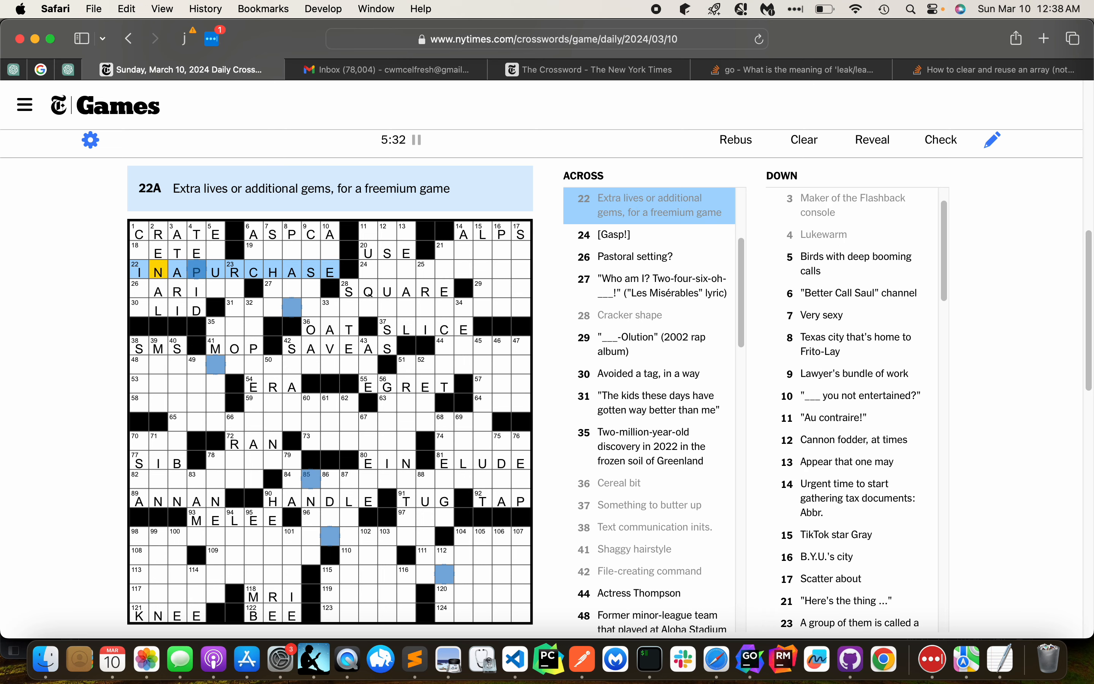
left_click(137, 247)
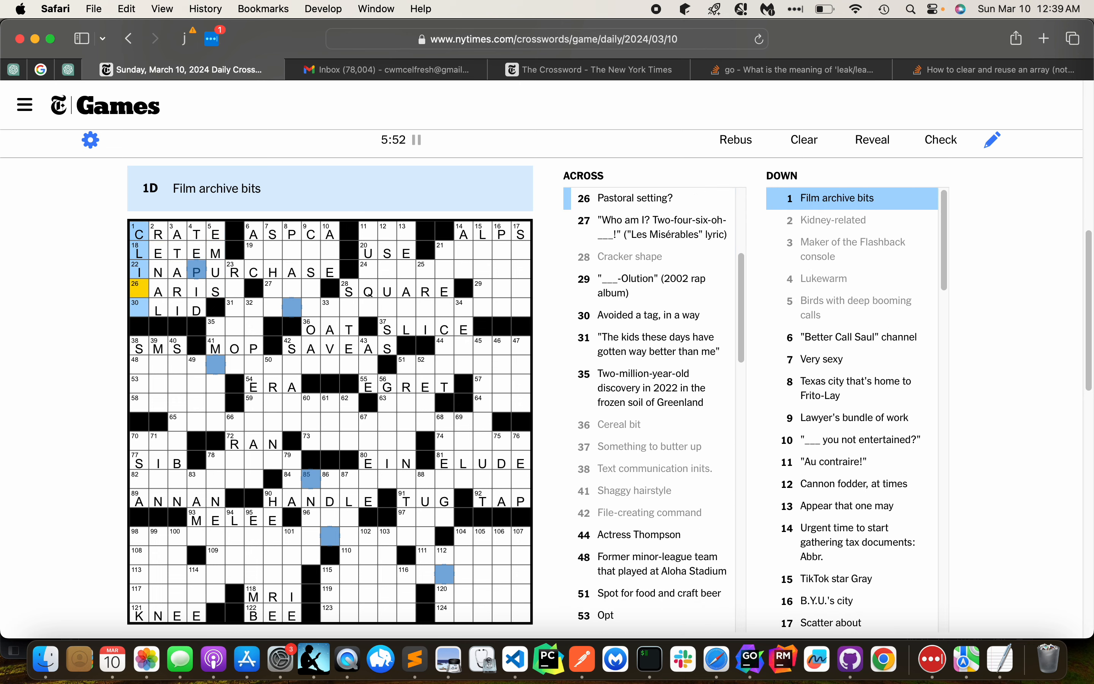
Add H at 26-Across to make PARISH
left_click(138, 291)
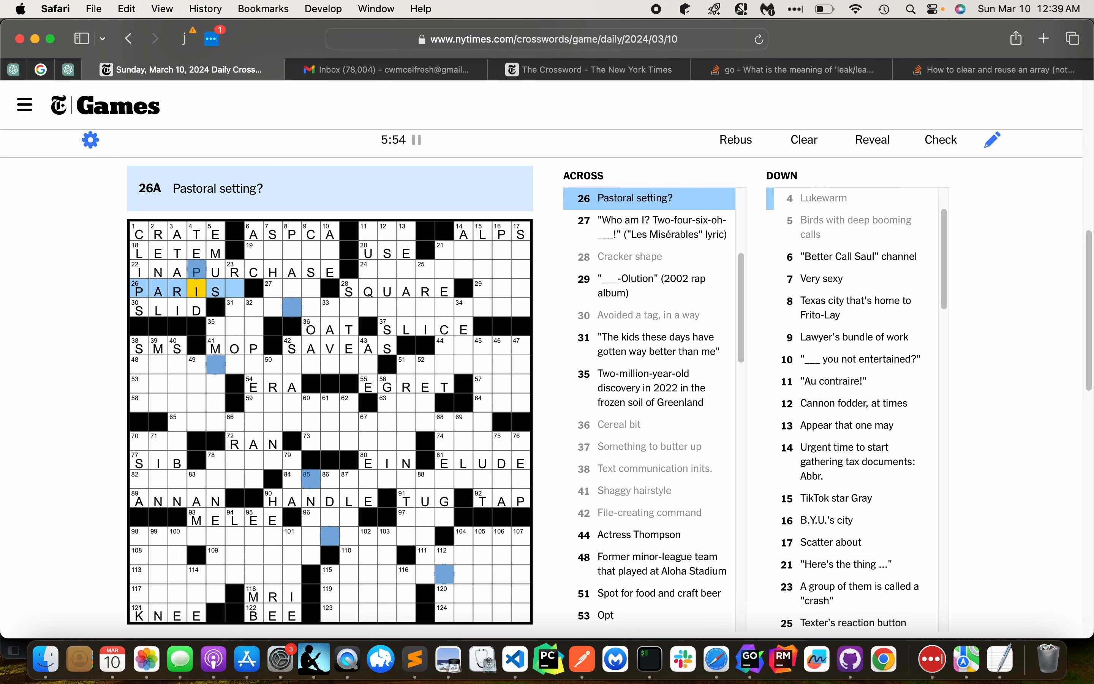
scroll("down", 3)
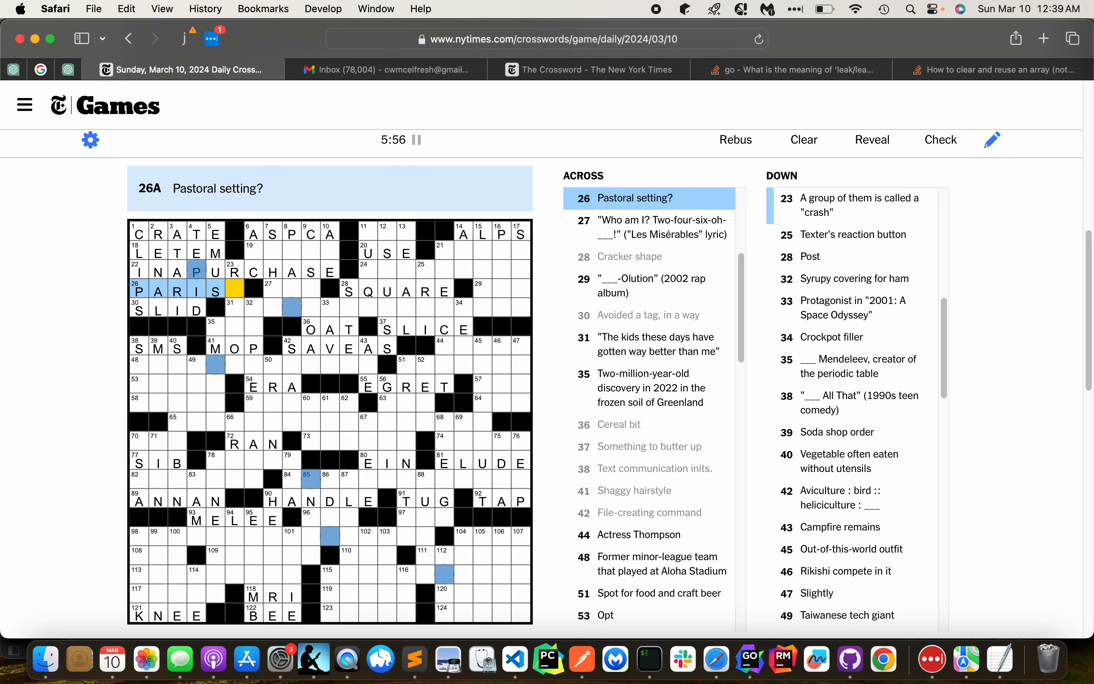
type("H")
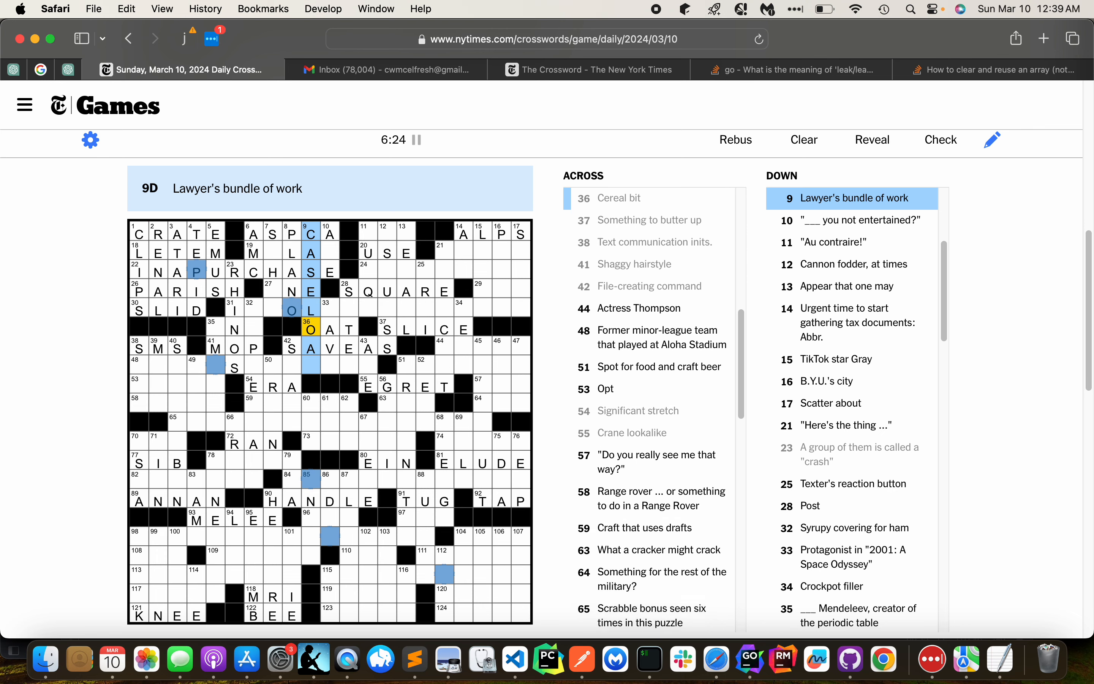
Enter SLID at 7-Down, finish MOLAR at 19-Across, and fill ONE and TOLD at 27-Across
left_click(253, 253)
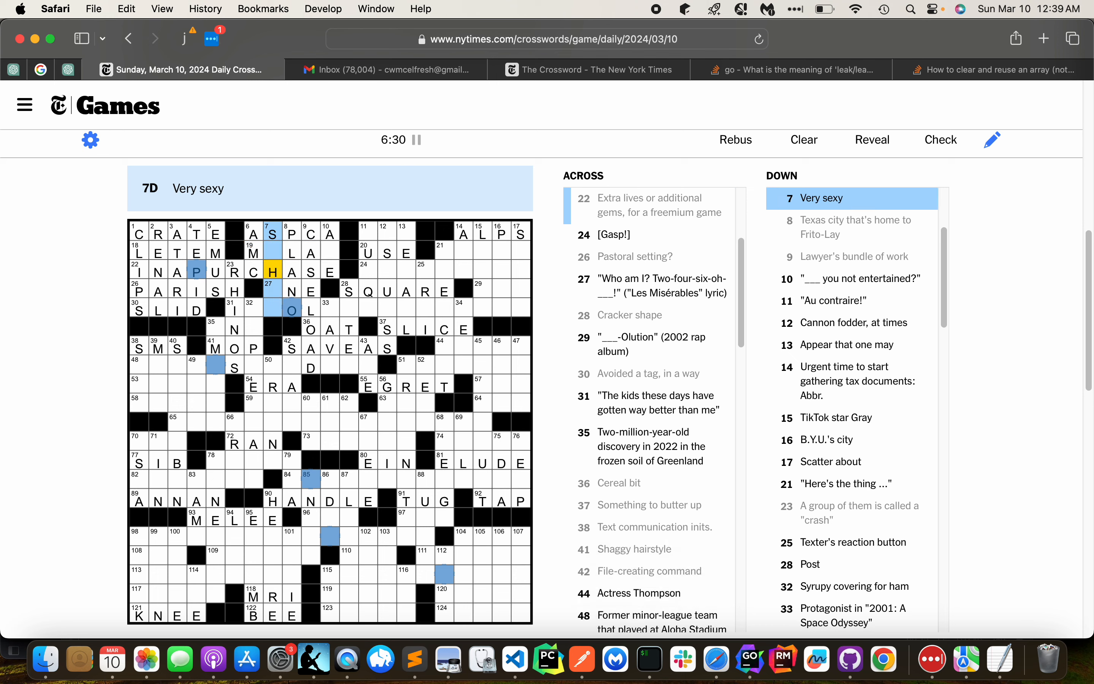
left_click(256, 252)
type("OLAR")
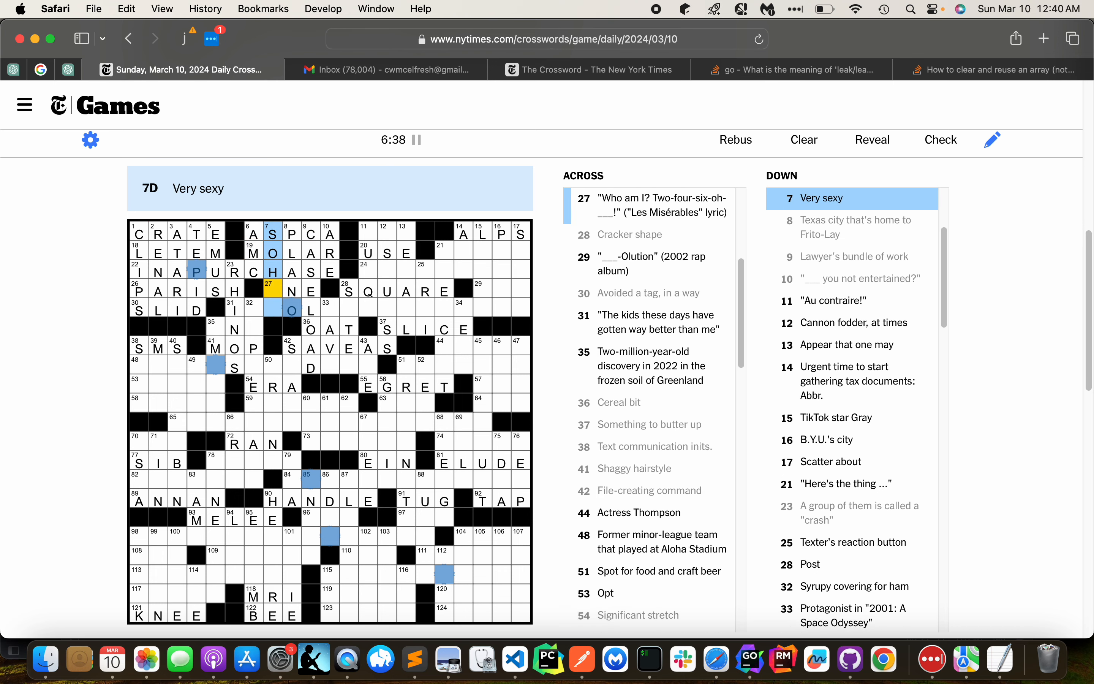
left_click(237, 310)
type("RE")
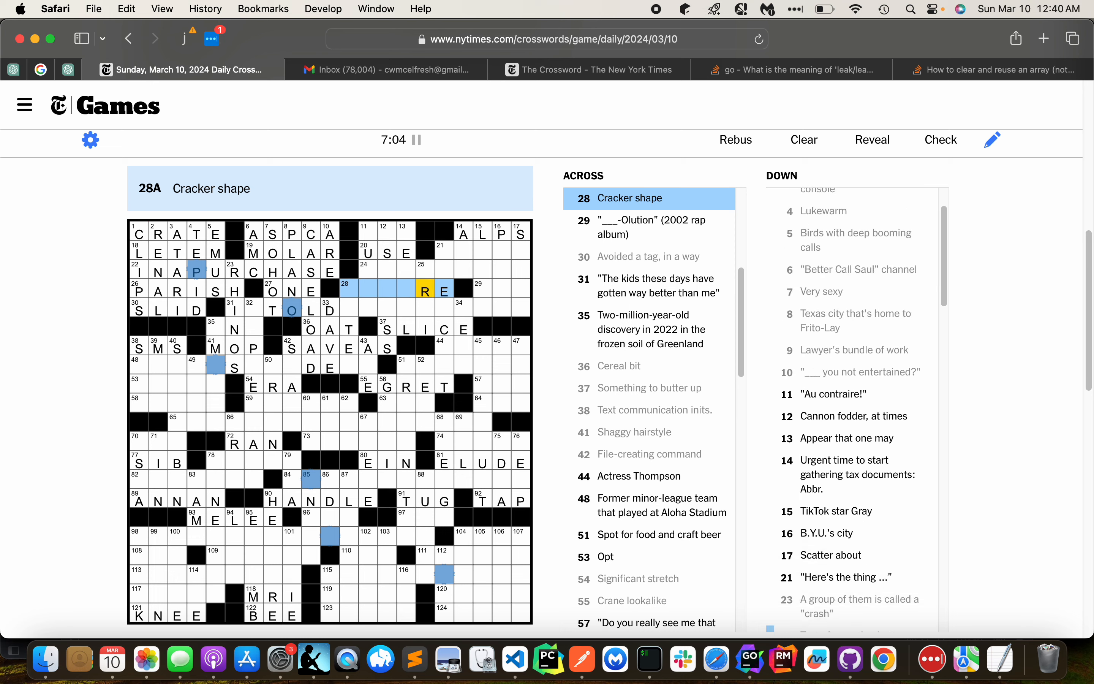
Enter SPORT at 14-Down and EVE in the top-right corner, then DNA and DOZEN on the left side
left_click(387, 231)
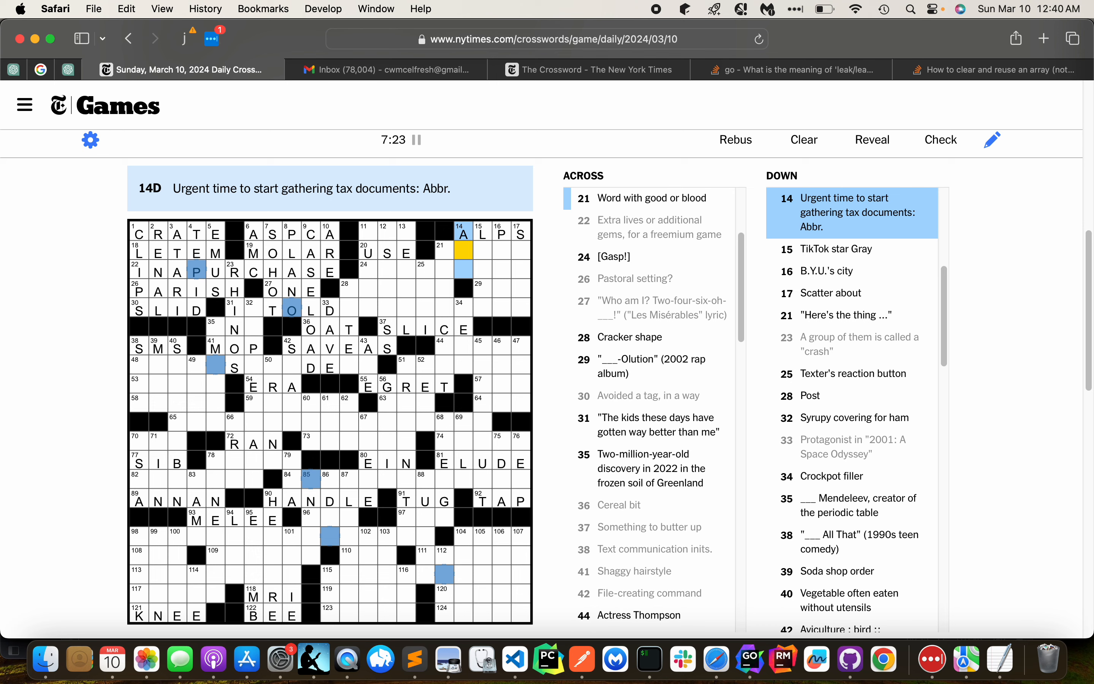
left_click(463, 232)
type("SPORT")
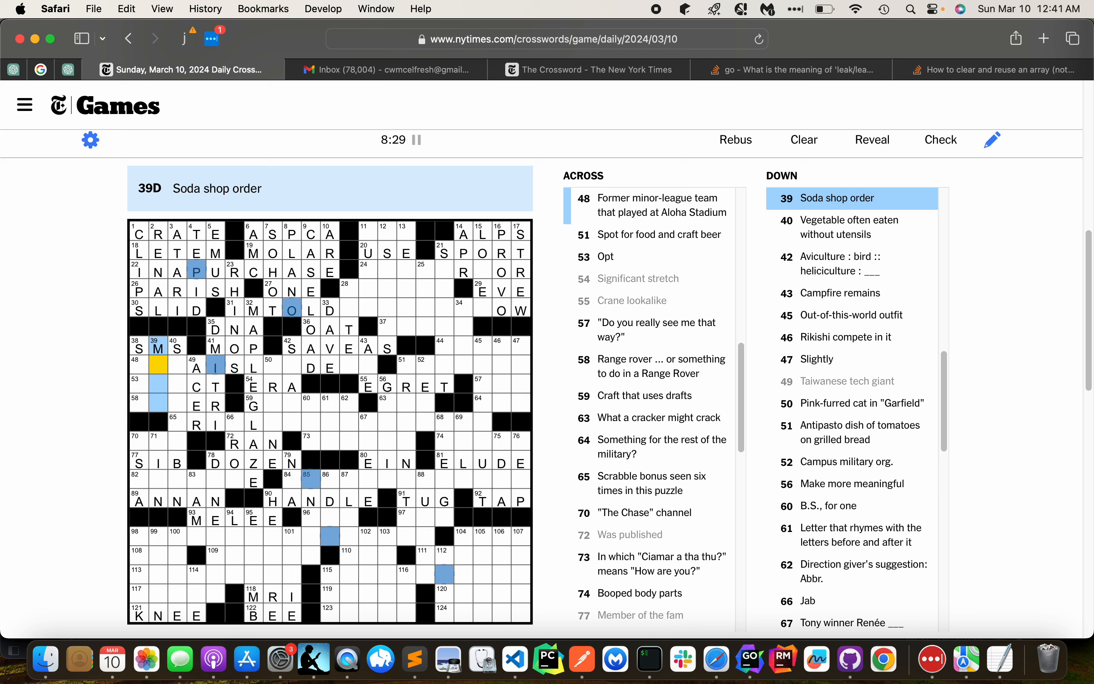
Fill IMTOLDFORTHISNOW across and SEE at 13-Down
left_click(147, 347)
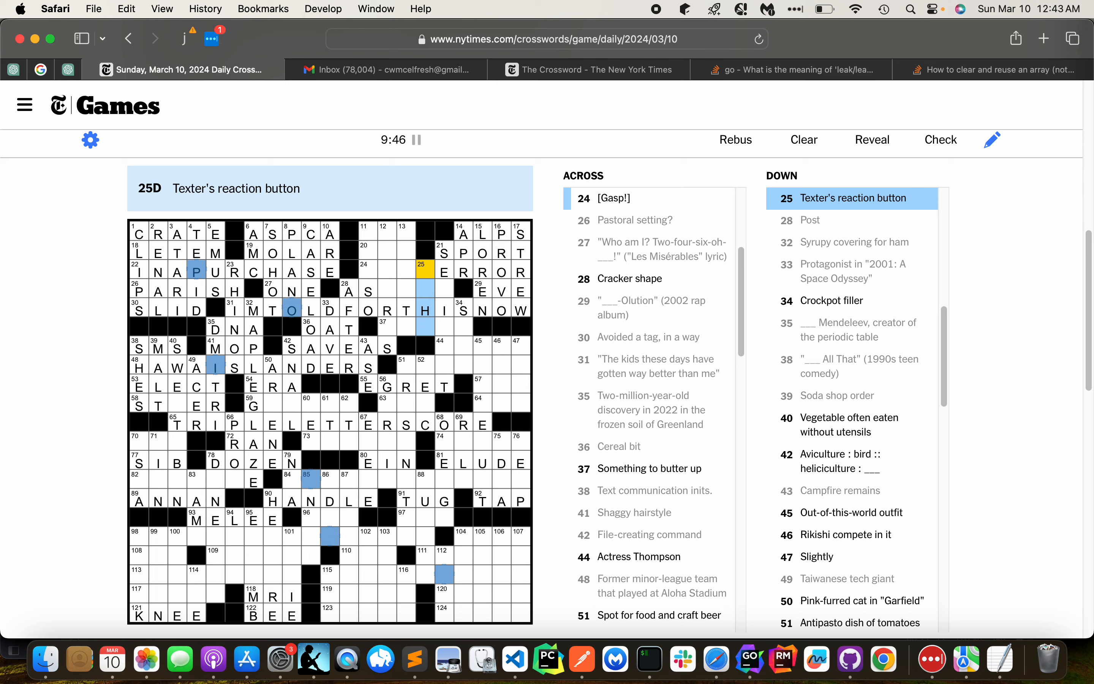
left_click(405, 233)
type("O")
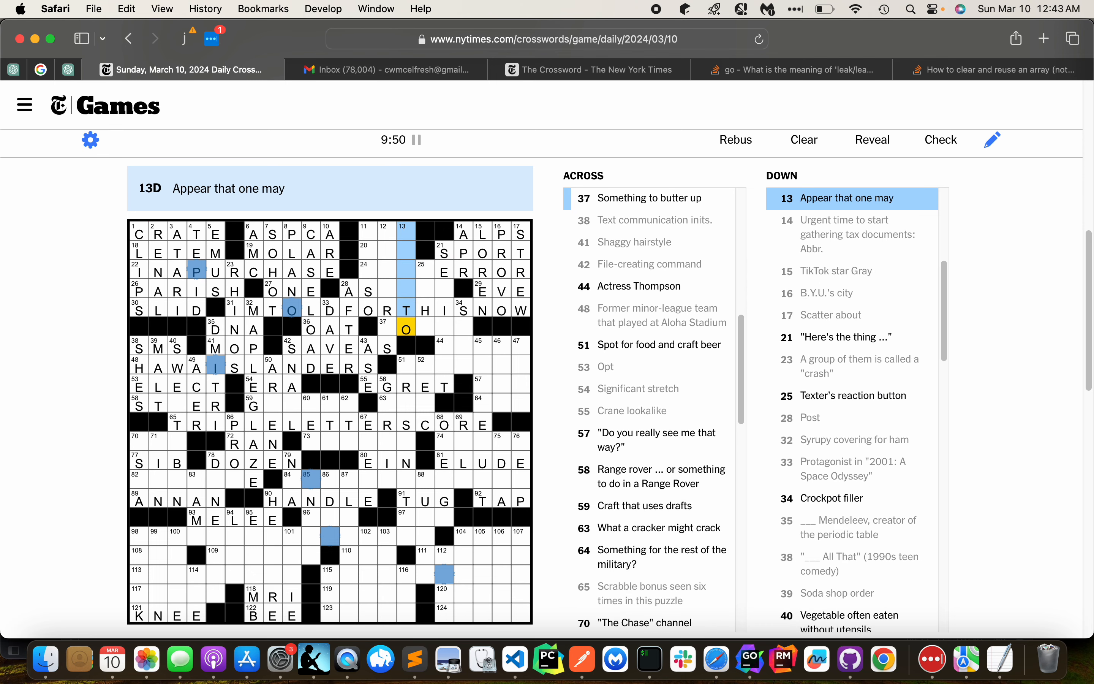
type("SEE")
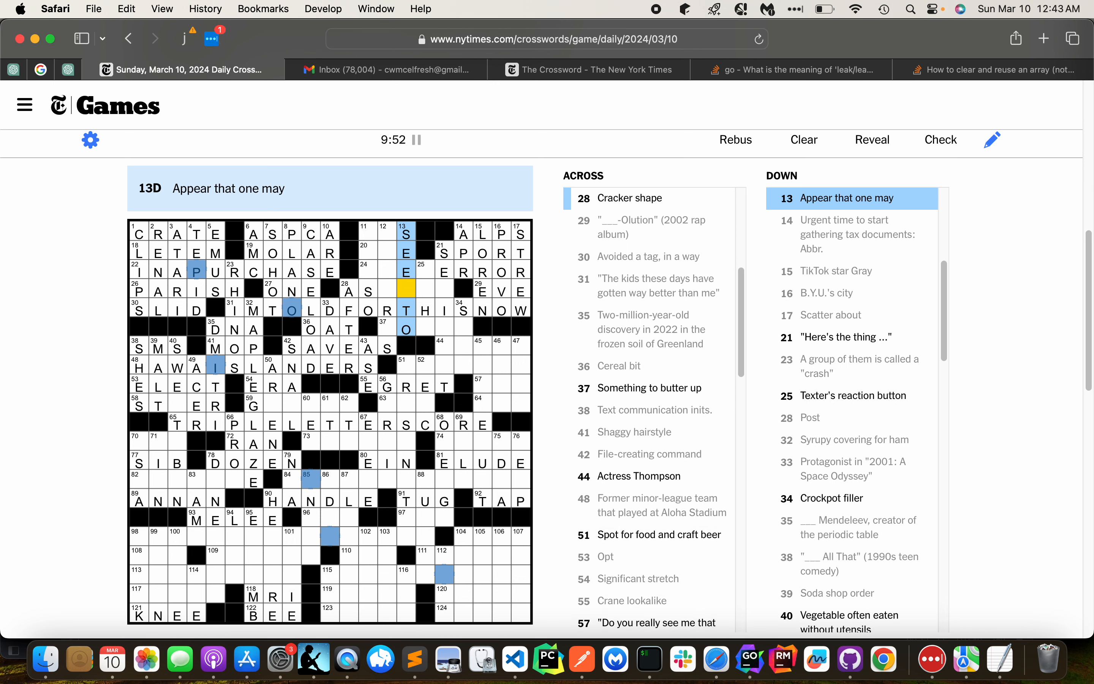
Fill HAWAIISLANDERS, TRIPLELETTERSCORE, ERROR, ELECT and start the Antipasto dish answer
left_click(368, 291)
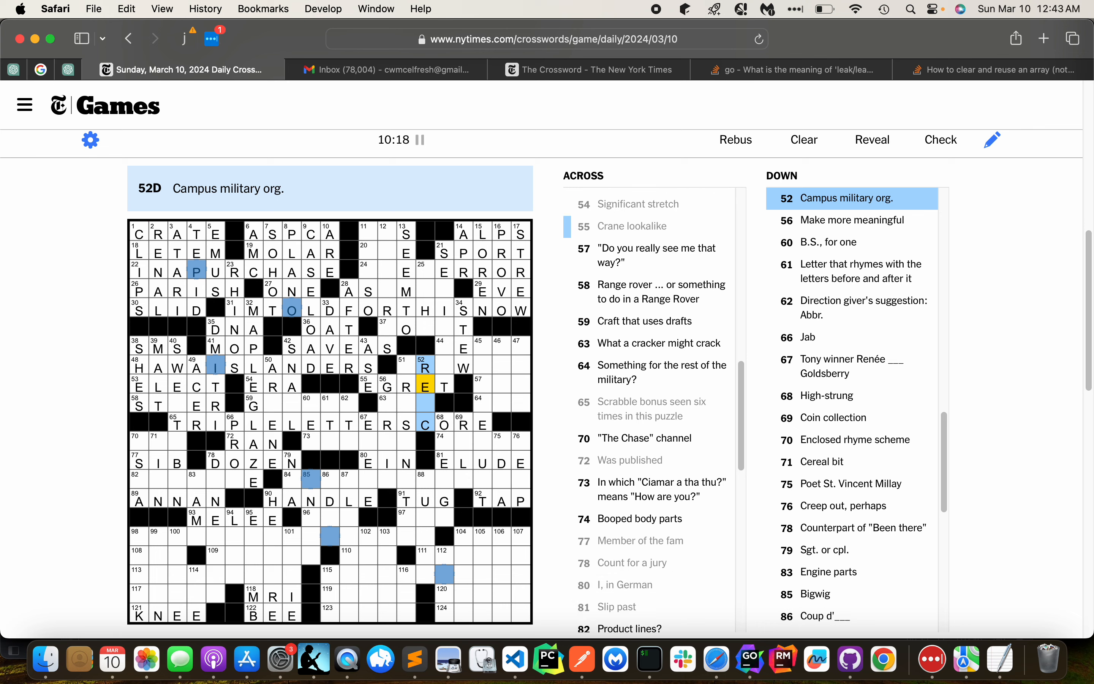
left_click(367, 384)
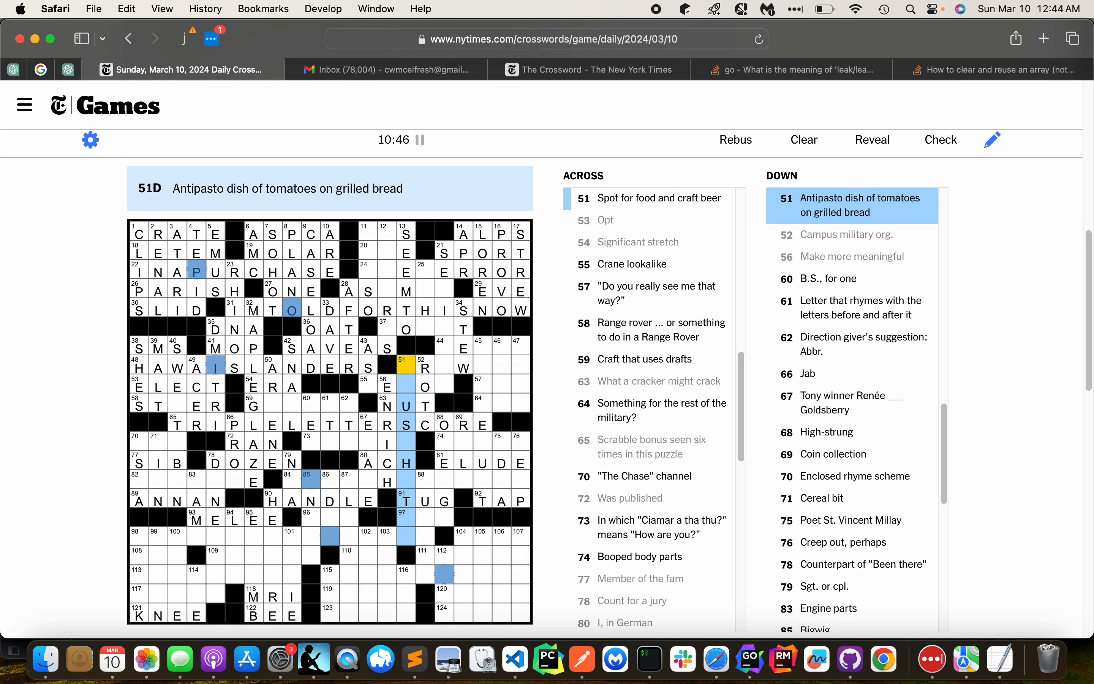
Enter HERON at 55-Across and GLIDE at 59-Across
left_click(386, 386)
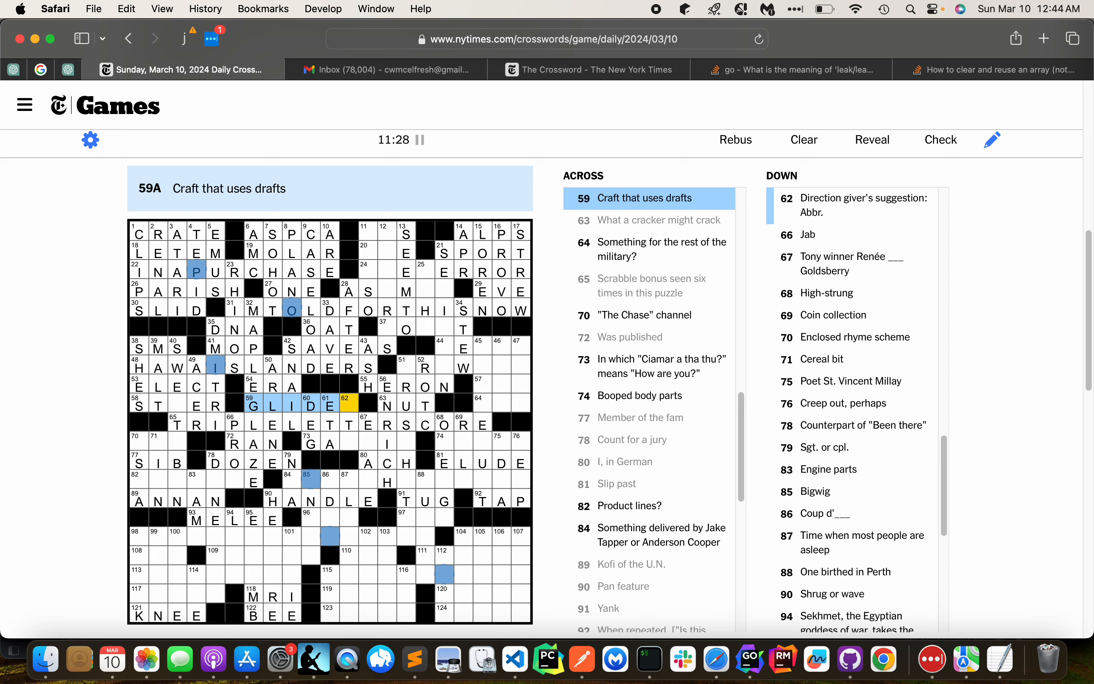
Fill STEER and the Craft that uses drafts answer, then the Jab answer
left_click(349, 404)
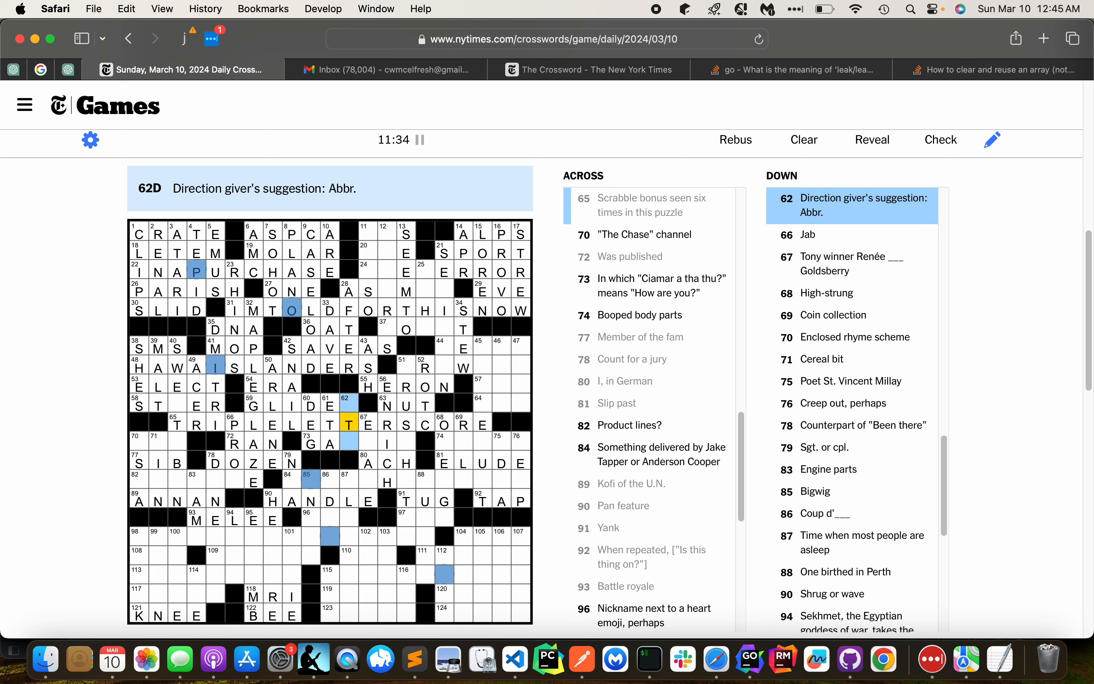
left_click(252, 406)
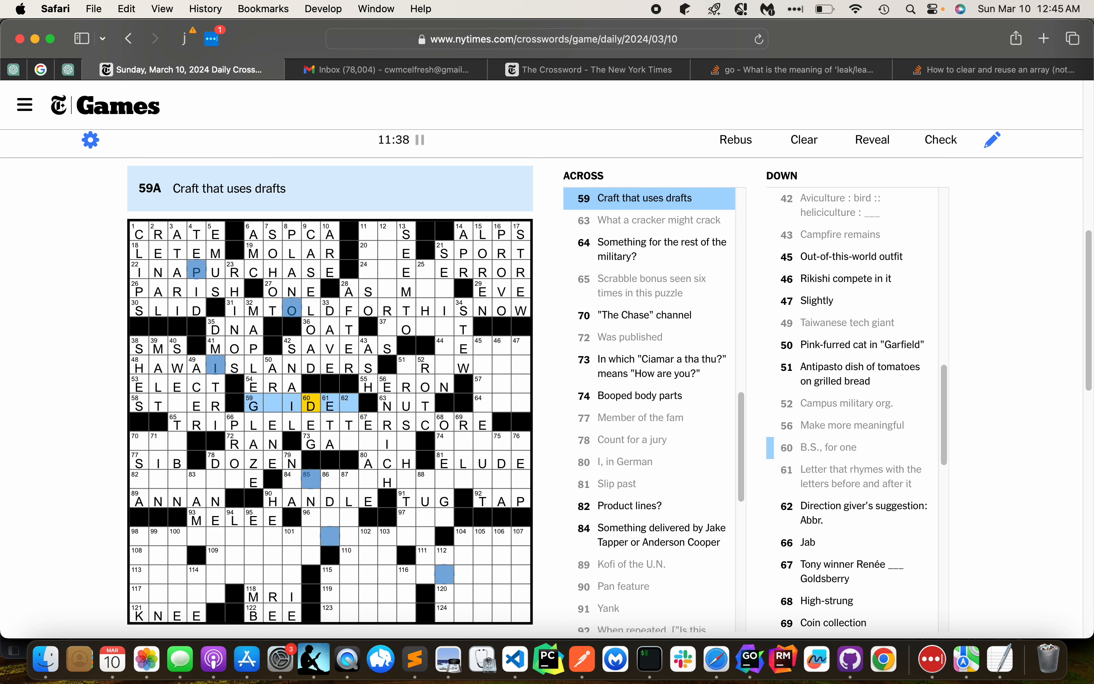
scroll("down", 3)
type("D")
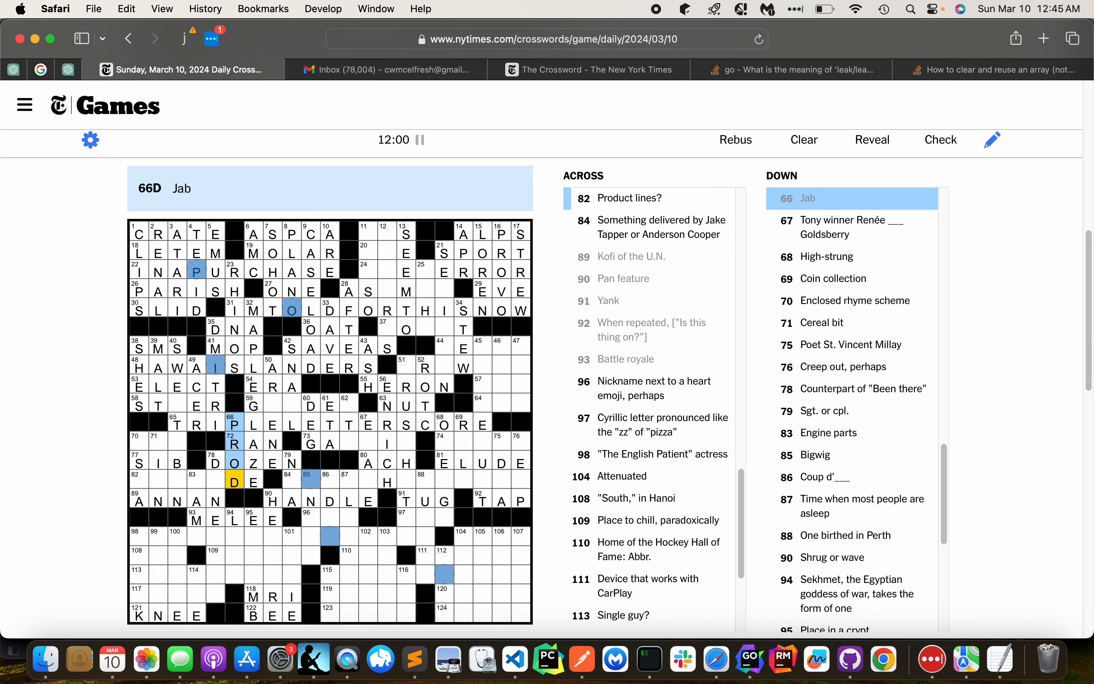
left_click(138, 481)
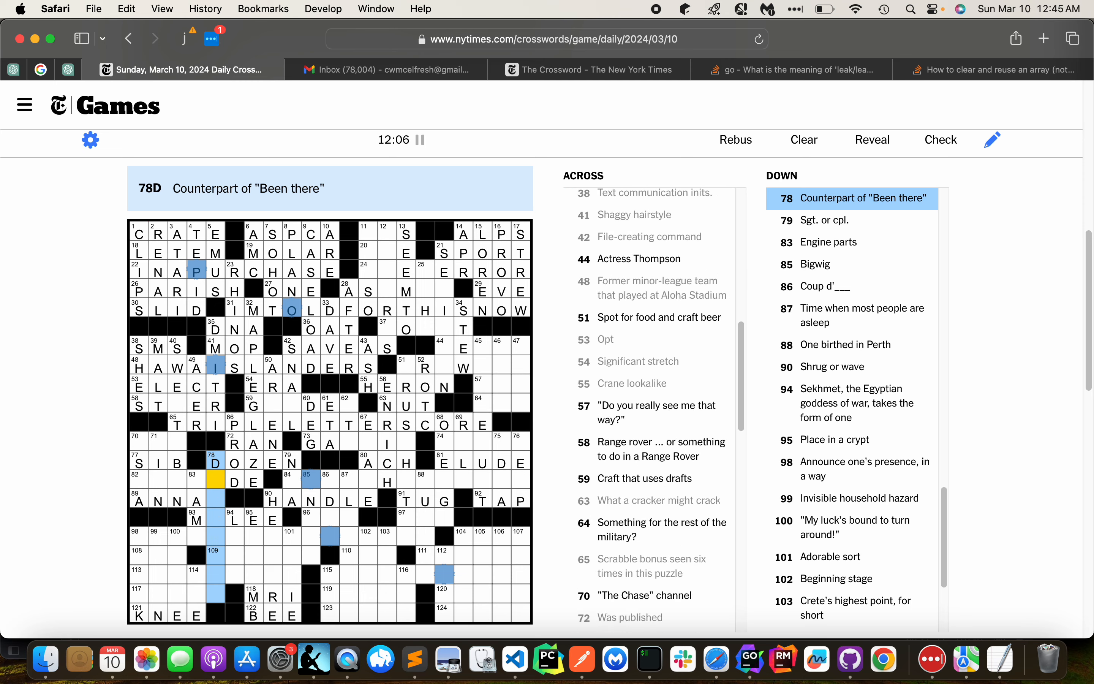
Enter BRO at 77-Across, then ABC, BARCODE and ANNAN from 71-Down
left_click(217, 534)
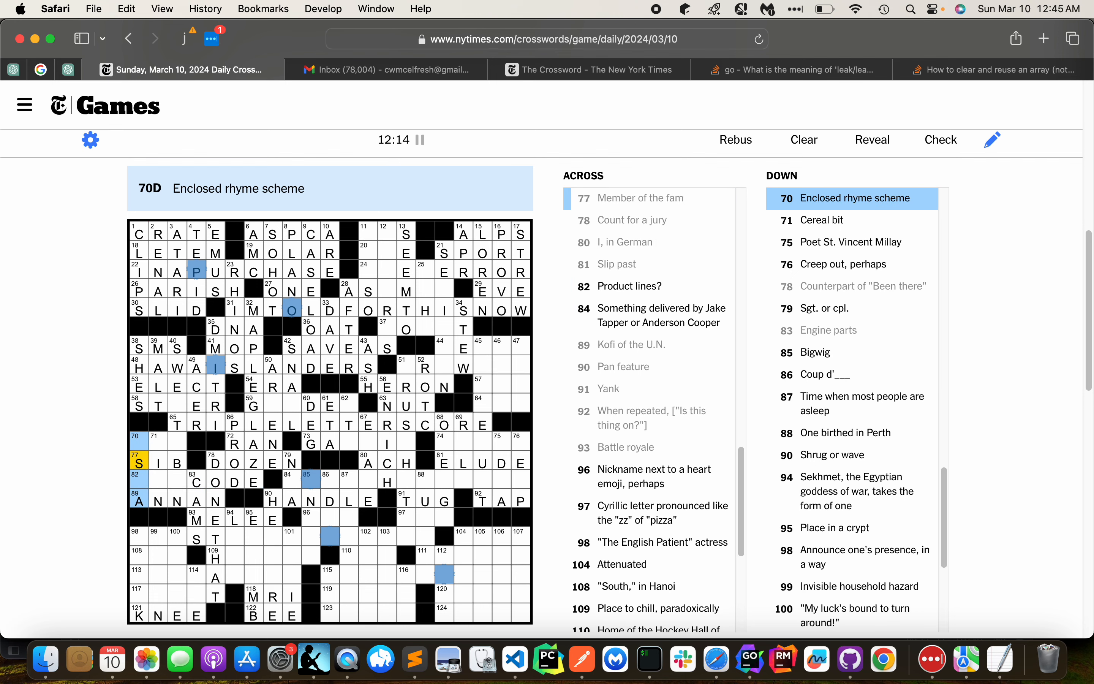
scroll("down", 3)
type("NR")
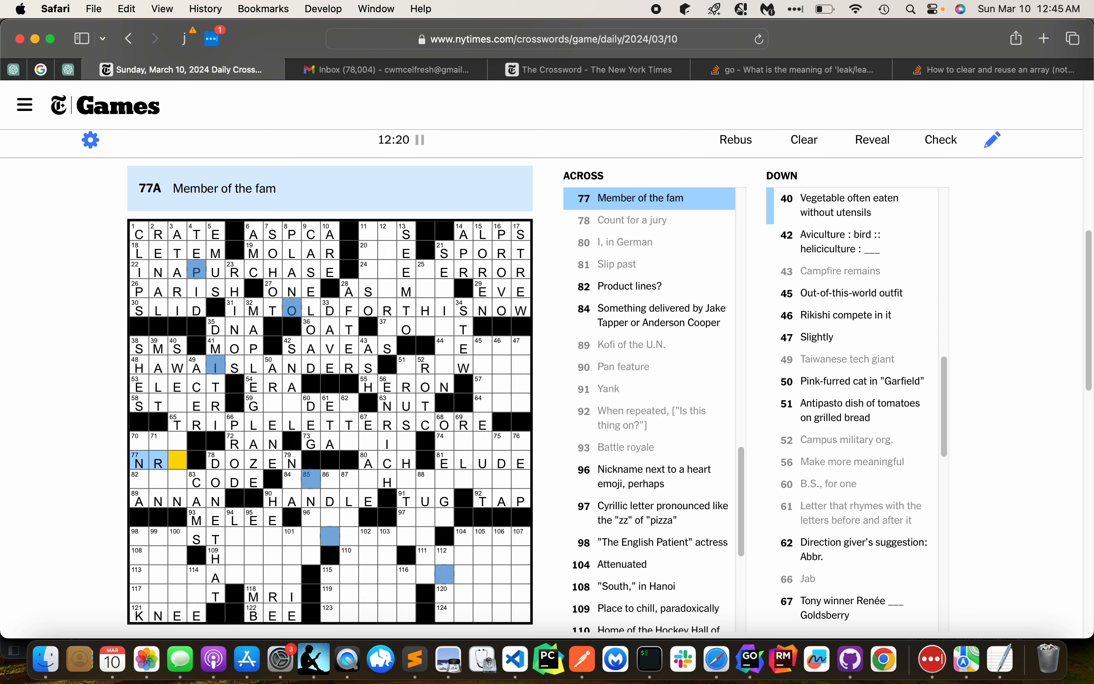
type("BRO")
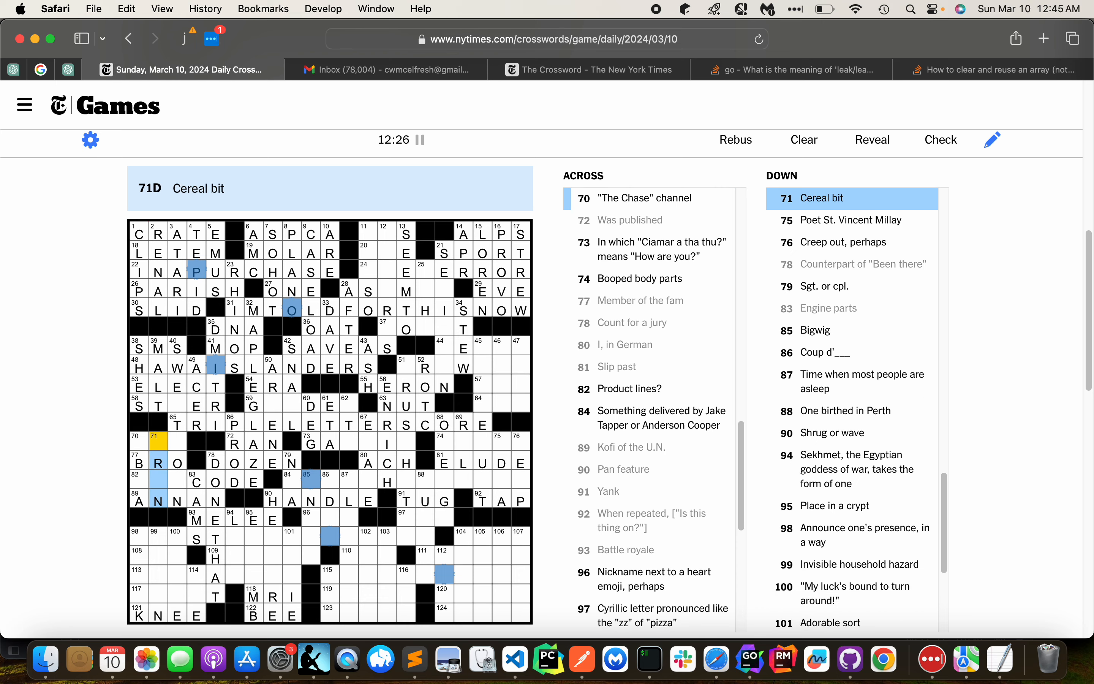
left_click(136, 442)
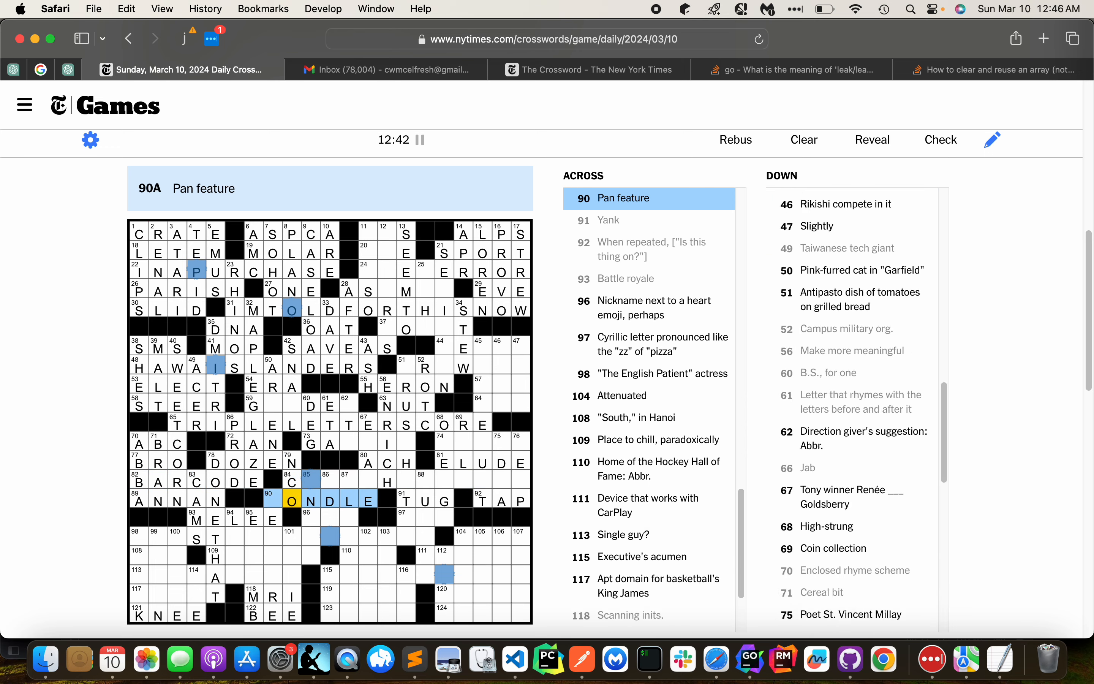
Clear the wrong HANDLE from 90-Across and start NEWSH in the 84-Across headline entry
left_click(292, 501)
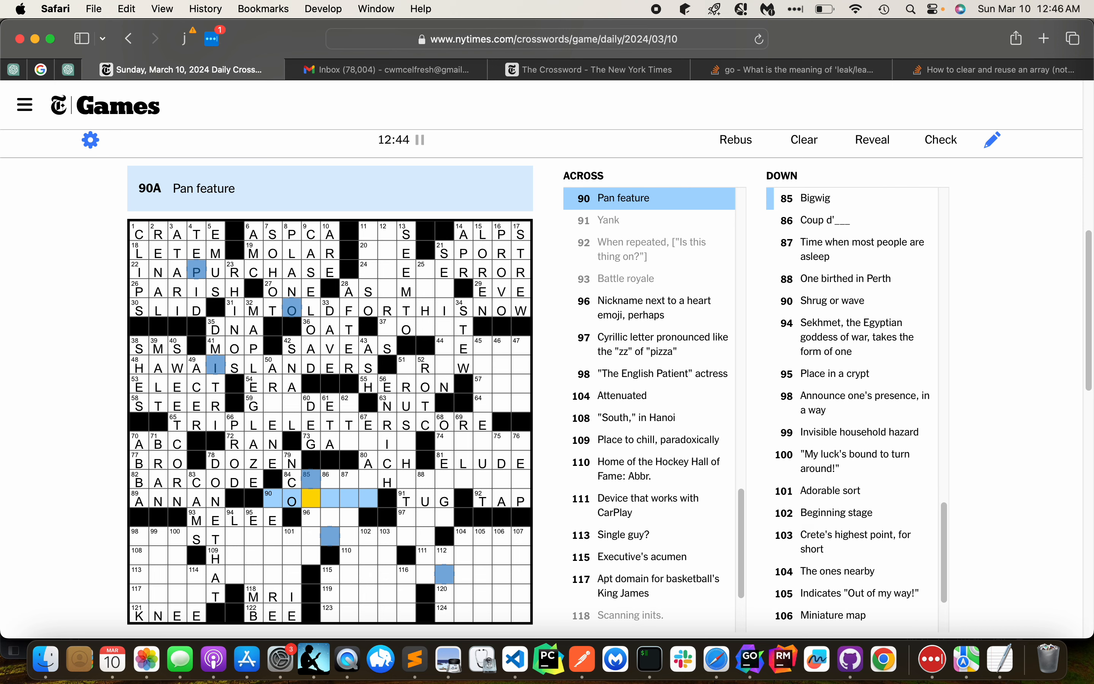
left_click(308, 482)
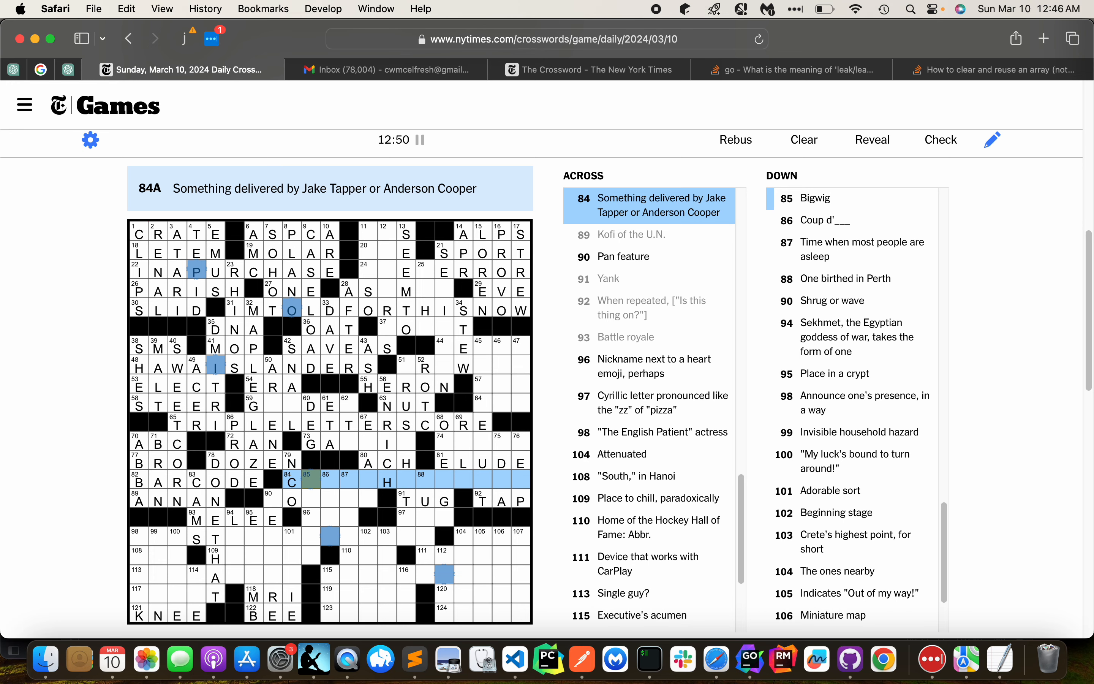
type("NEWSH")
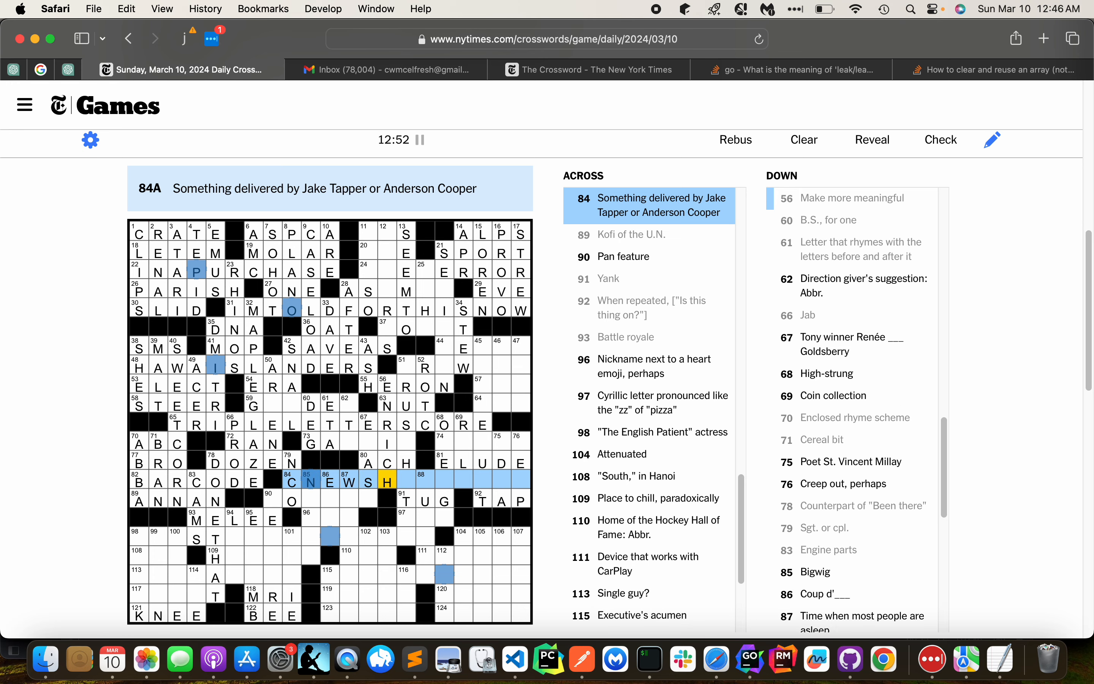
Enter GALLIC via 67-Down and 51-Down, then finish 84-Across as CNEWSHEADLINE
left_click(367, 424)
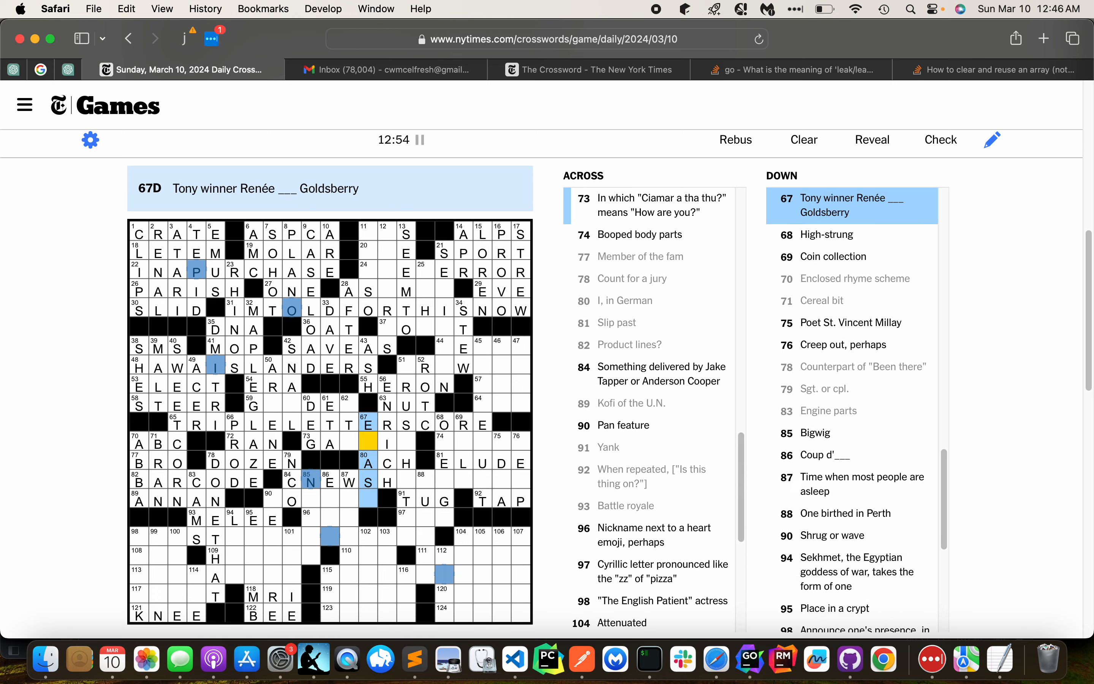
left_click(316, 442)
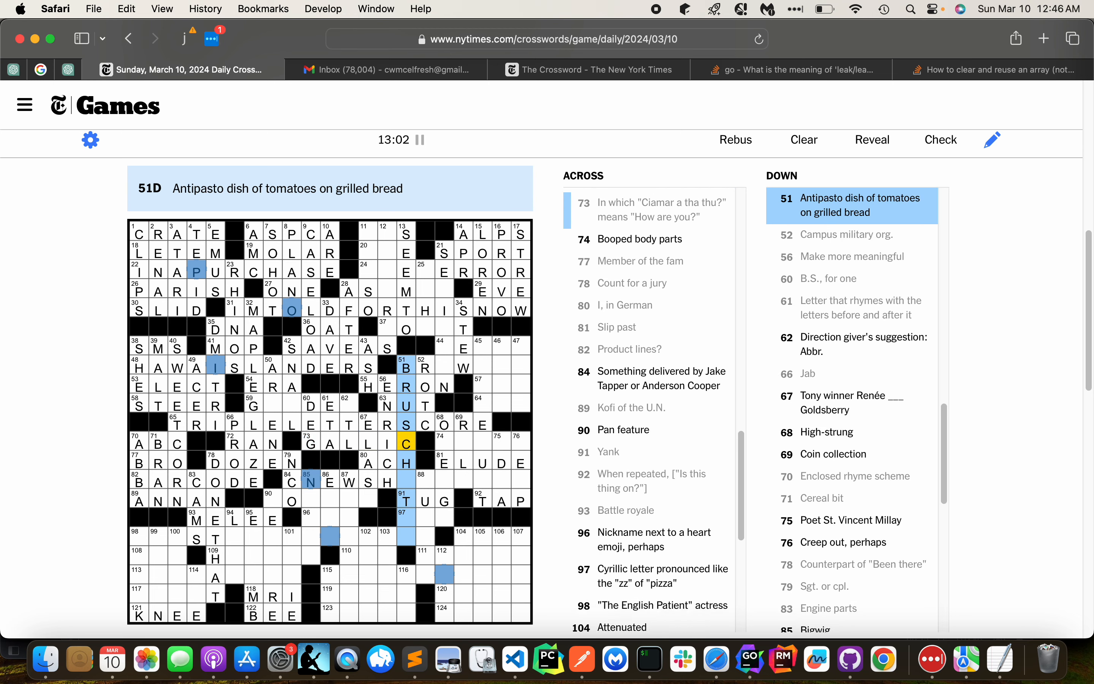
left_click(406, 481)
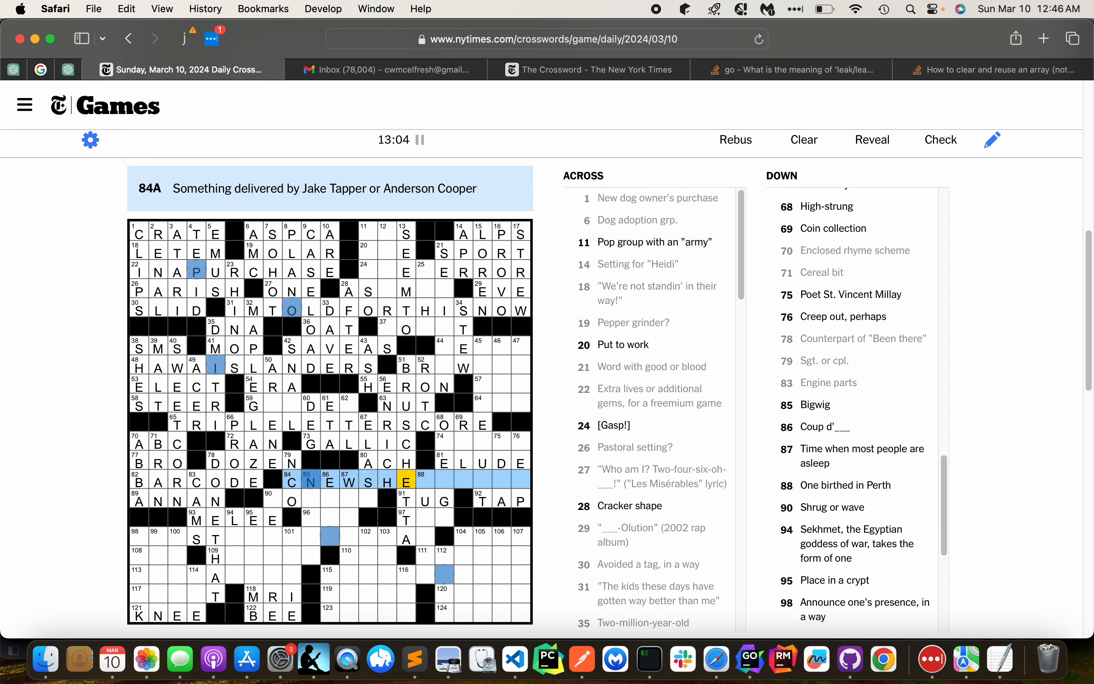
left_click(424, 481)
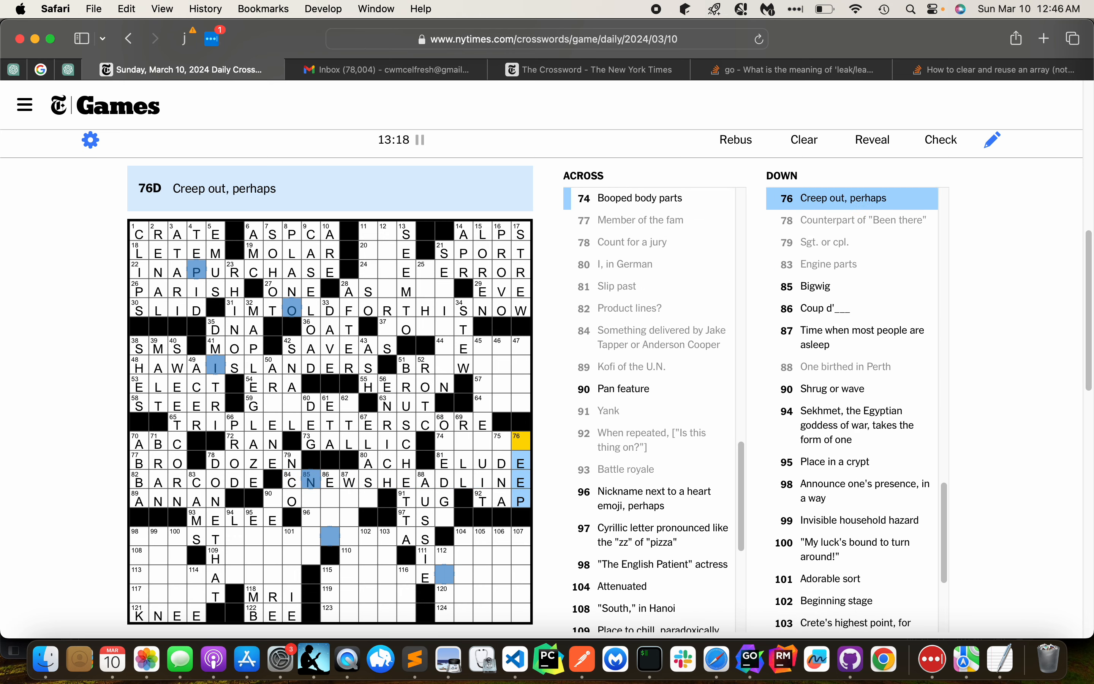
Fill 45-Down, then TESSA, BREWPUB, AMI, COT and SES in the right-middle entries
left_click(498, 442)
type("E")
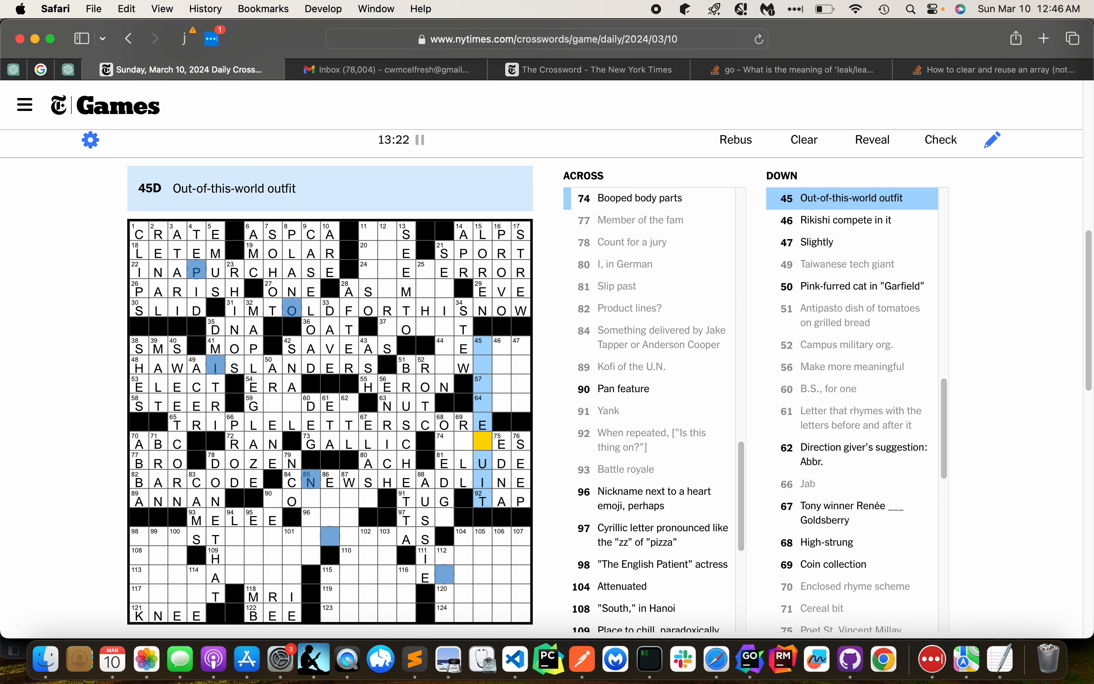
type("SPACES")
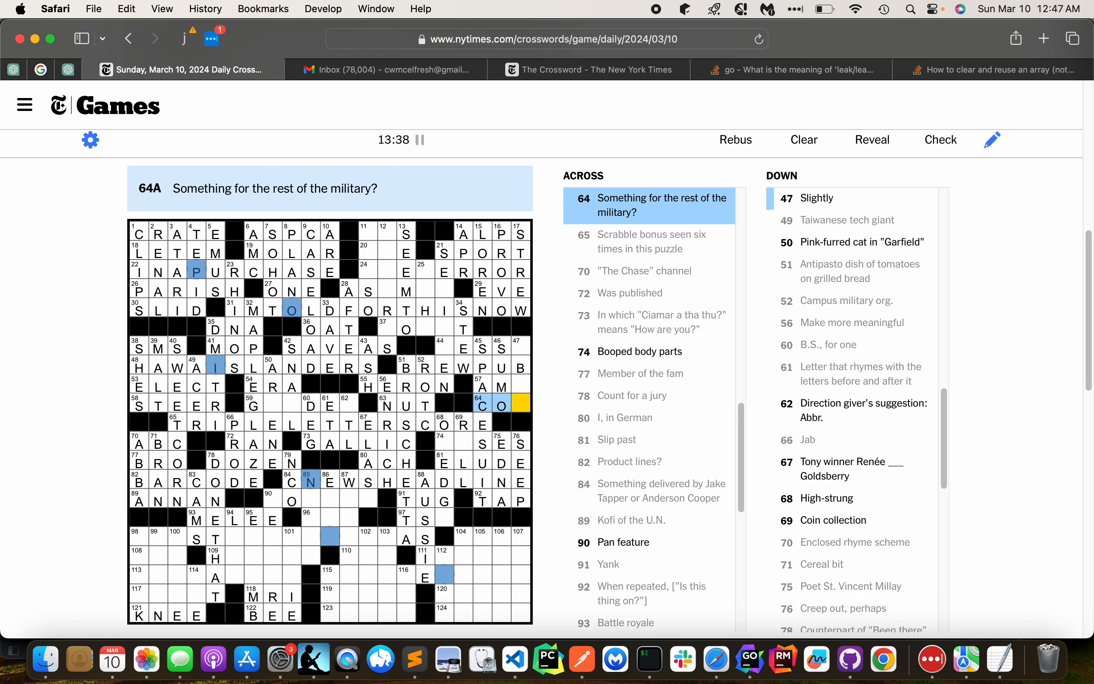
mouse_move(543, 293)
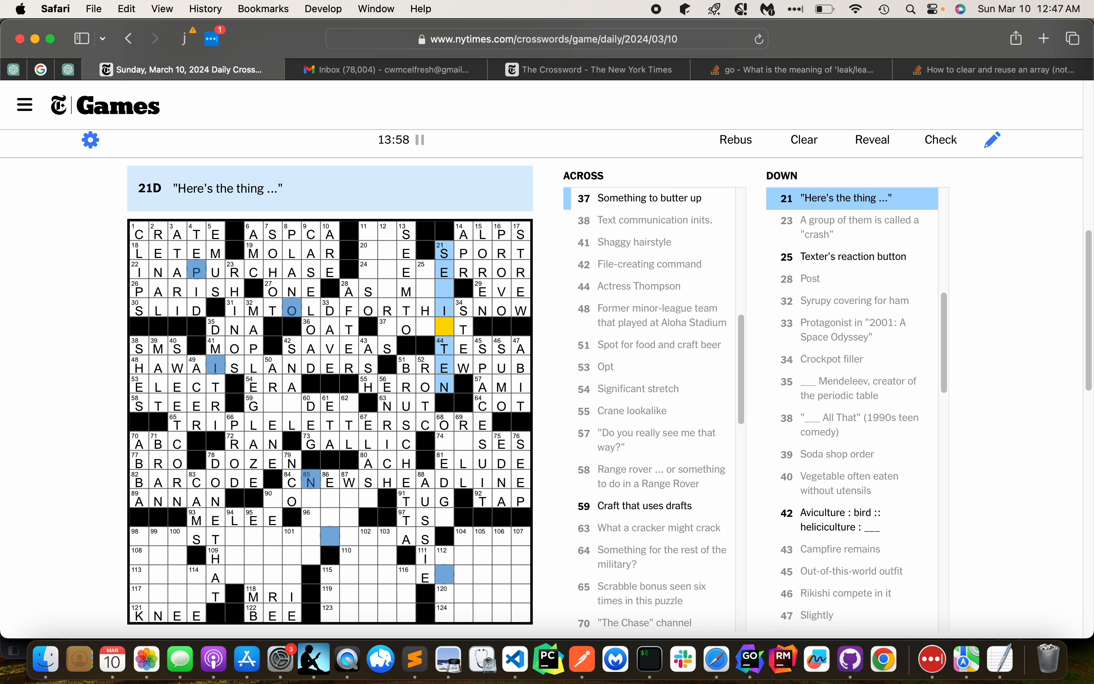
Enter TOAST at 11-Down, then ANIMAL, THEHORROR, USE and BTS around 28-Across
left_click(406, 329)
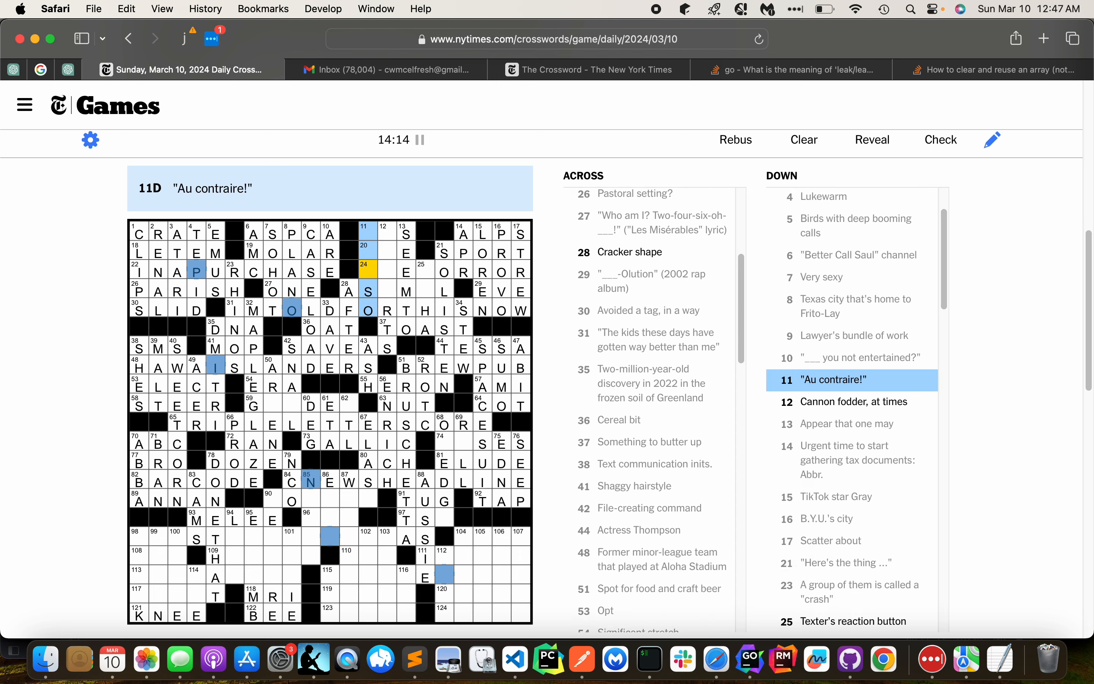
left_click(347, 291)
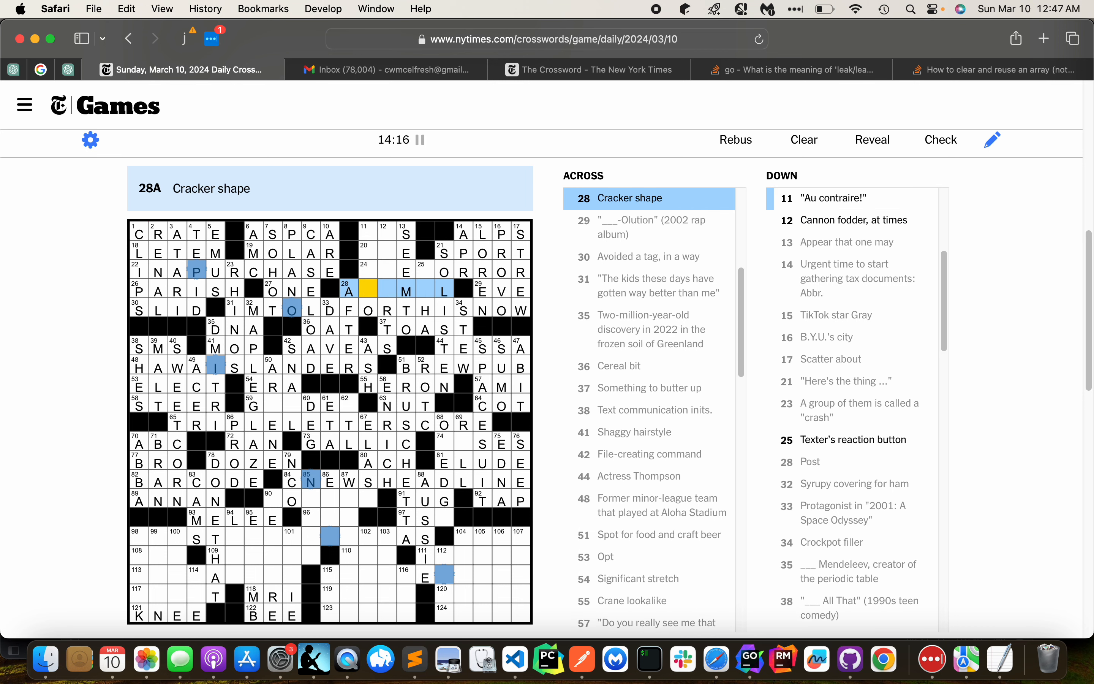
left_click(363, 232)
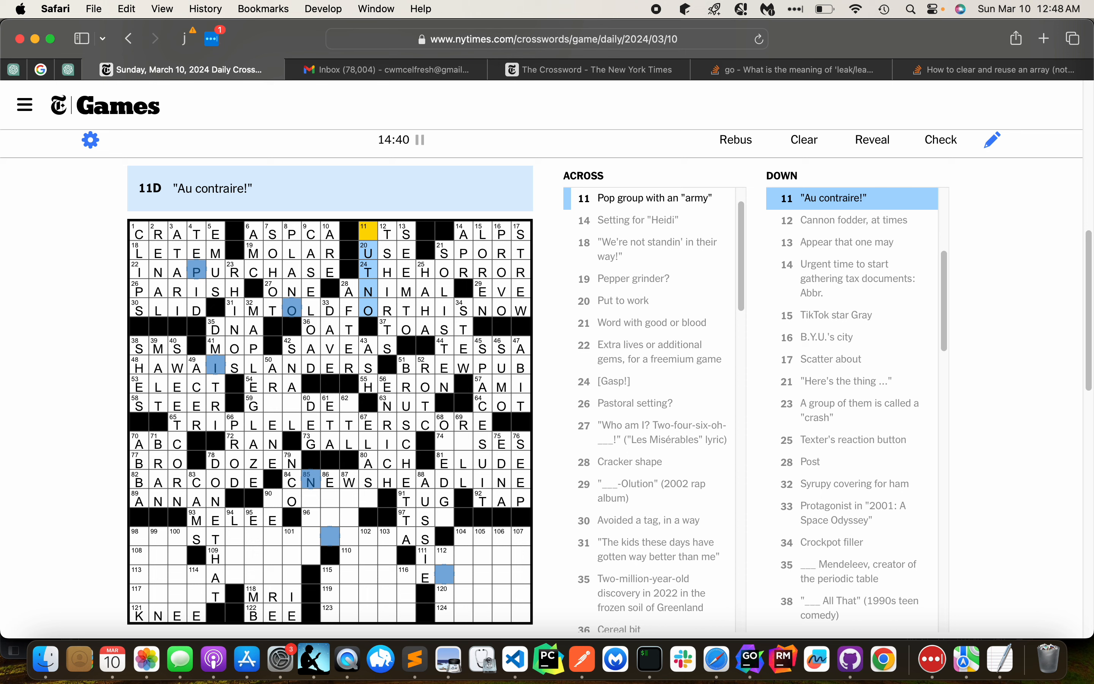
mouse_move(542, 290)
type("B")
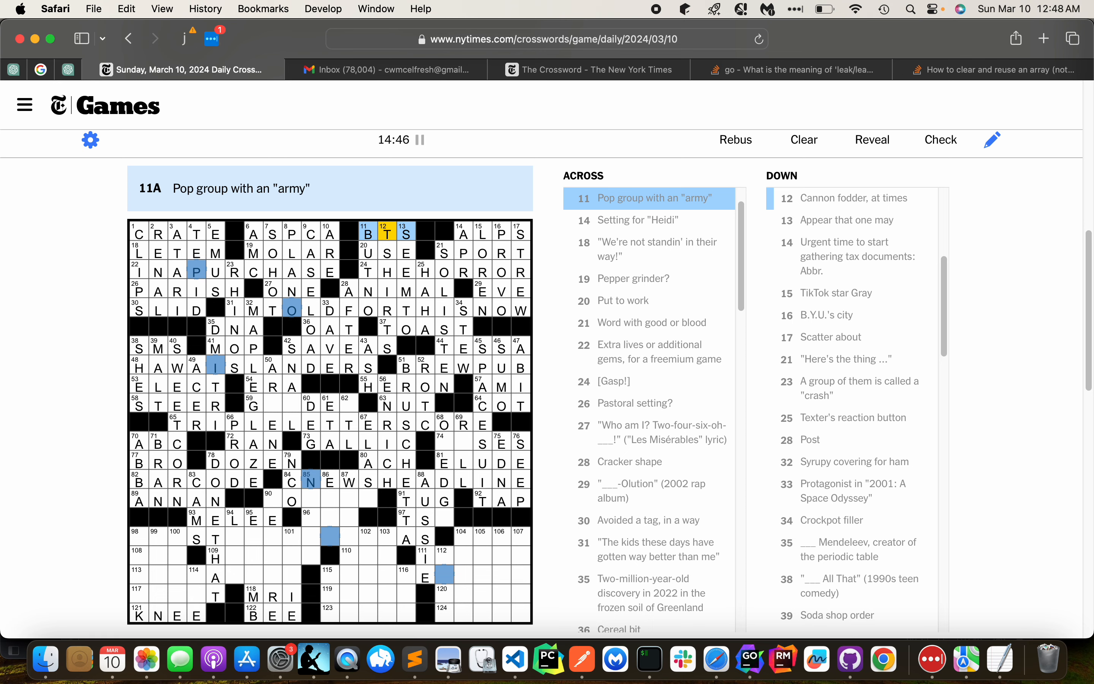
Fill OAT at 78-Down and BAE at 85-Down plus OT below the headline, ending at 90-Across
left_click(215, 463)
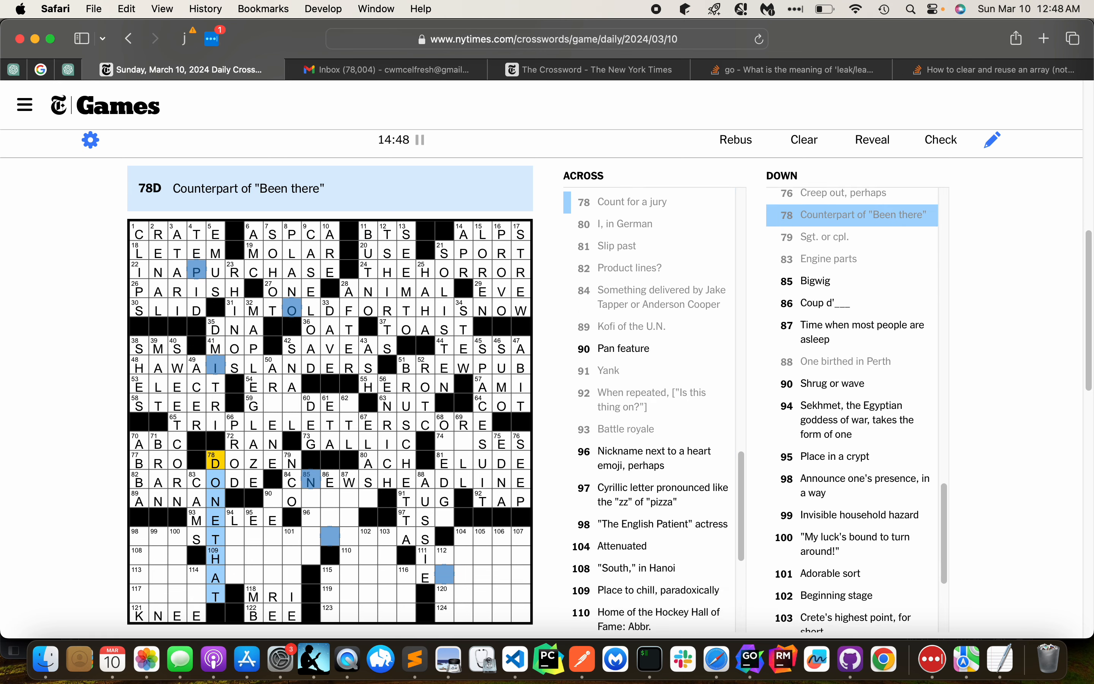
left_click(311, 500)
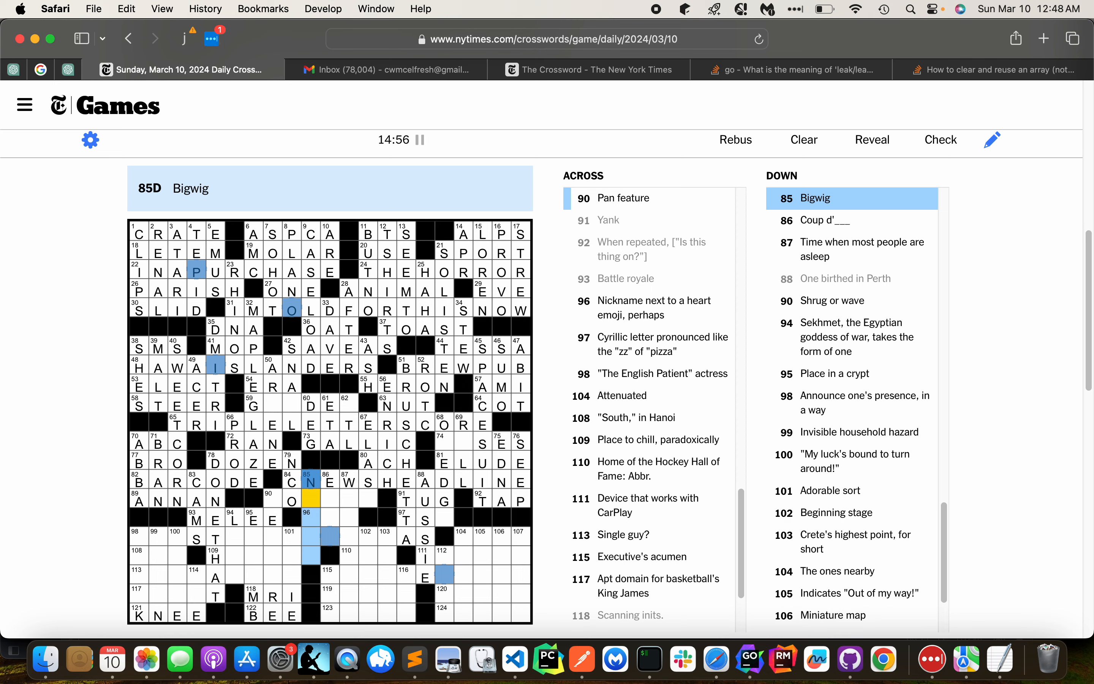
left_click(292, 347)
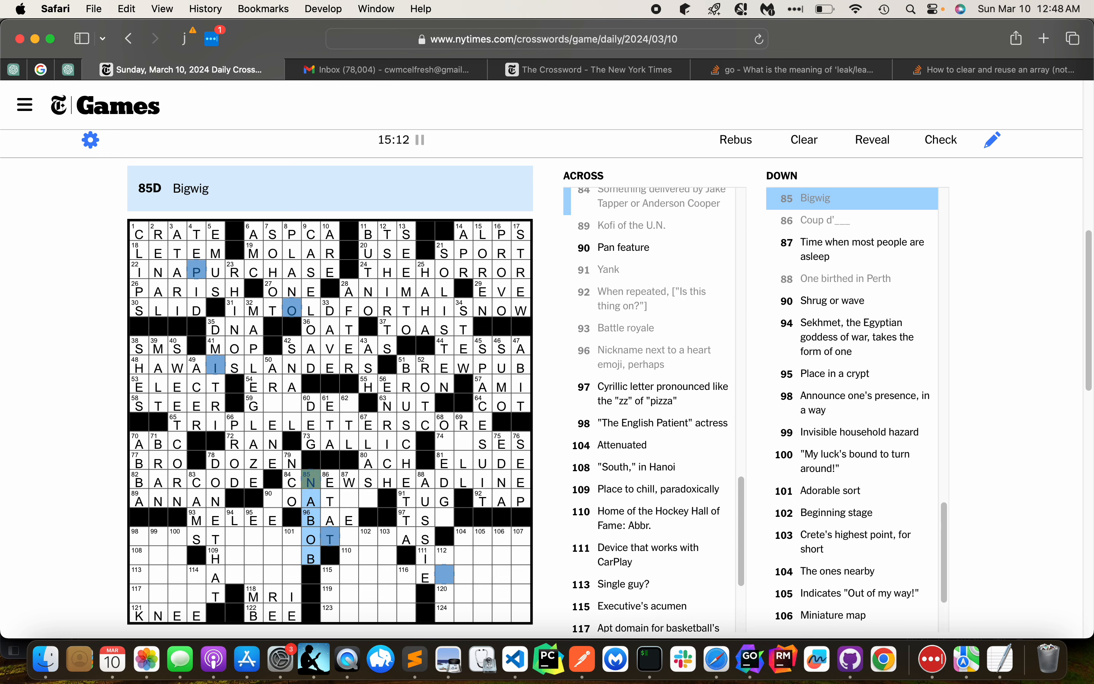
left_click(269, 500)
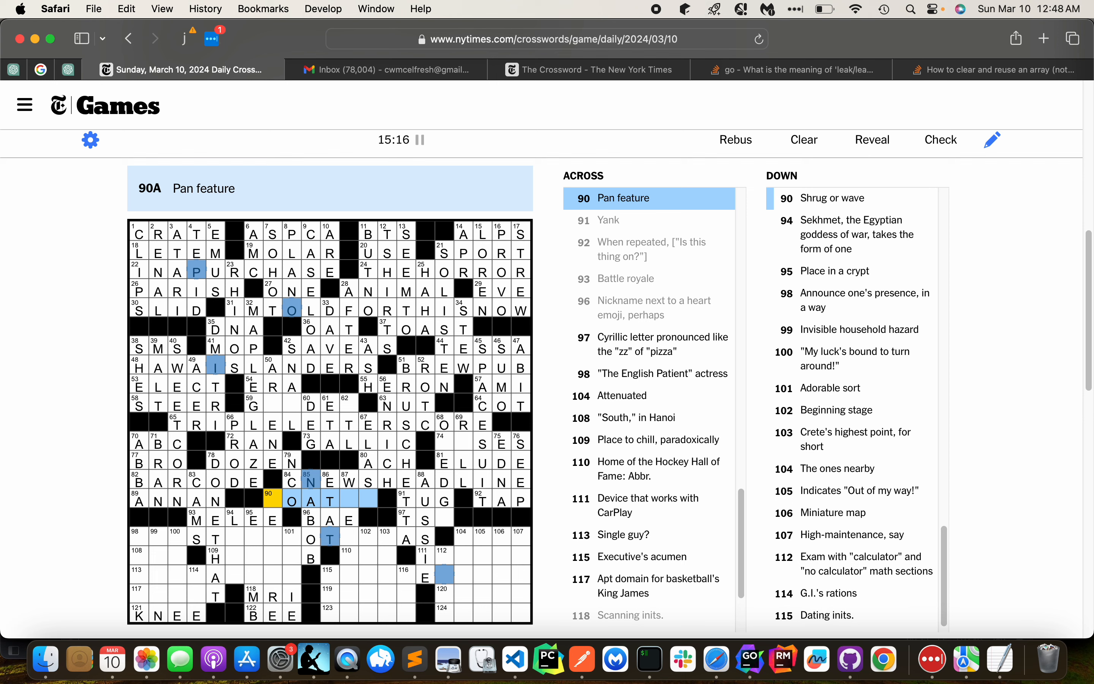
Fill 90-Down, GLIDER at 59-Across, the High-strung 68-Down and NOSES at 74-Across
left_click(347, 482)
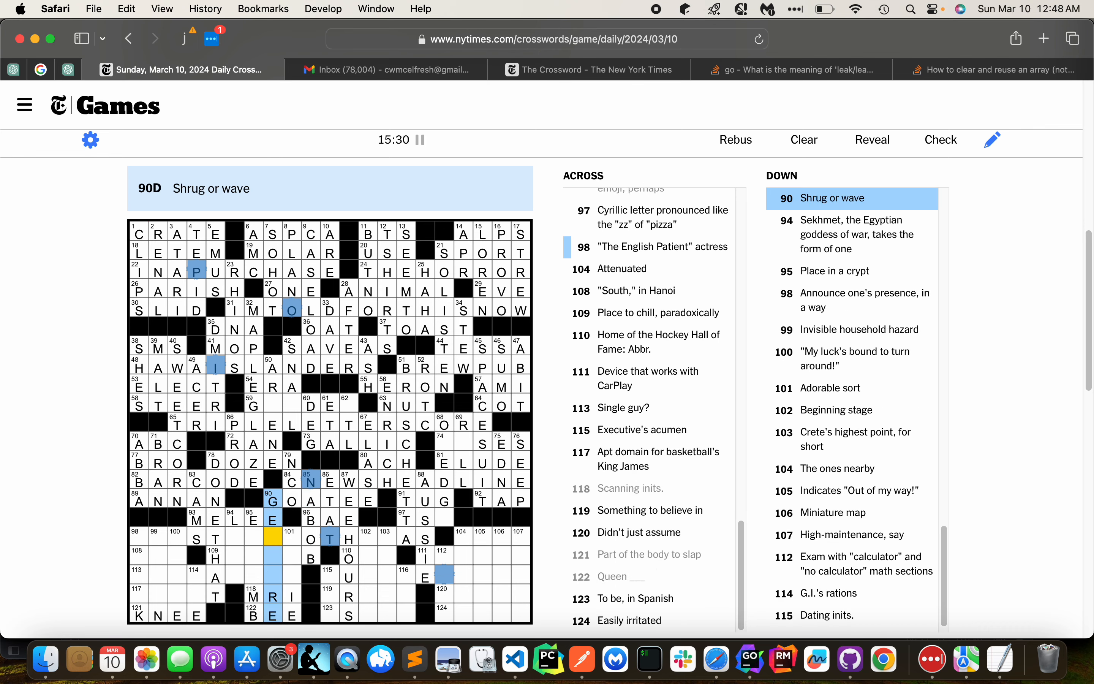
left_click(290, 346)
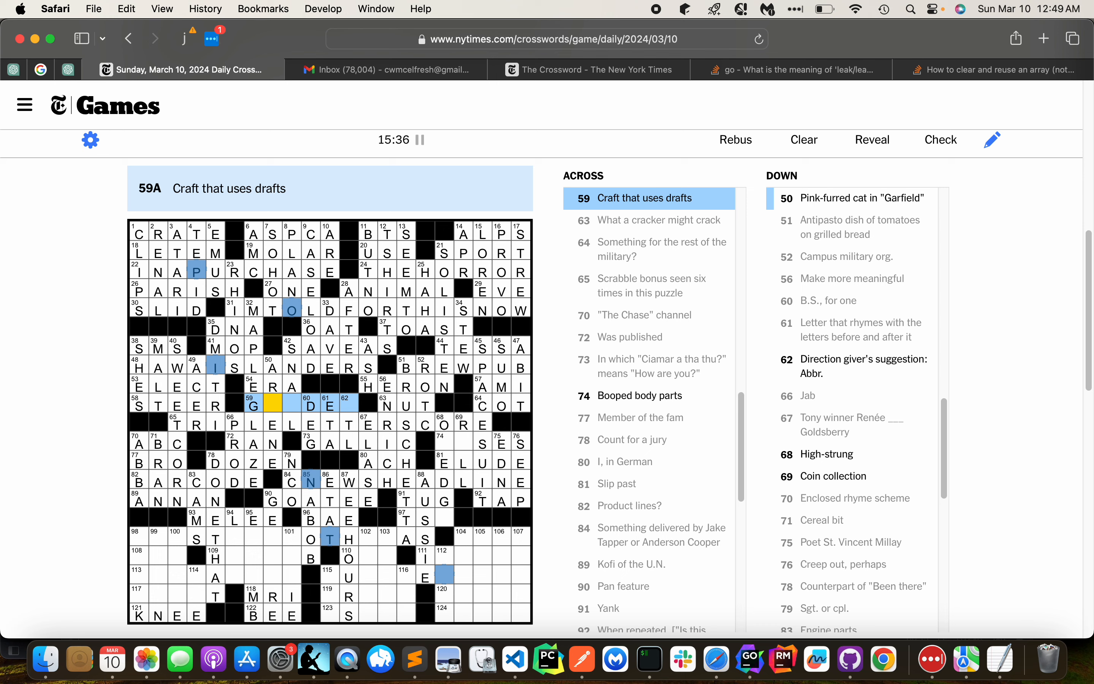
left_click(349, 404)
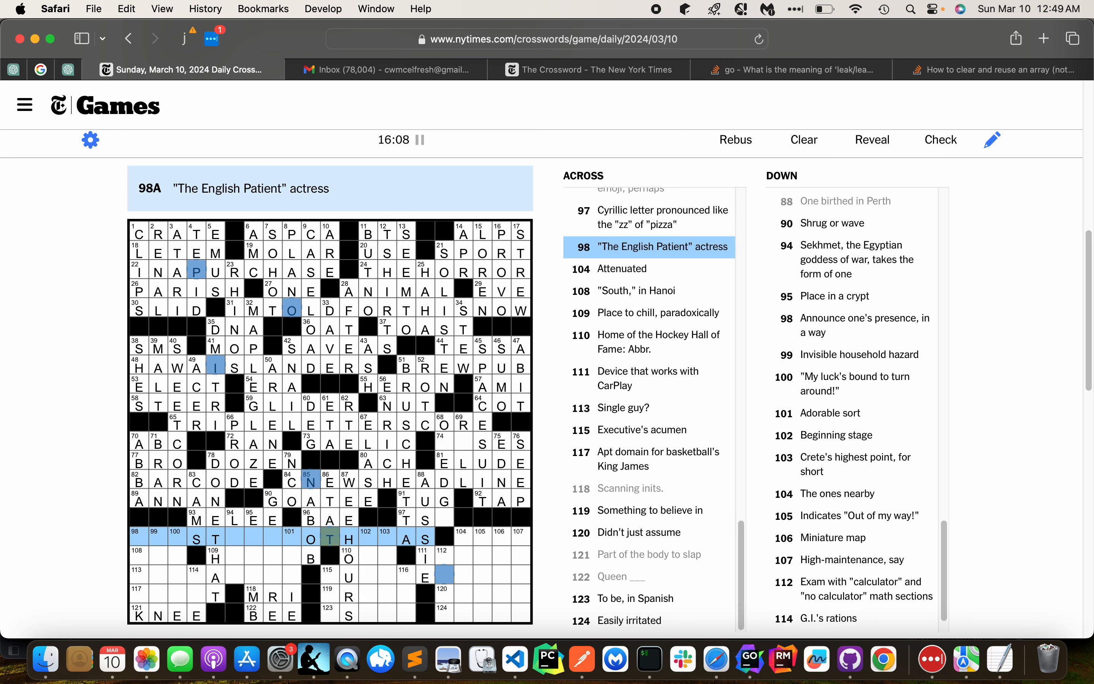
left_click(404, 519)
type("N")
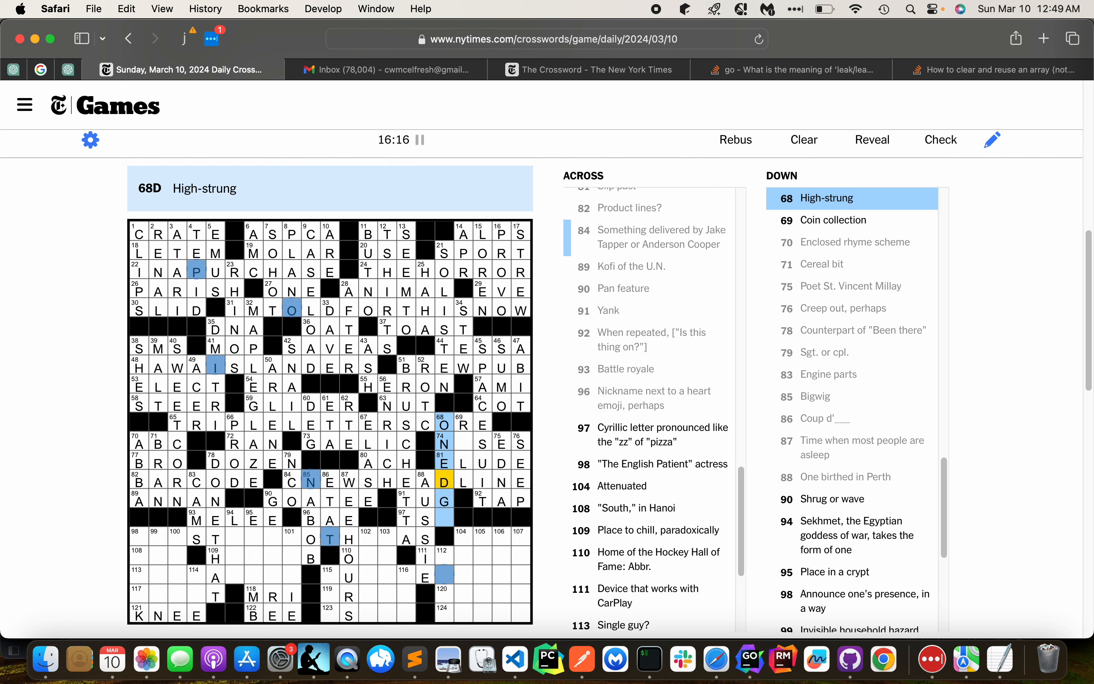
left_click(443, 442)
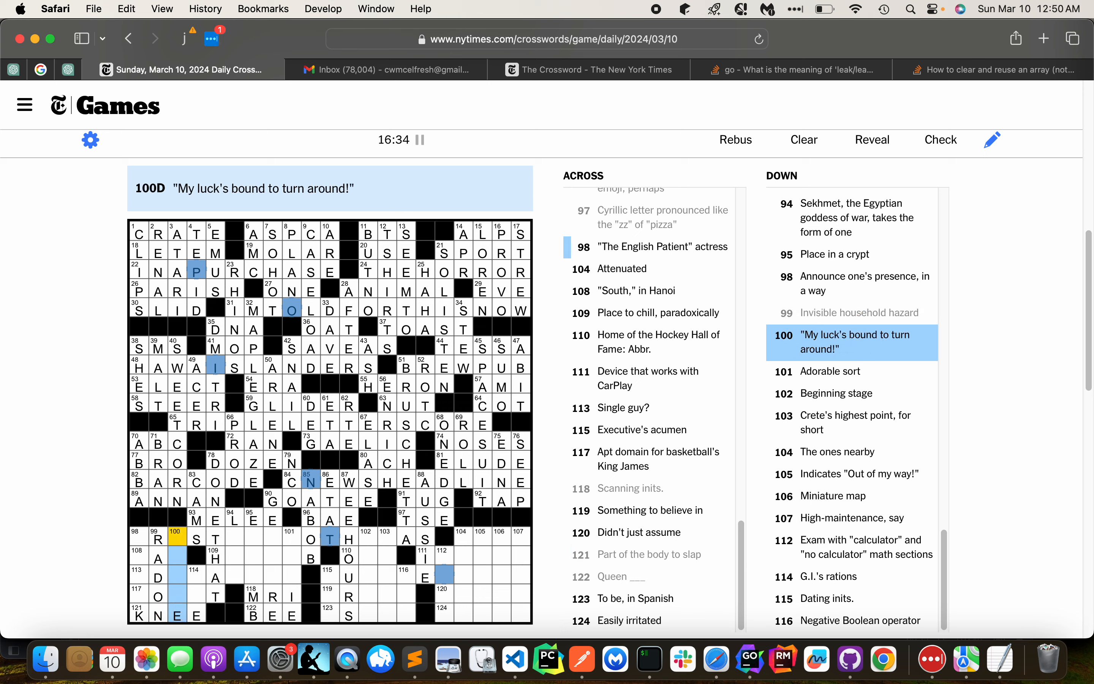
Add letters to 98-Across, 94-Down, 108-Across and 114-Down in the lower-left corner
left_click(158, 538)
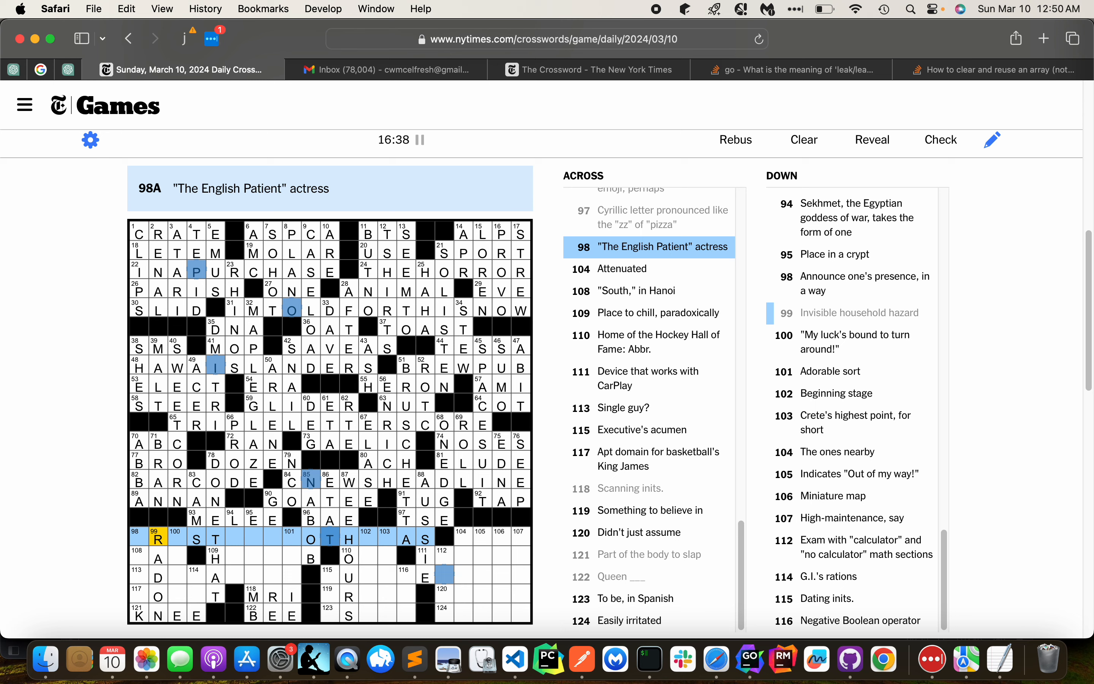
left_click(176, 537)
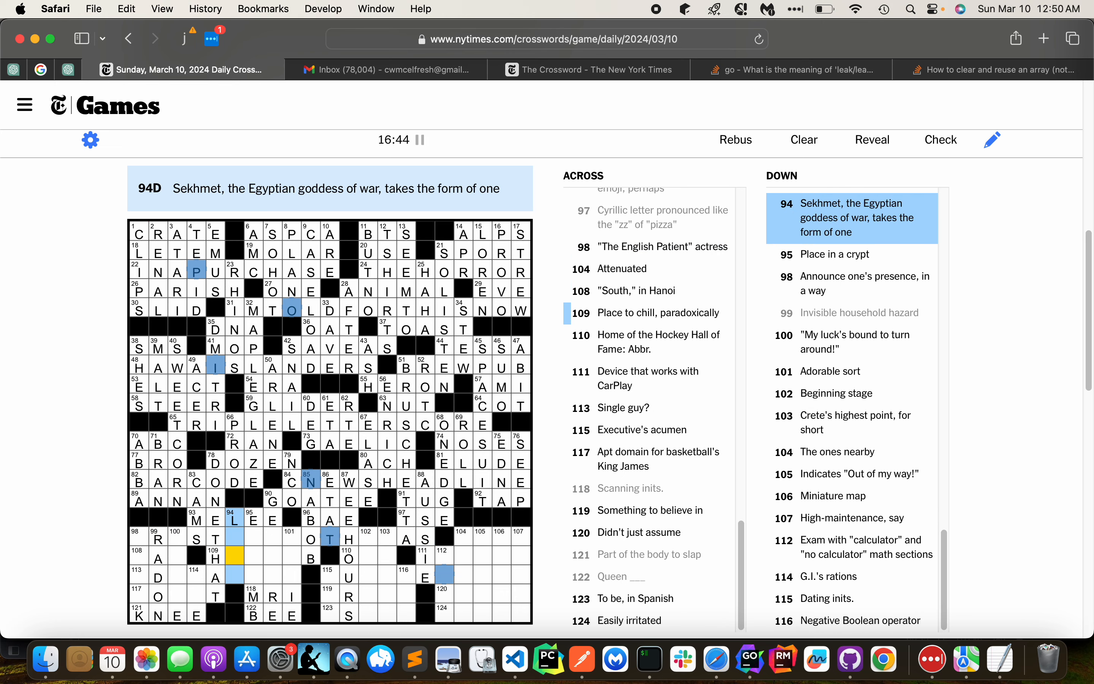
left_click(254, 538)
type("NTO")
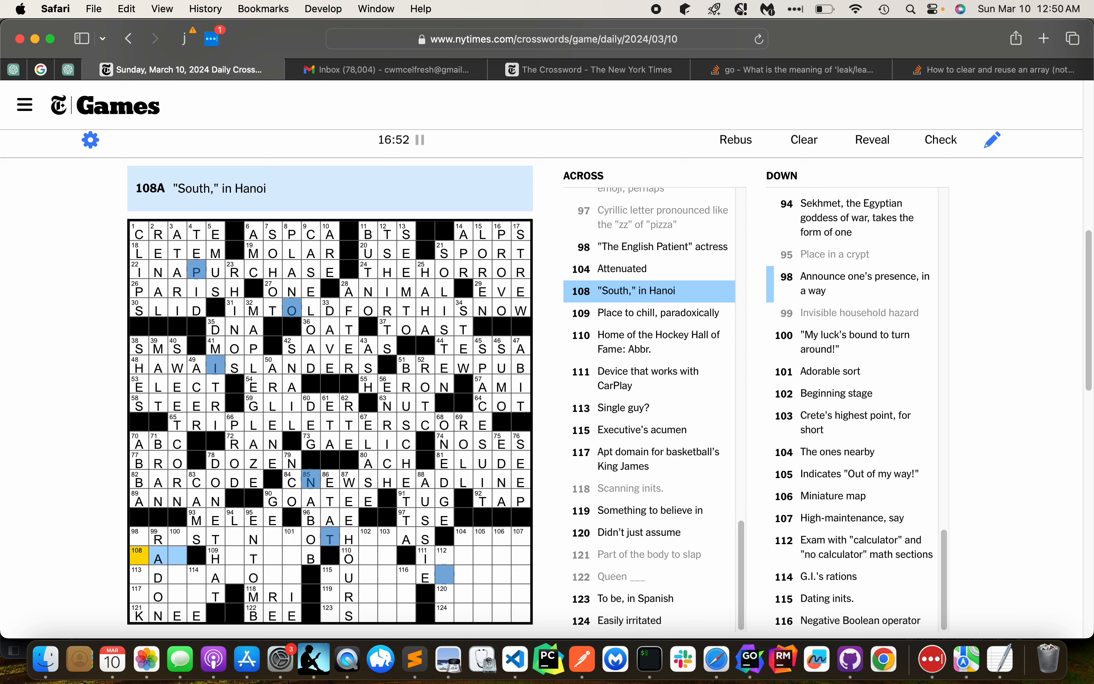
left_click(160, 576)
type("COUR")
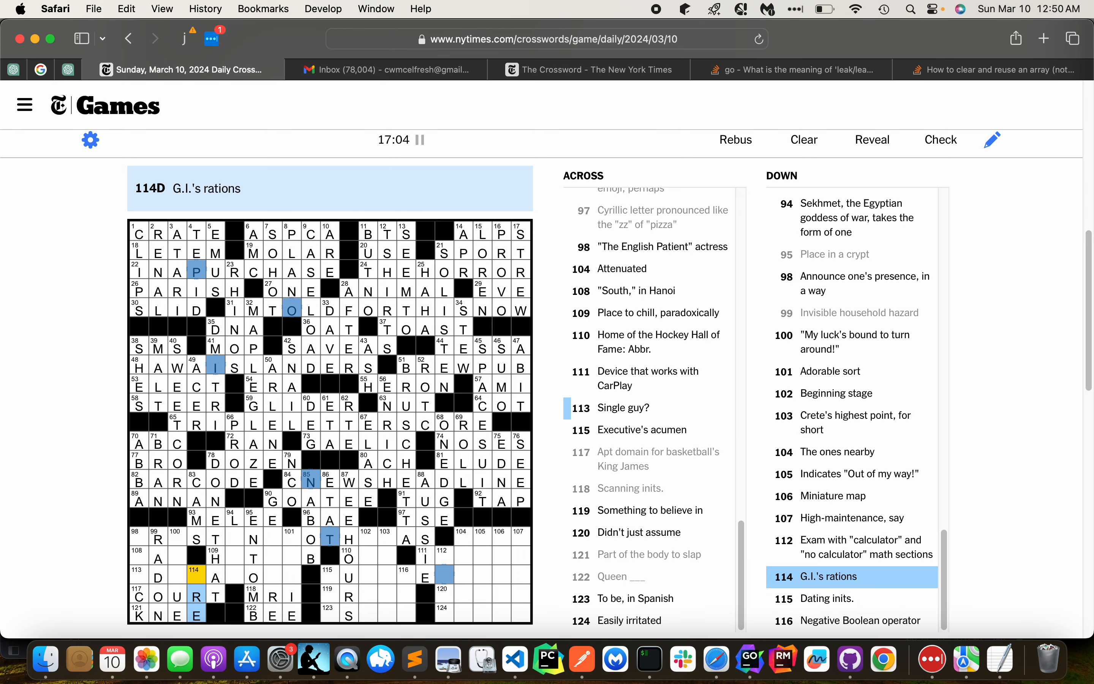
Fill 100-Down and 98-Down, then NAM and HOTTUB from the start of 108-Across
left_click(175, 534)
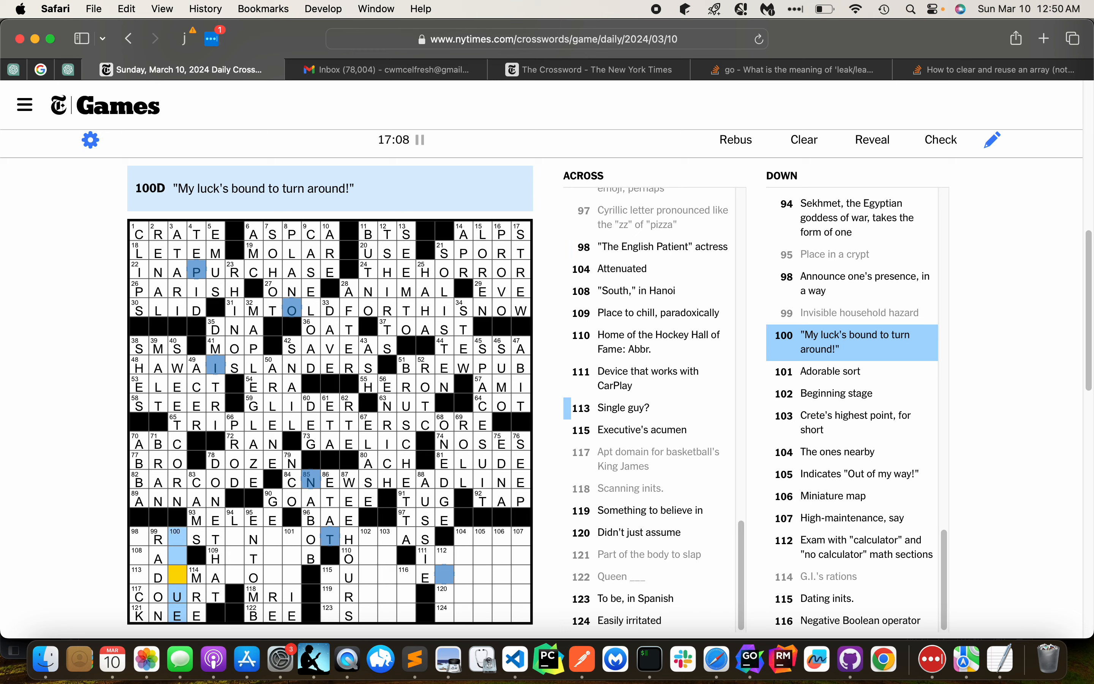
left_click(146, 575)
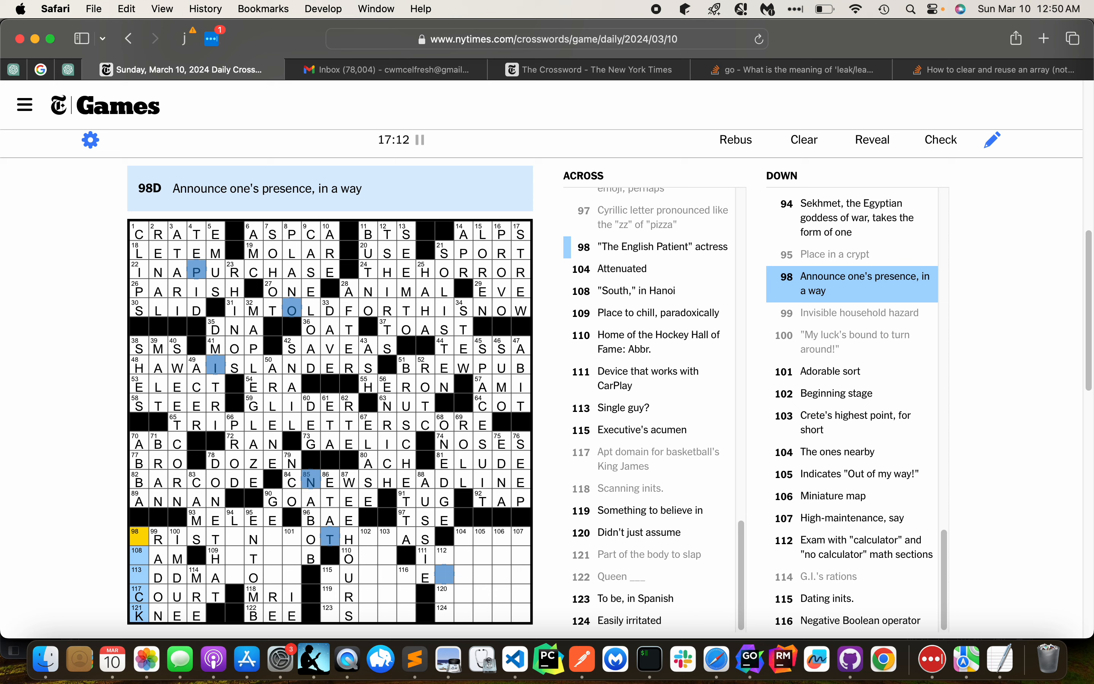
left_click(140, 558)
type("N")
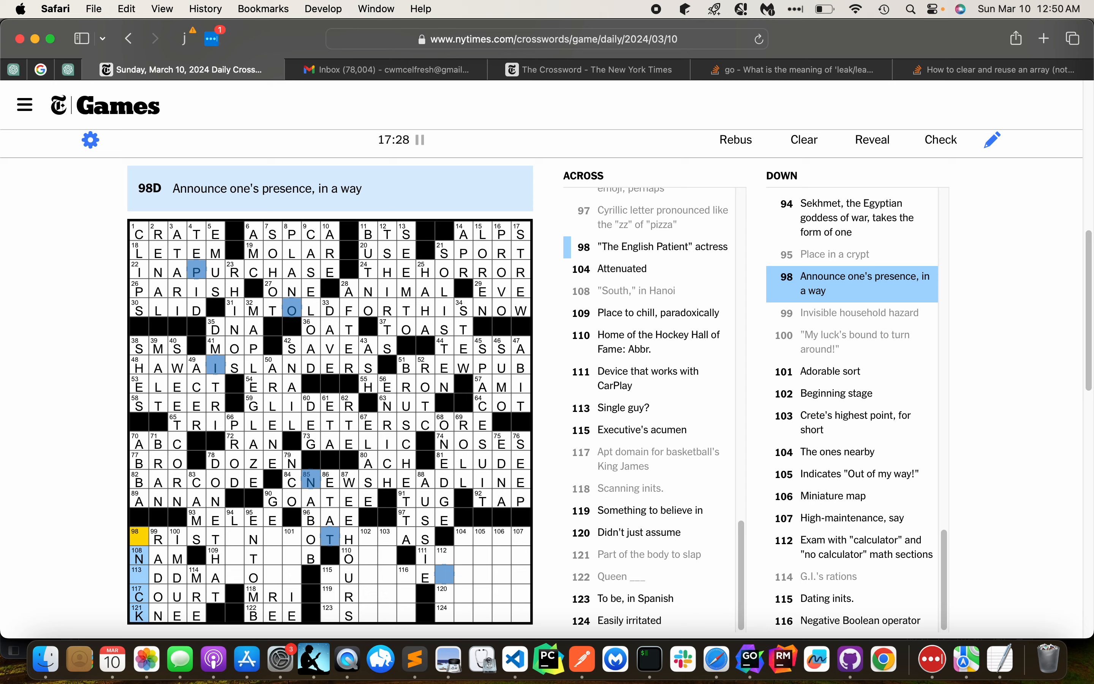
Enter ODDMANOUT at 113-Across and finish KRISTENSCOTTHOMAS at 98-Across
left_click(139, 576)
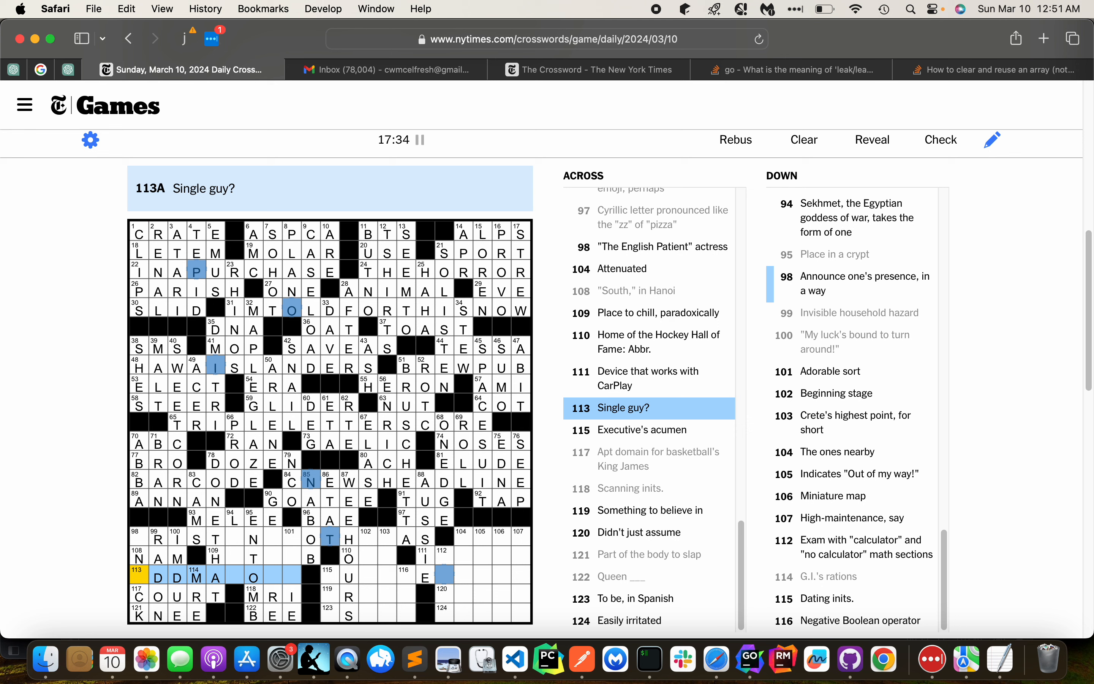
left_click(864, 284)
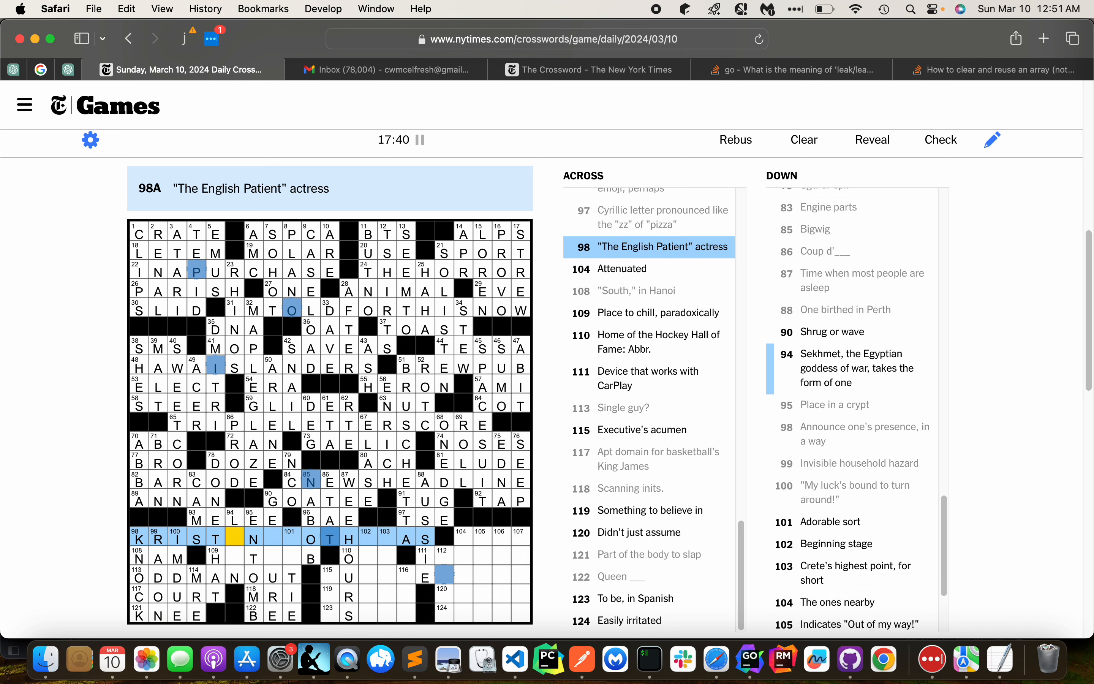
type("ENSC")
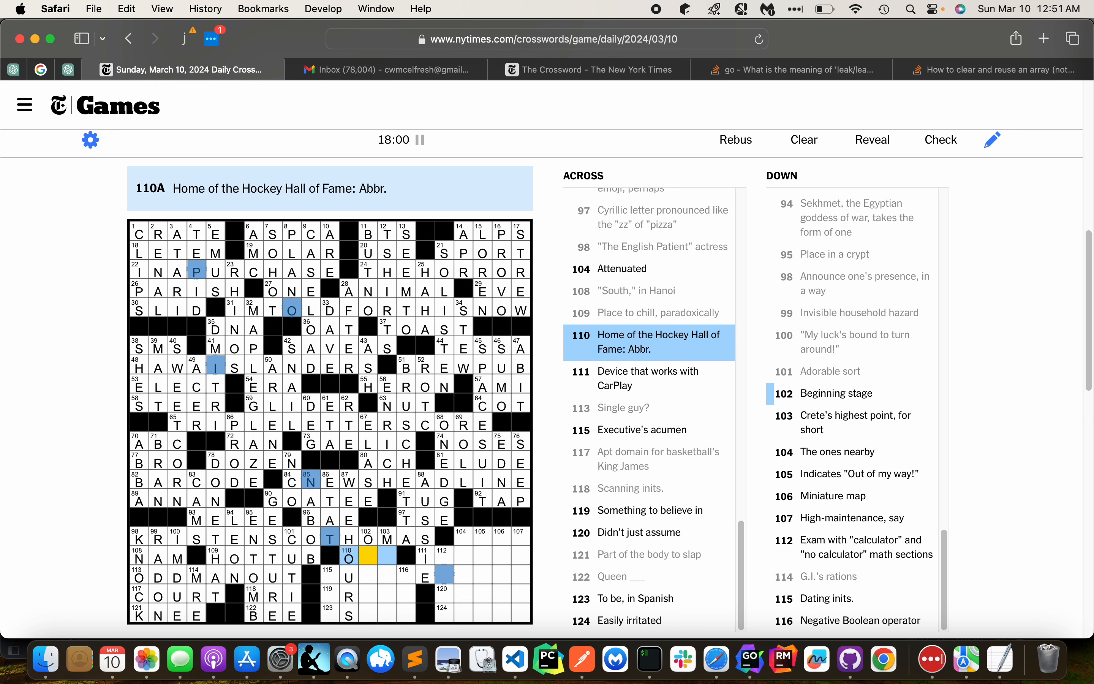
Fill 103-Down, BUSINESSSENSE at 115-Across, 105-Down, CREDO, ESTOS and ASKED to complete the grid
left_click(388, 538)
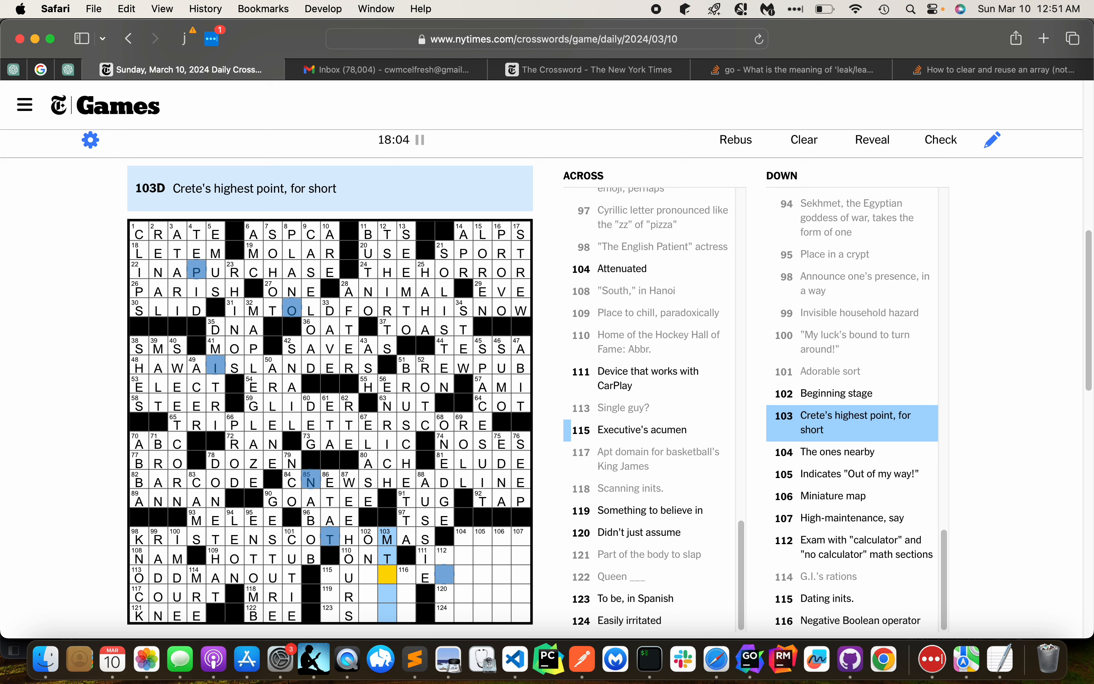
left_click(329, 575)
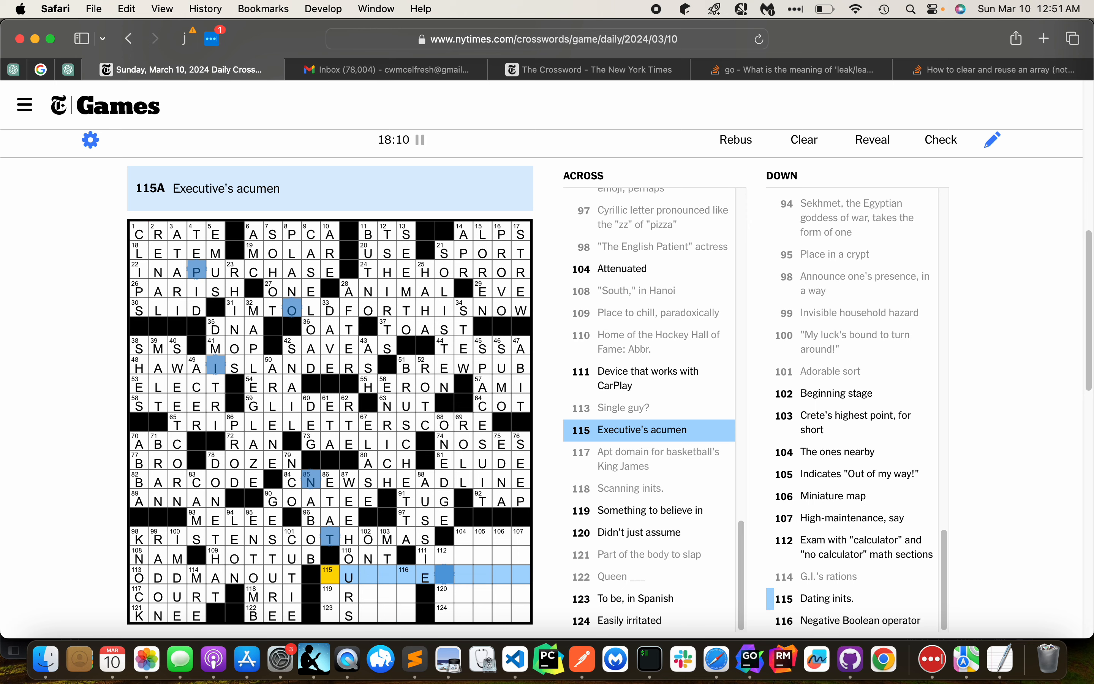
type("BUSINESENSE")
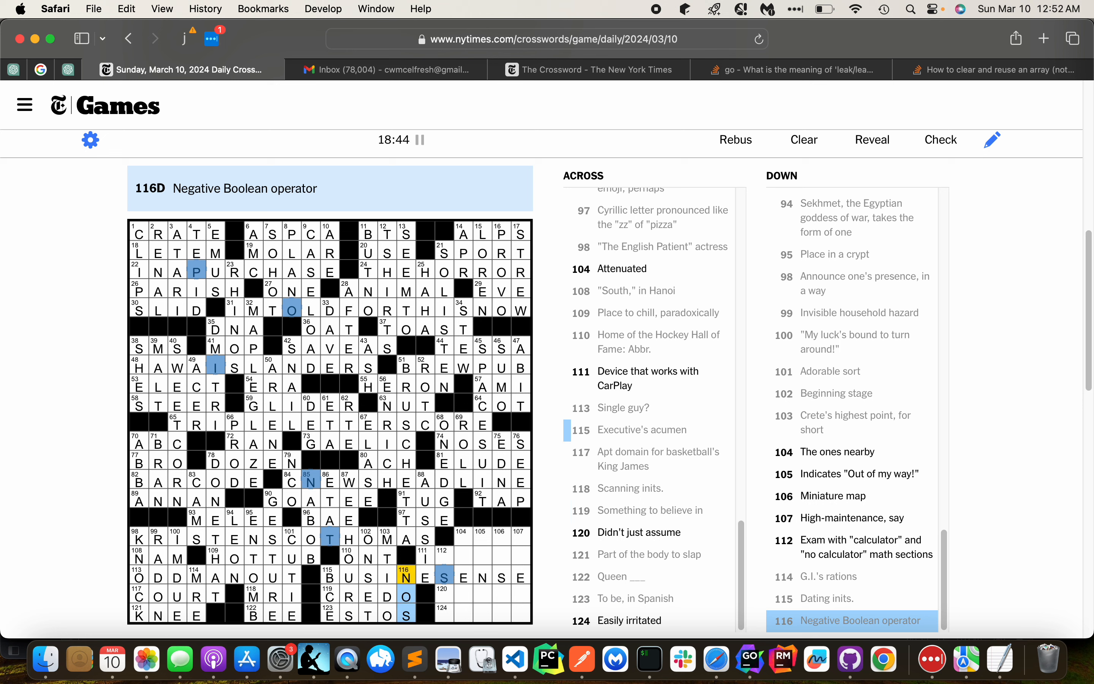
left_click(462, 537)
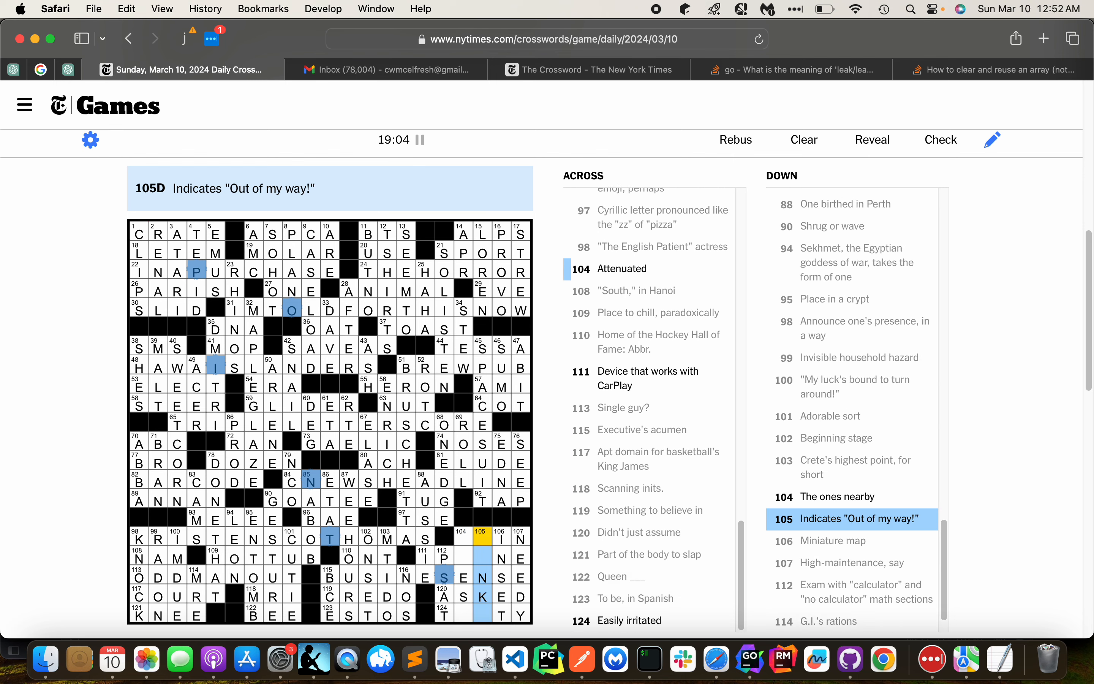
scroll("down", 3)
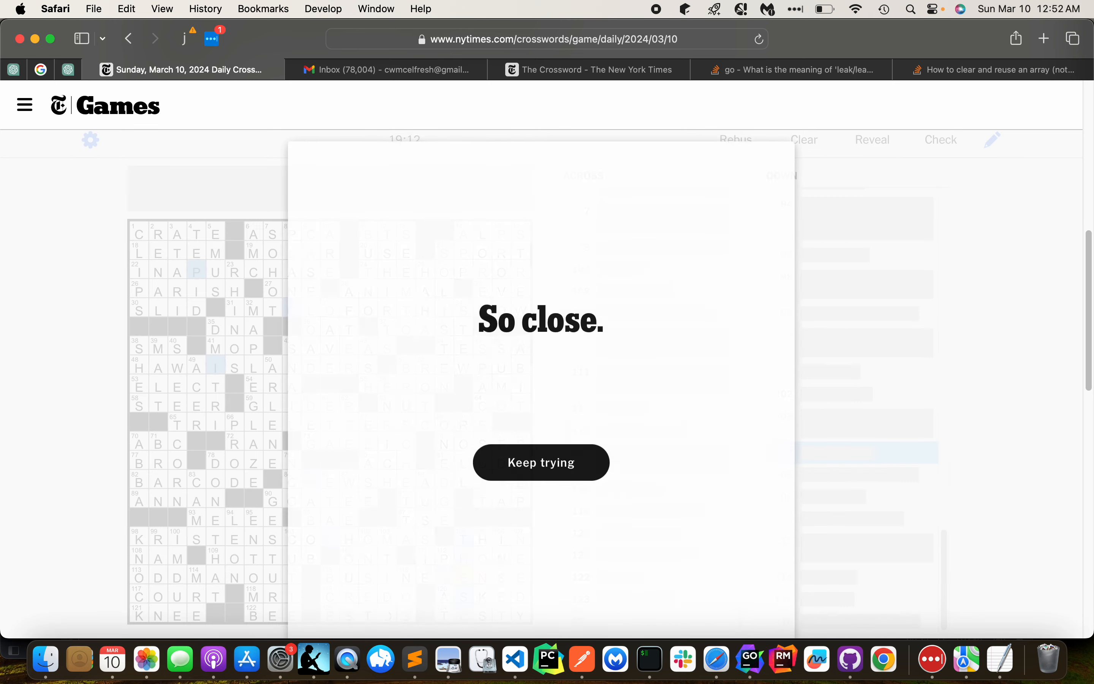
Keep trying, change 123-Across to ESTAS with THIN, IPHONE and TESTY, and dismiss the not-quite notice
left_click(541, 462)
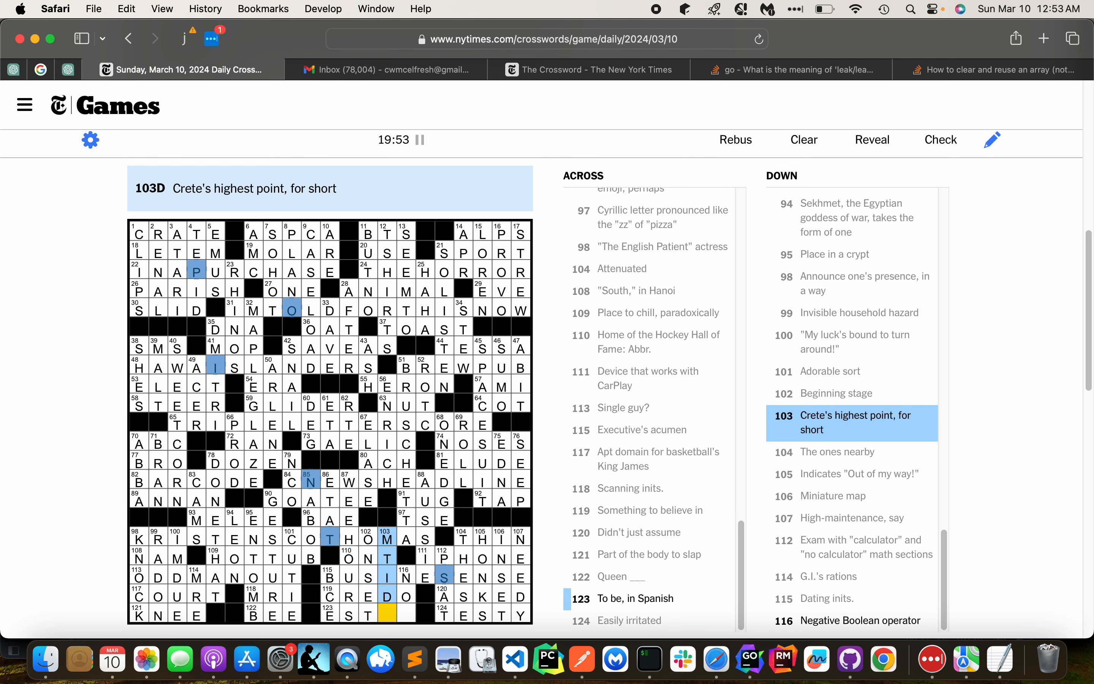
left_click(939, 139)
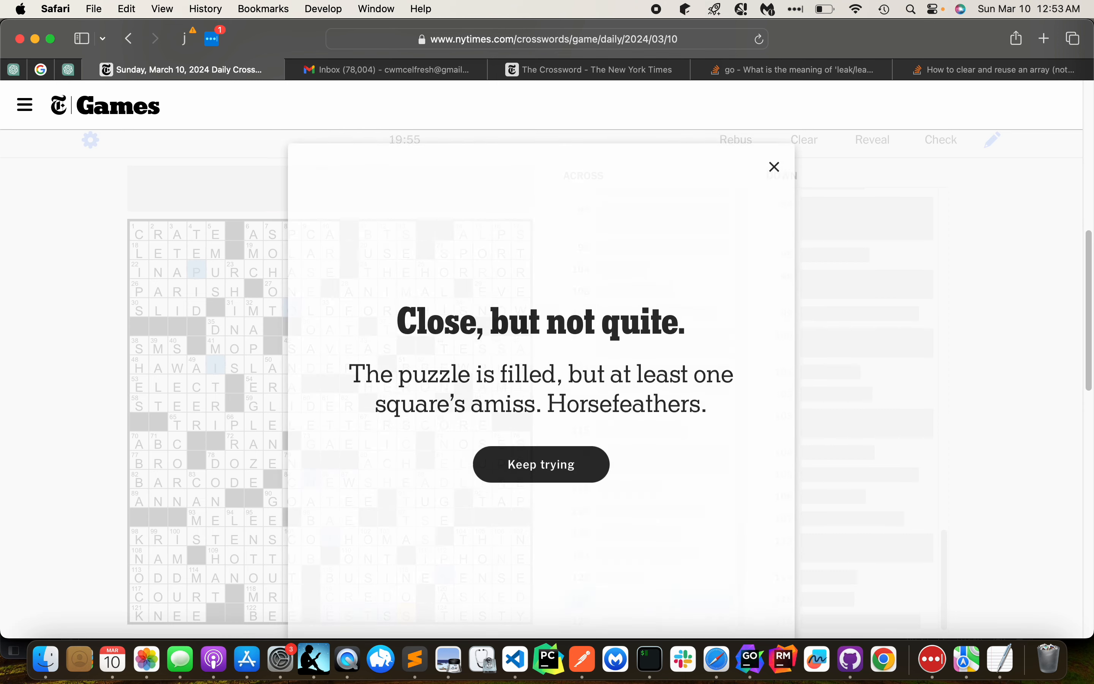
left_click(774, 166)
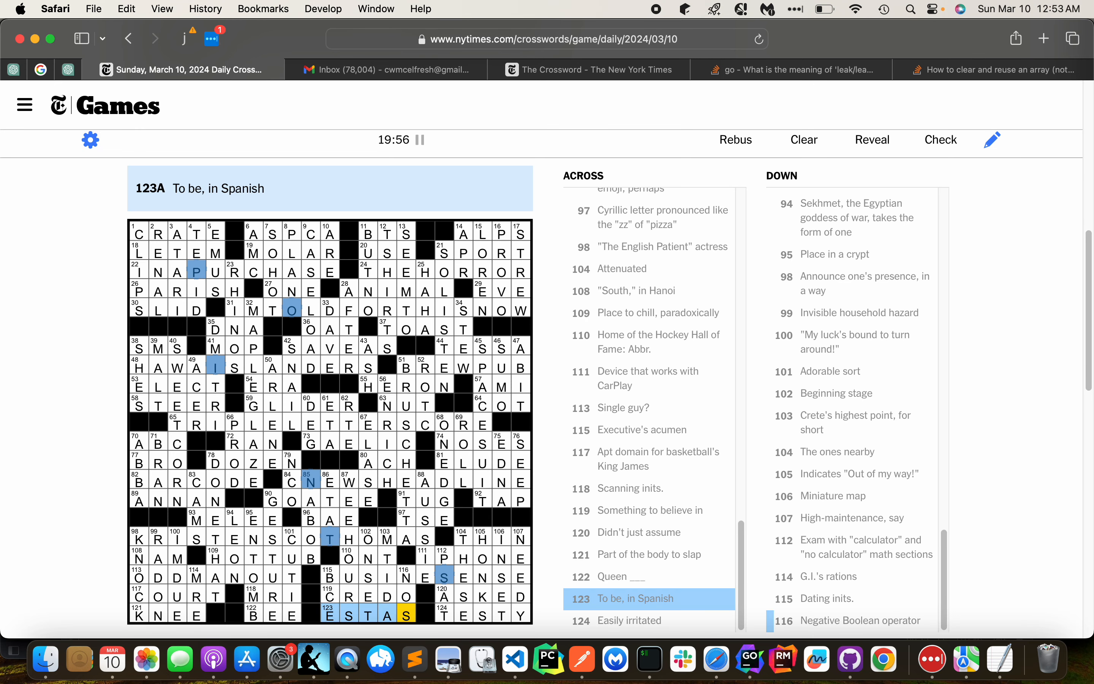
Run Check on the puzzle, confirming despite the streak warning, to flag the wrong squares
left_click(939, 140)
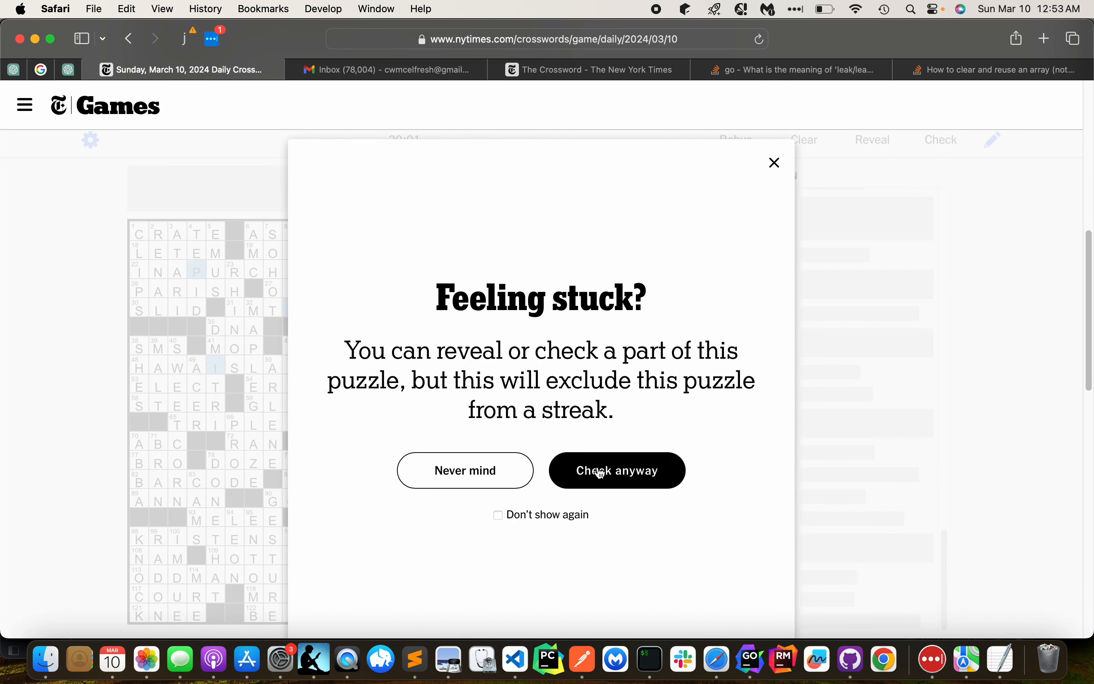
left_click(616, 469)
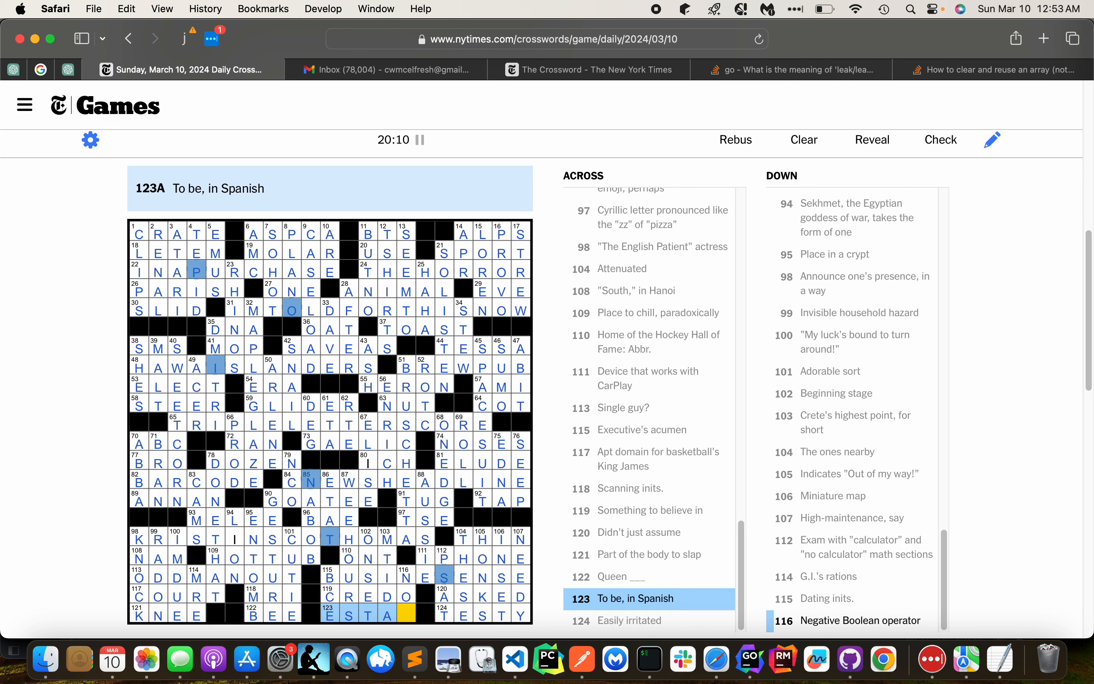
Correct 123-Across to ESTAR, solving the puzzle with the timer stopped at 20:20
left_click(405, 576)
type("R")
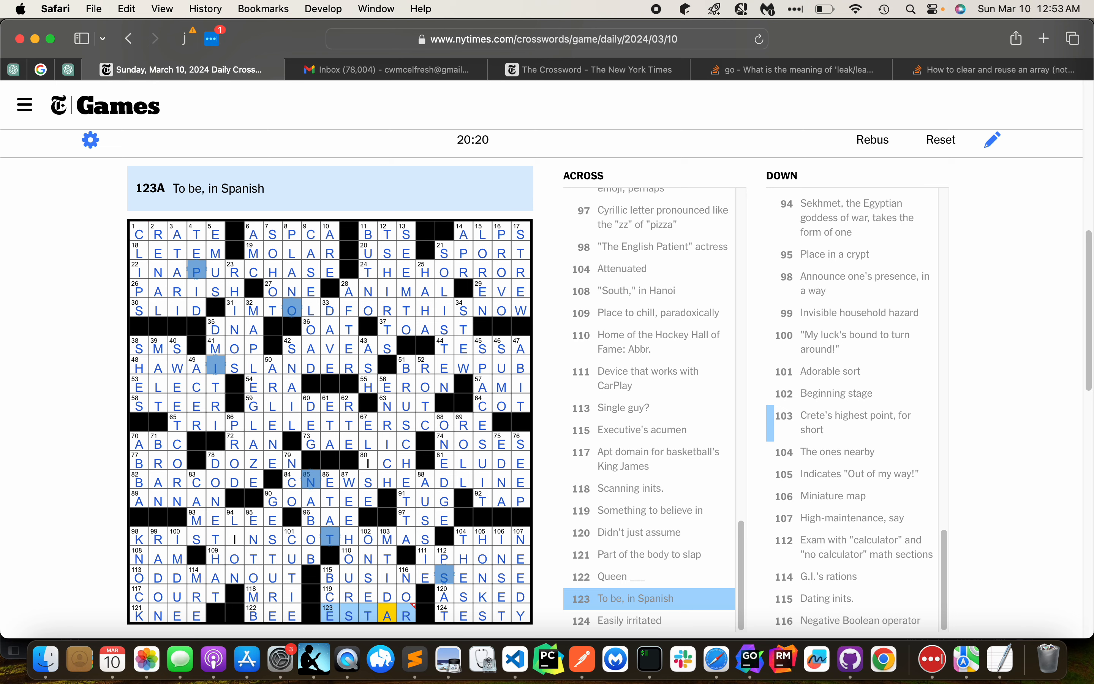
scroll("down", 3)
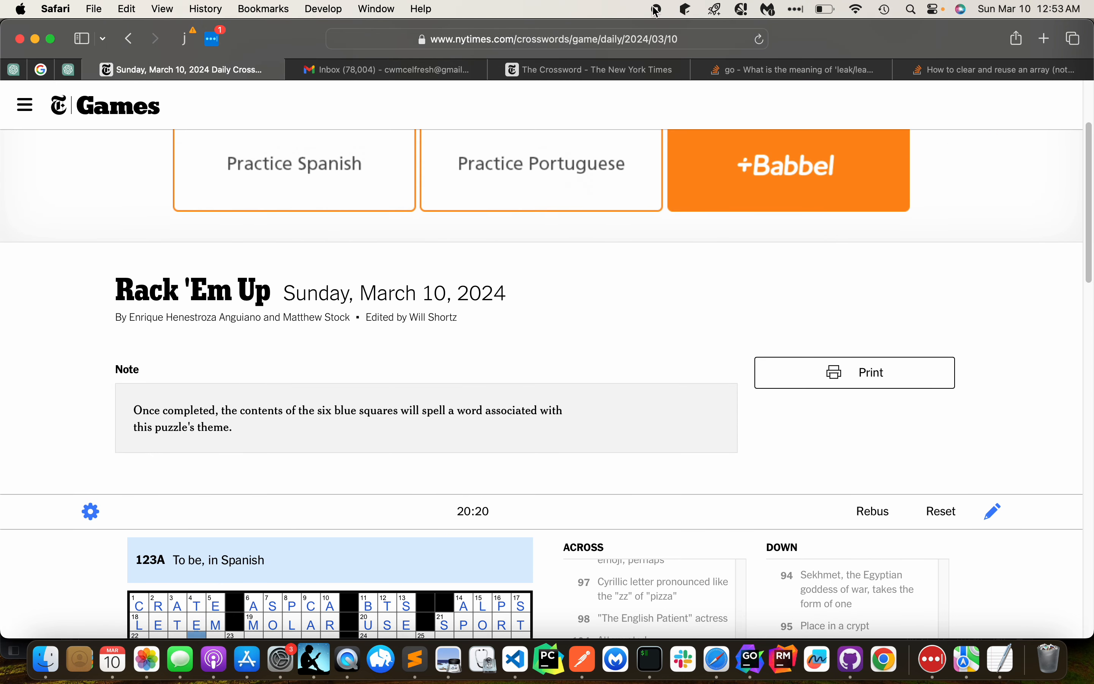